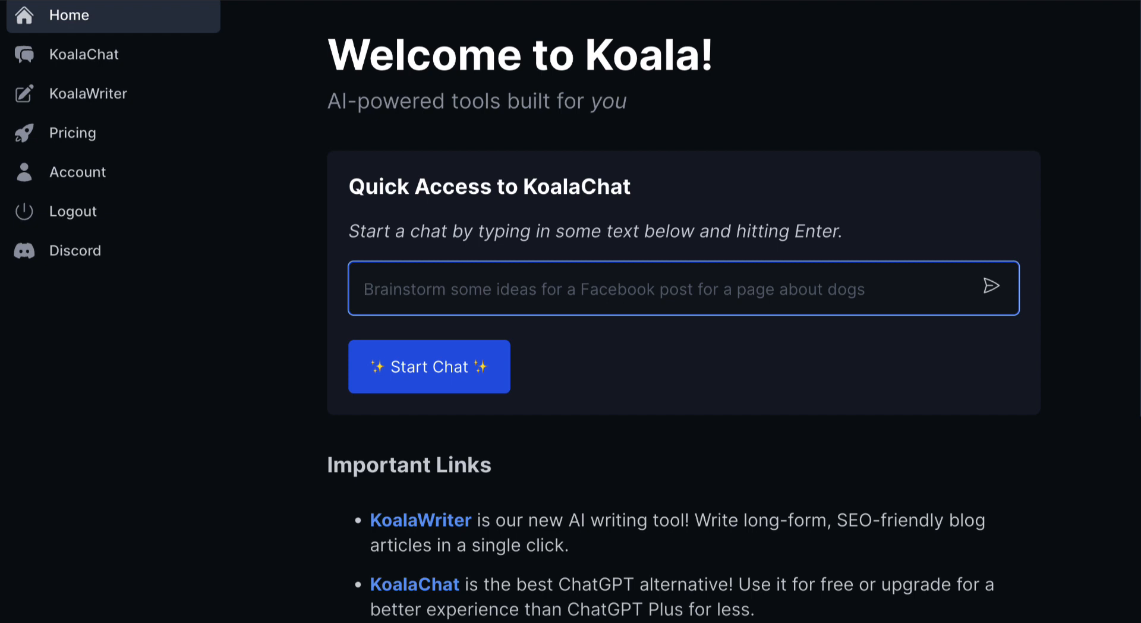
pyautogui.moveTo(73, 251)
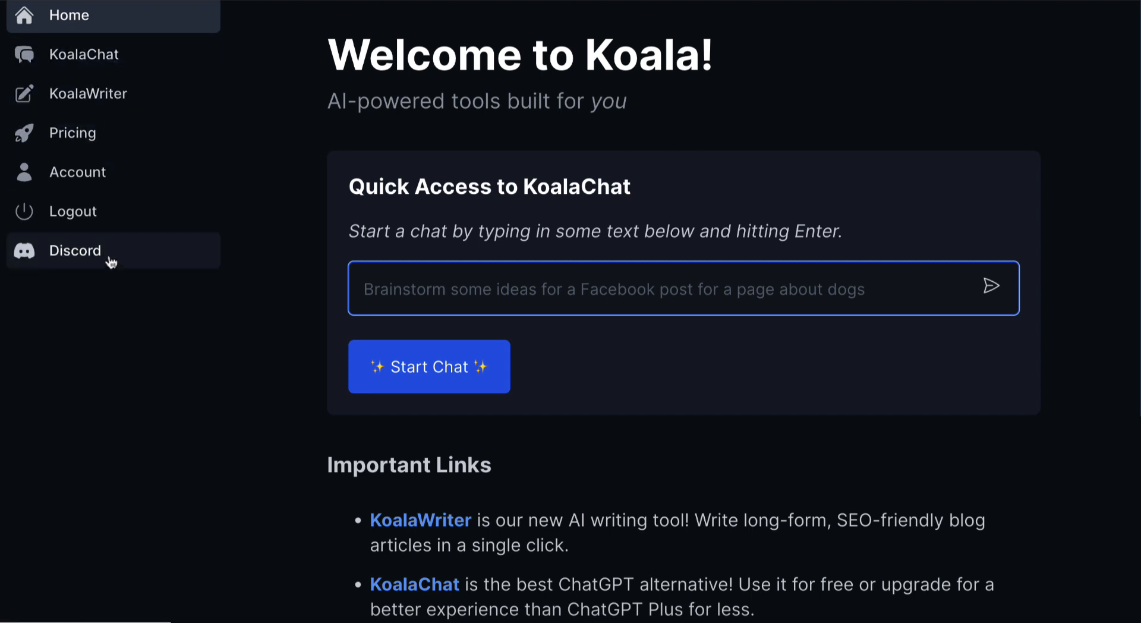
pyautogui.moveTo(86, 55)
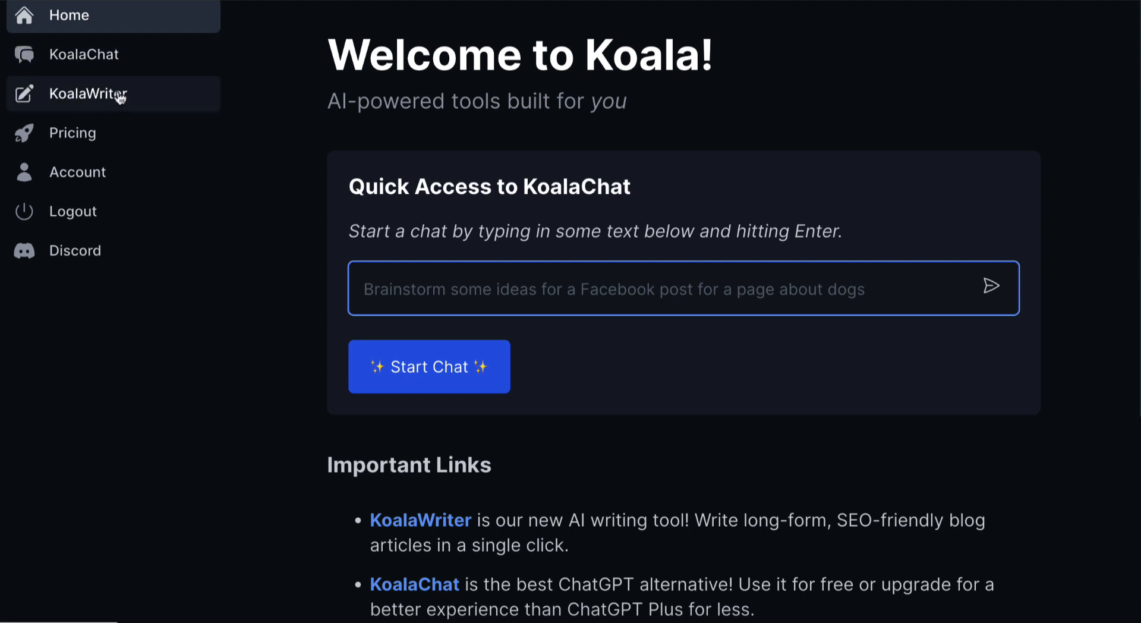
pyautogui.moveTo(105, 112)
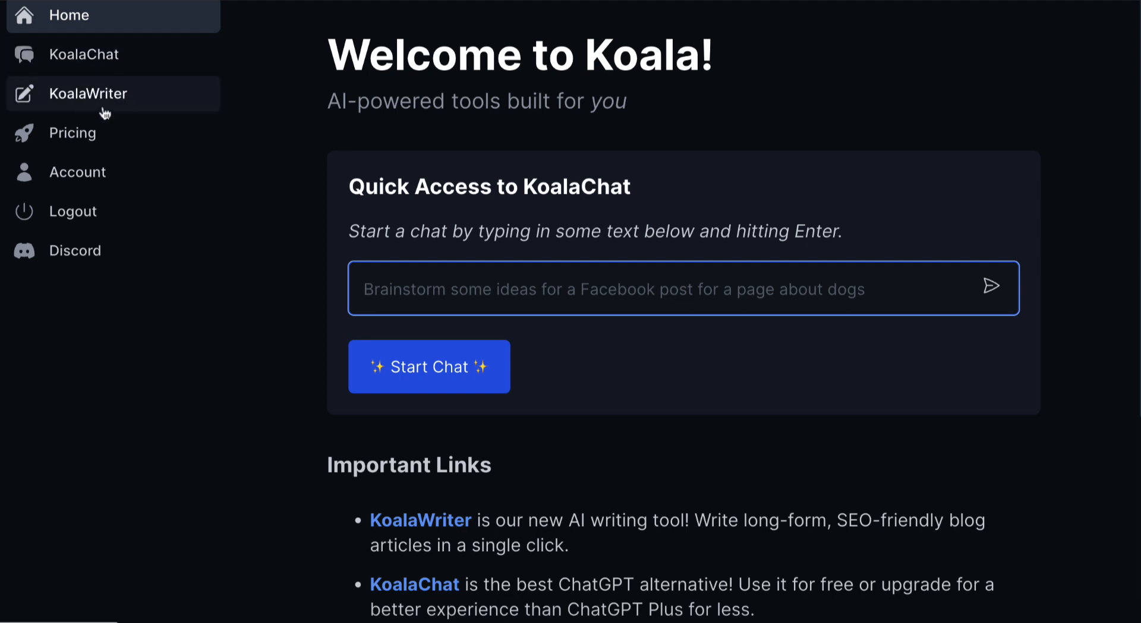
pyautogui.moveTo(72, 132)
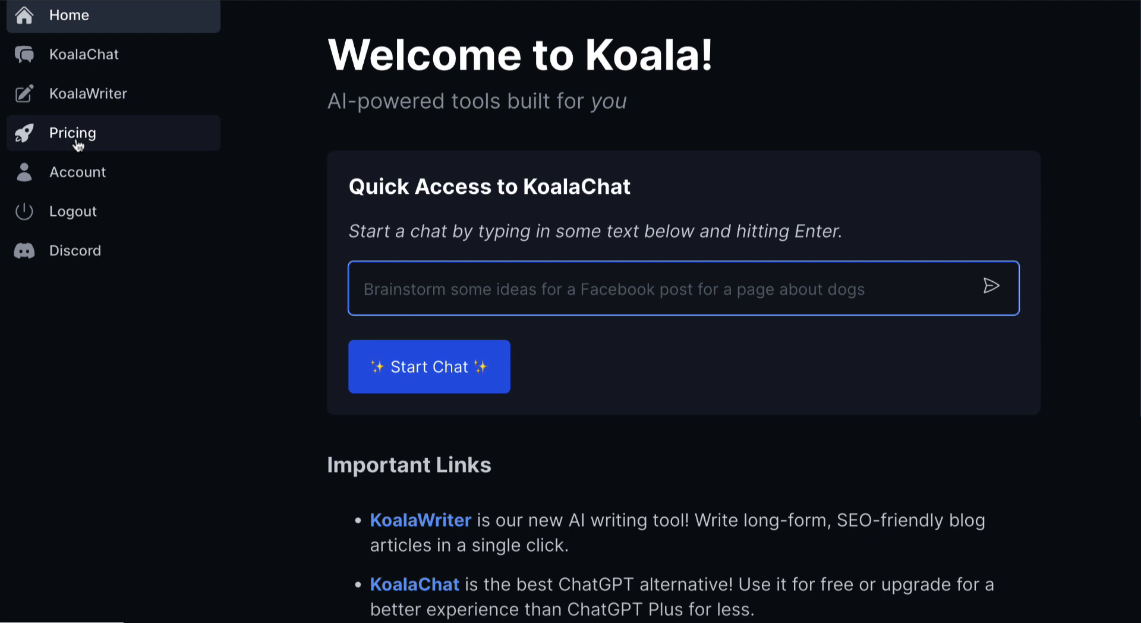
pyautogui.moveTo(507, 161)
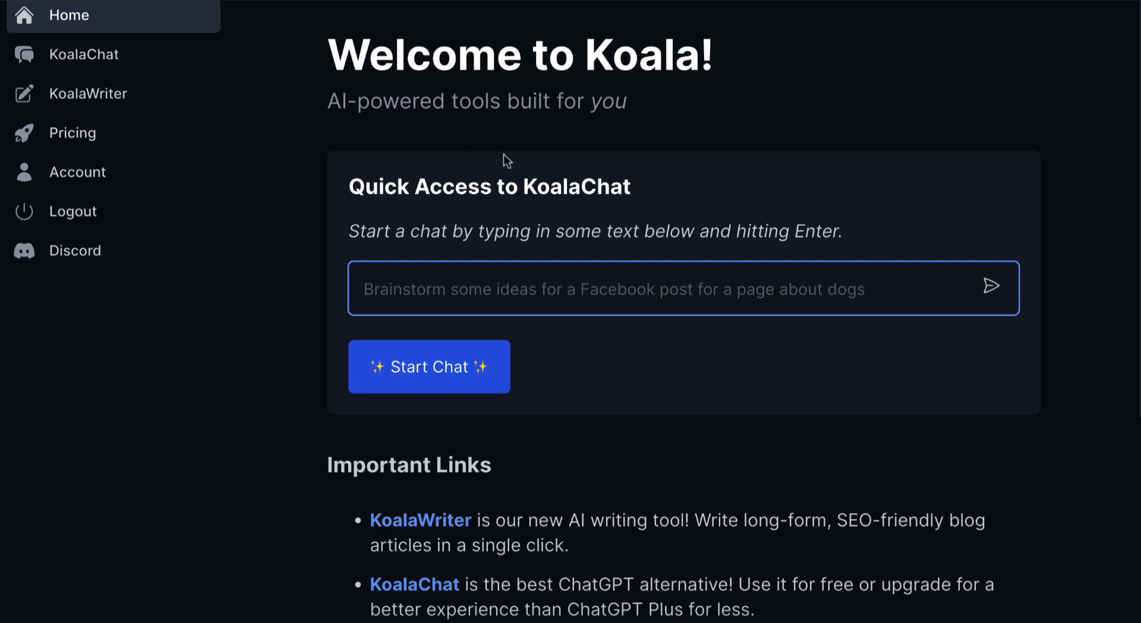
# - Start a KoalaWriter article and create a new project named 'Japan' for it
pyautogui.scroll(-3)
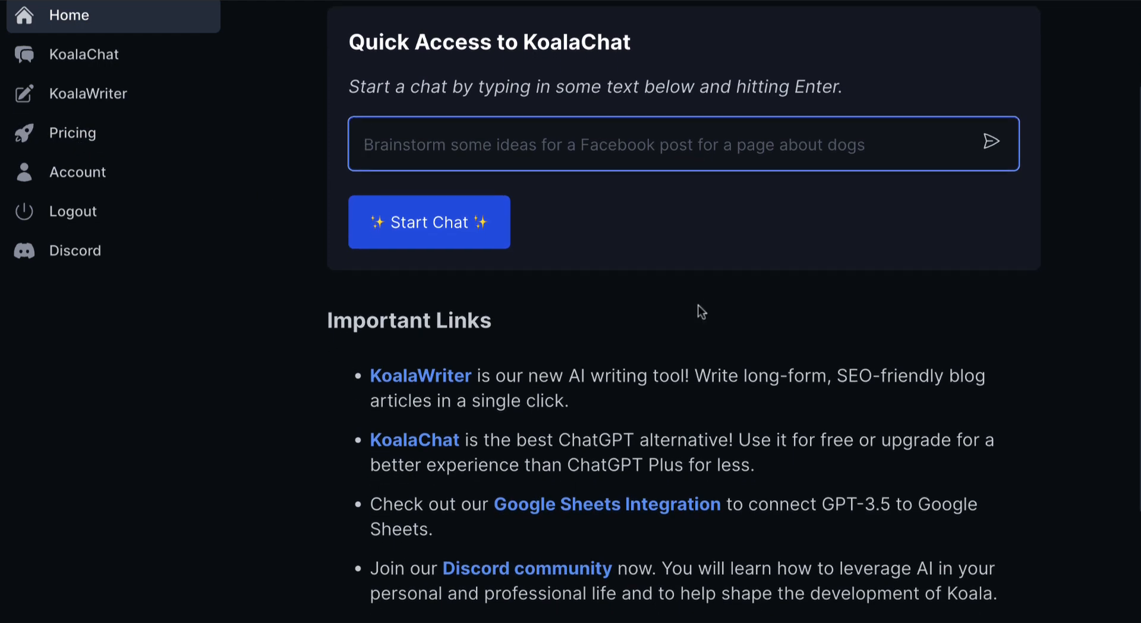
pyautogui.scroll(-3)
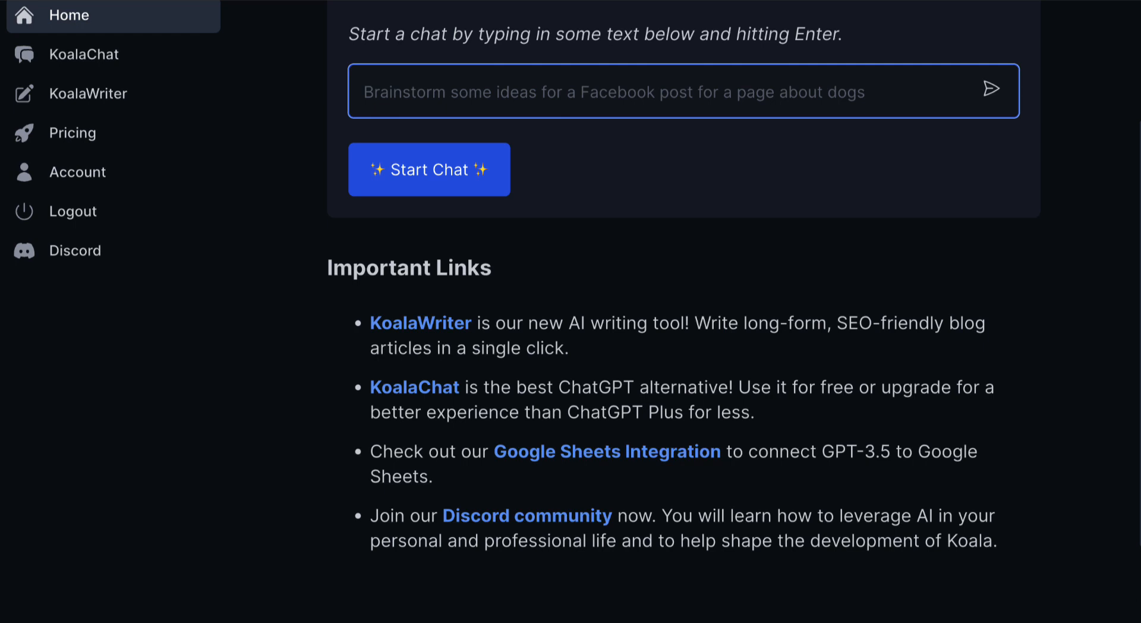
pyautogui.moveTo(443, 401)
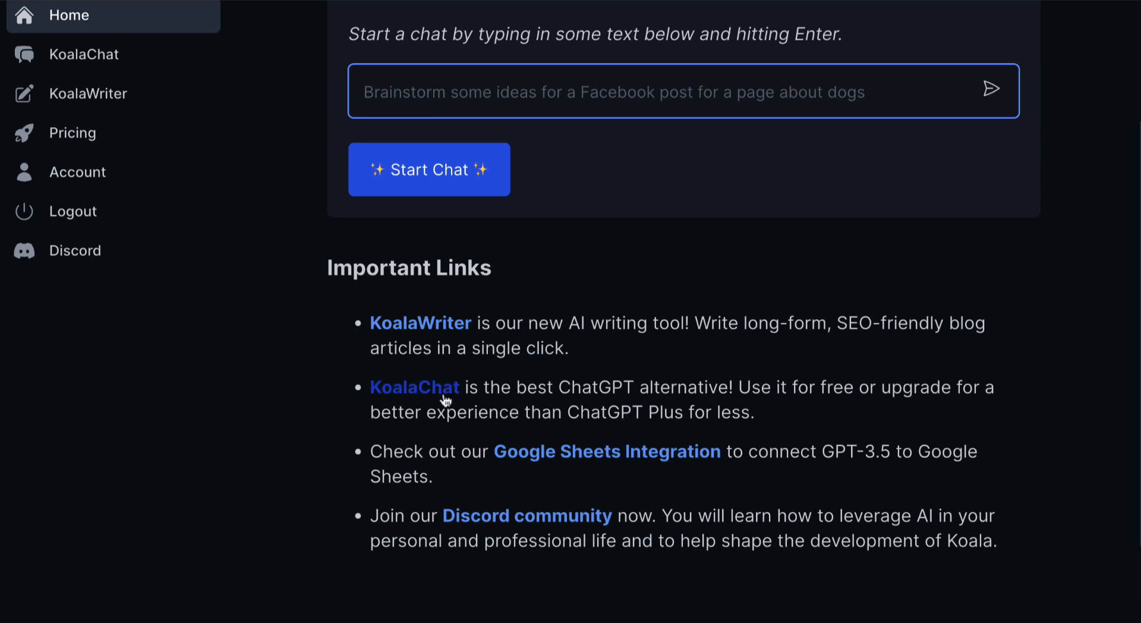
pyautogui.moveTo(229, 329)
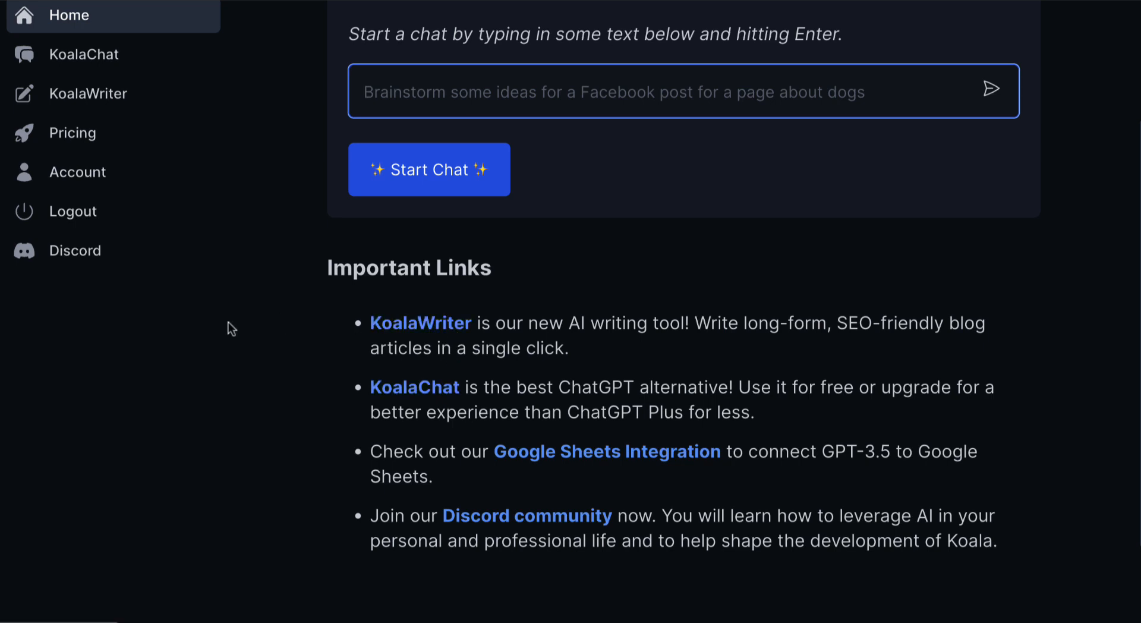
pyautogui.scroll(-3)
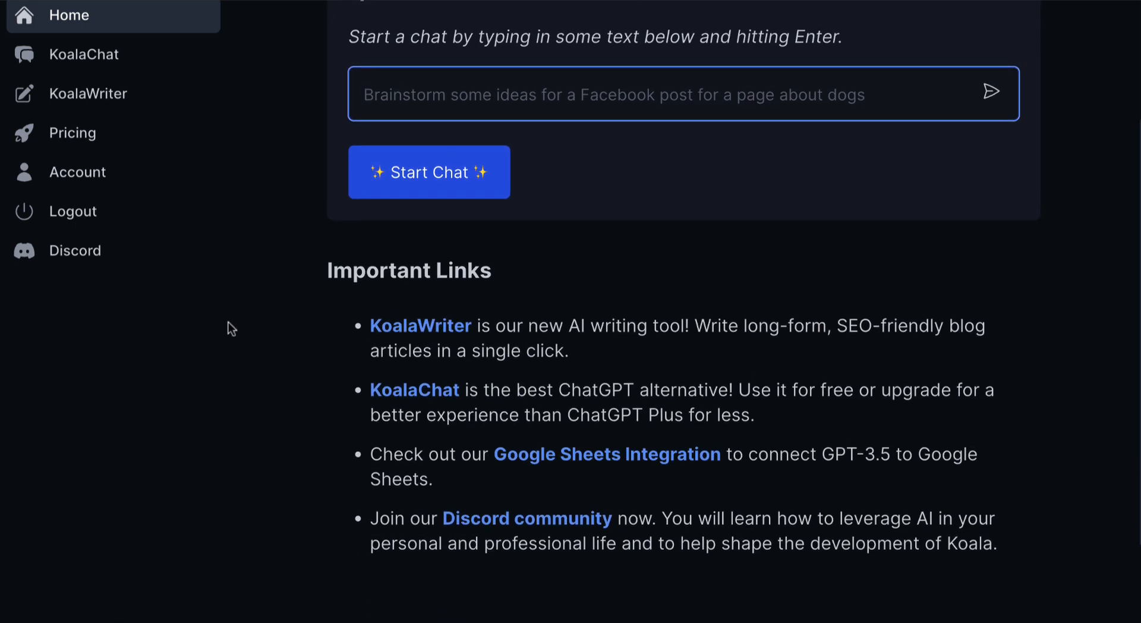
pyautogui.moveTo(124, 121)
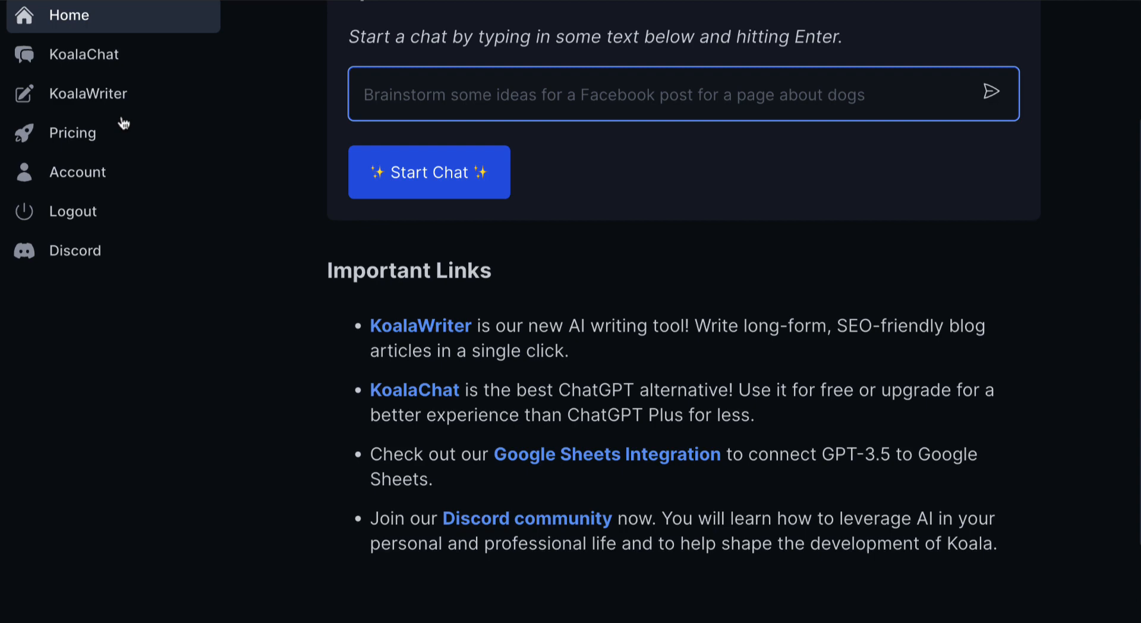
pyautogui.click(90, 93)
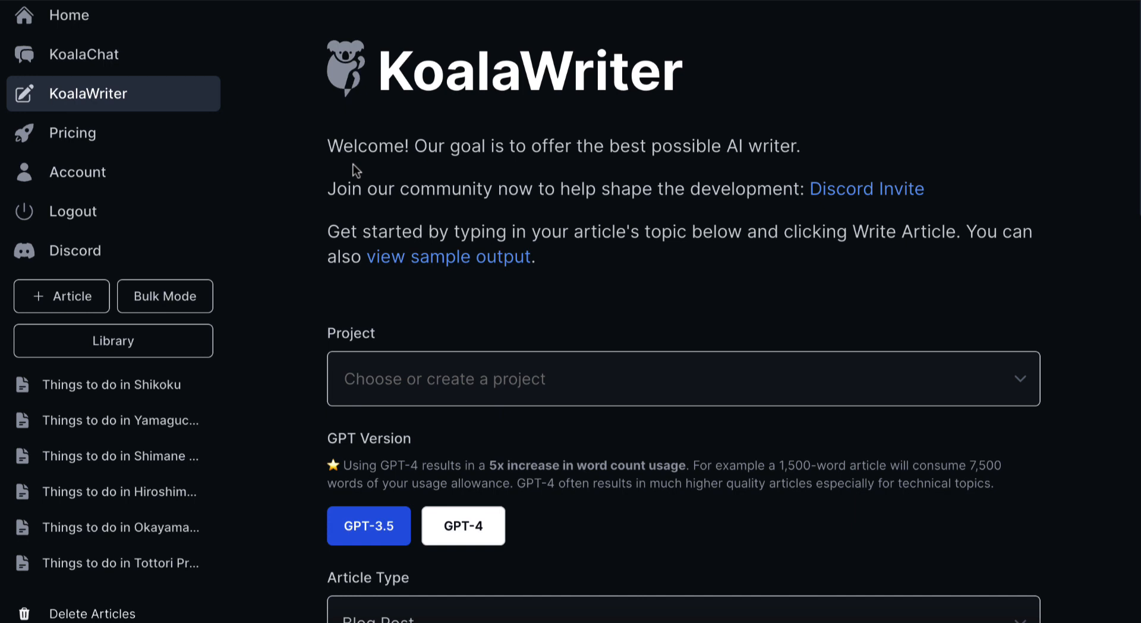
pyautogui.moveTo(393, 383)
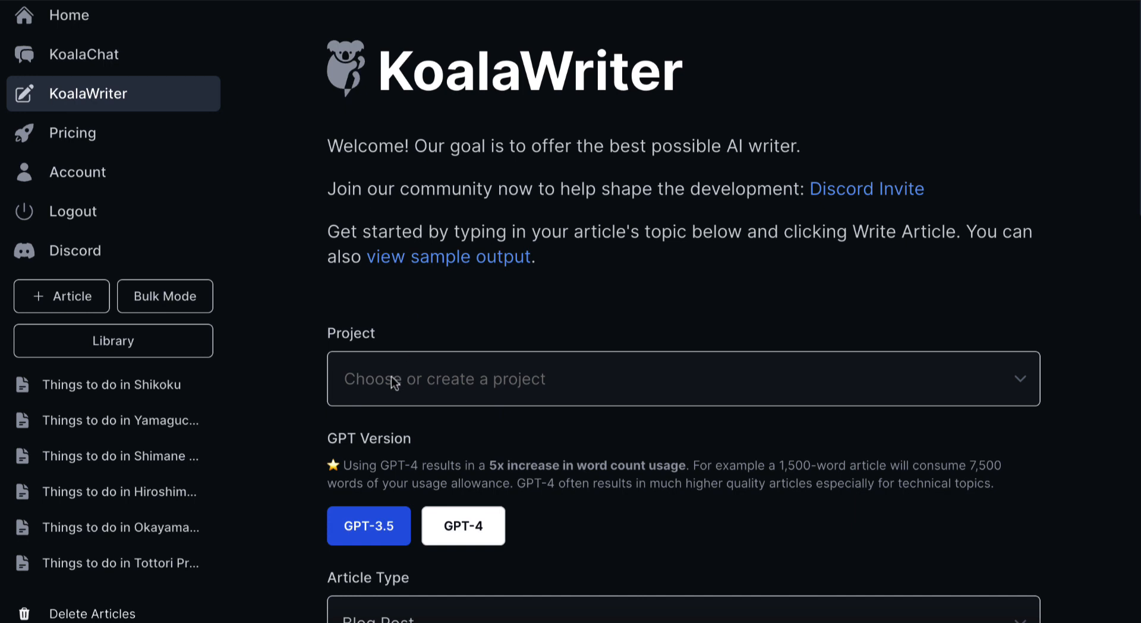
pyautogui.click(683, 378)
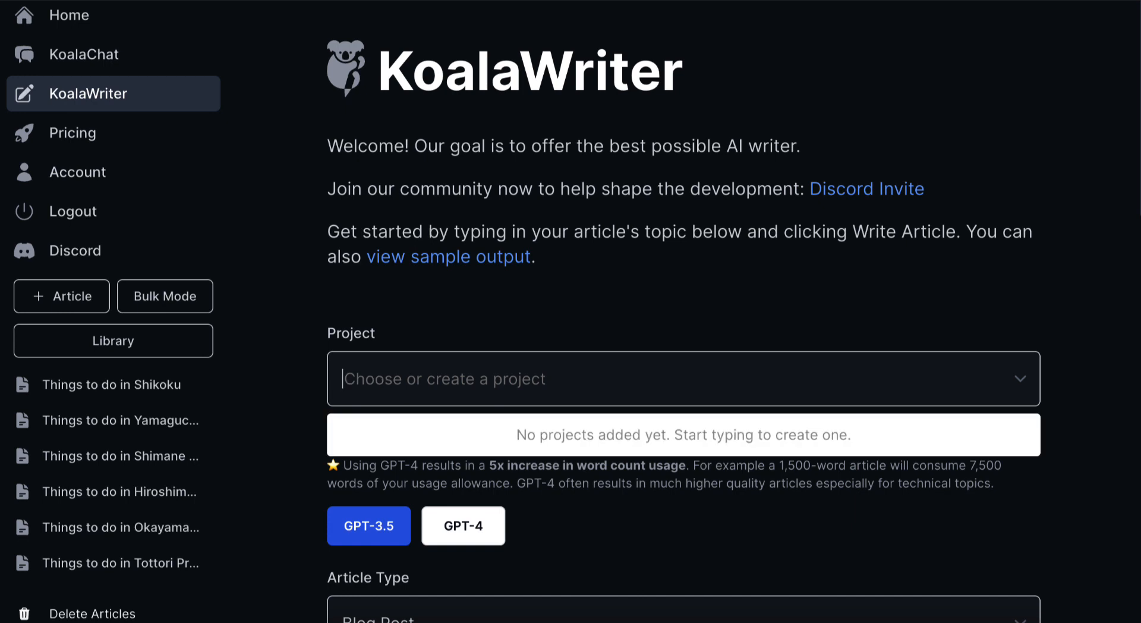
pyautogui.write('Japan')
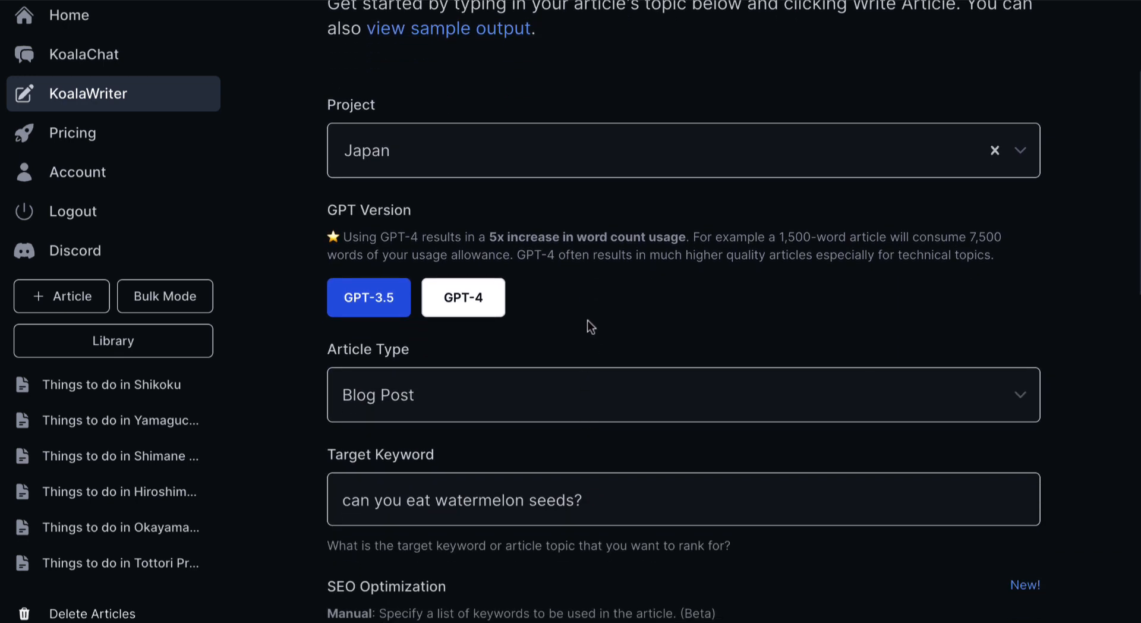
pyautogui.moveTo(463, 298)
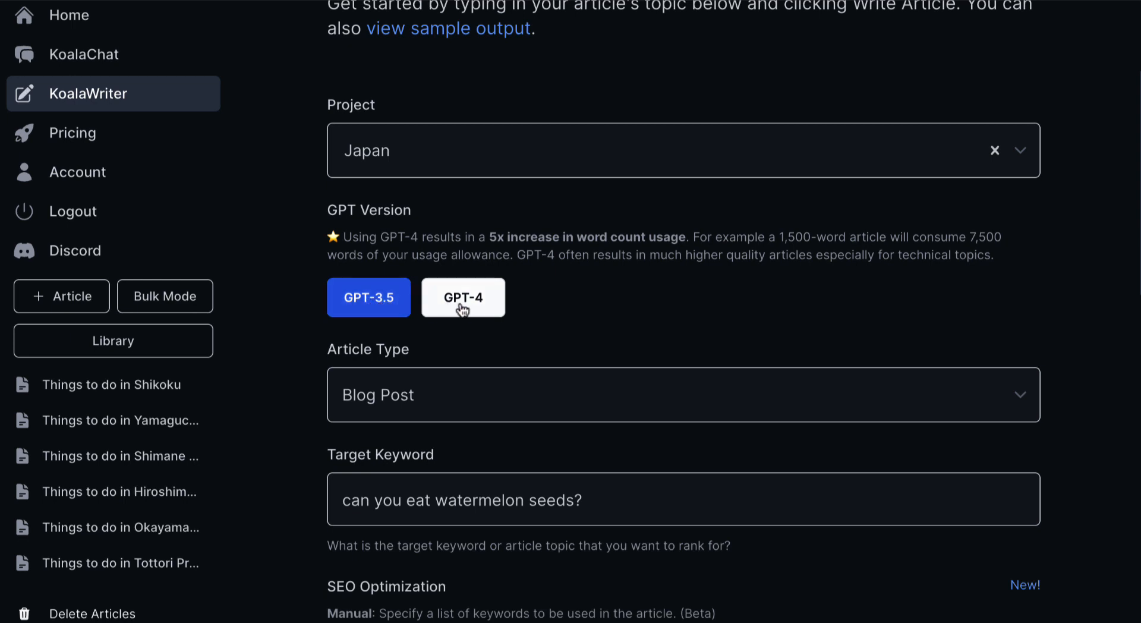
pyautogui.moveTo(464, 309)
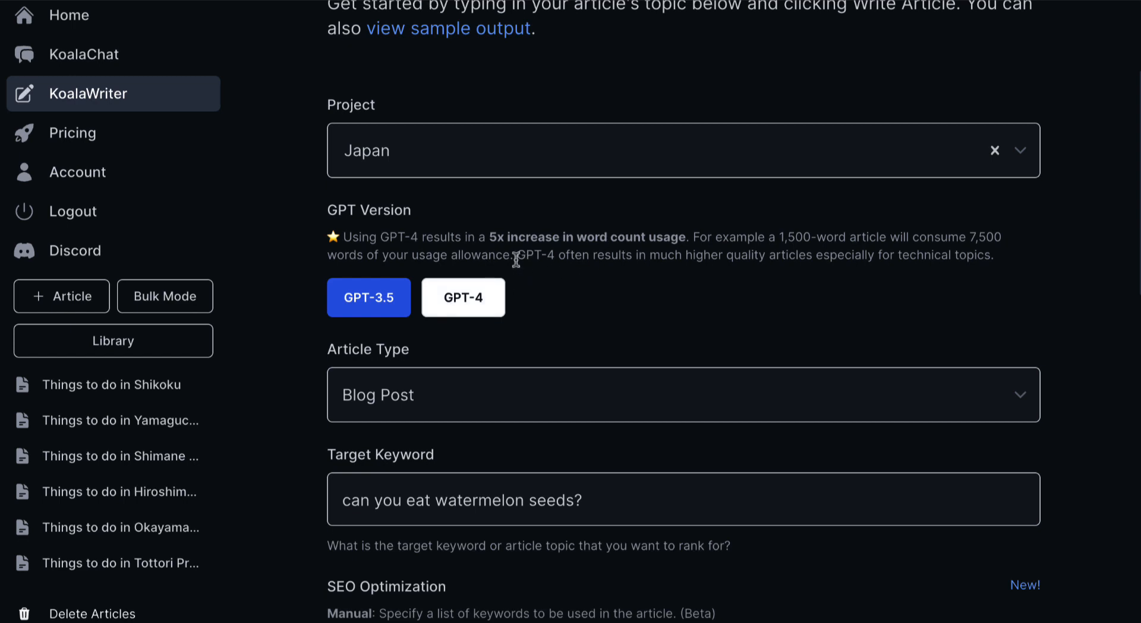
pyautogui.moveTo(663, 273)
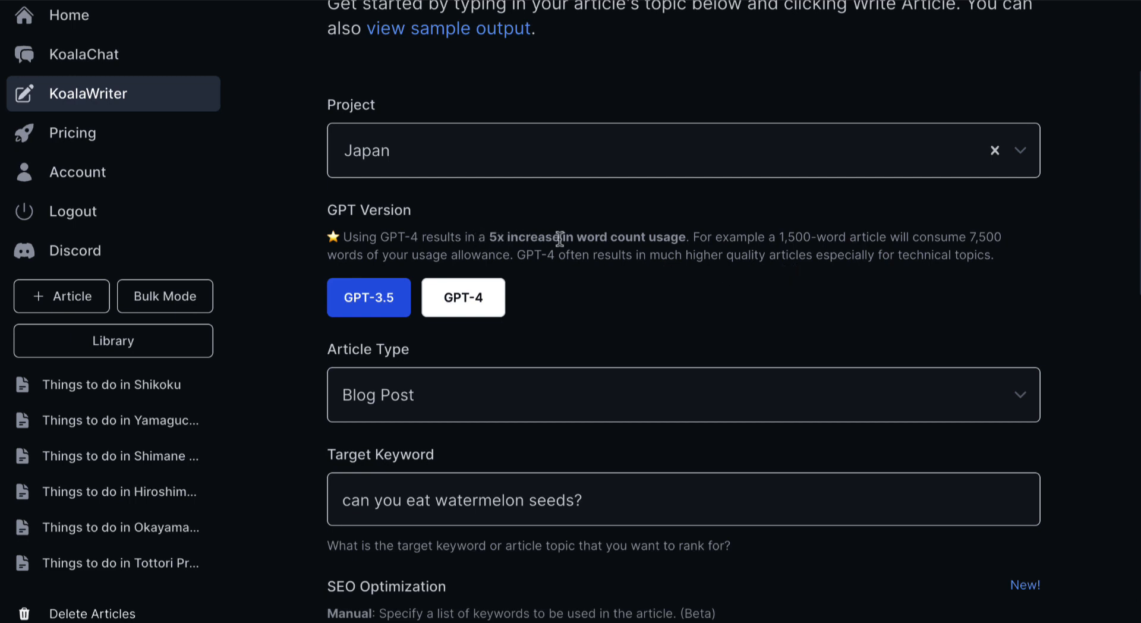
pyautogui.moveTo(652, 239)
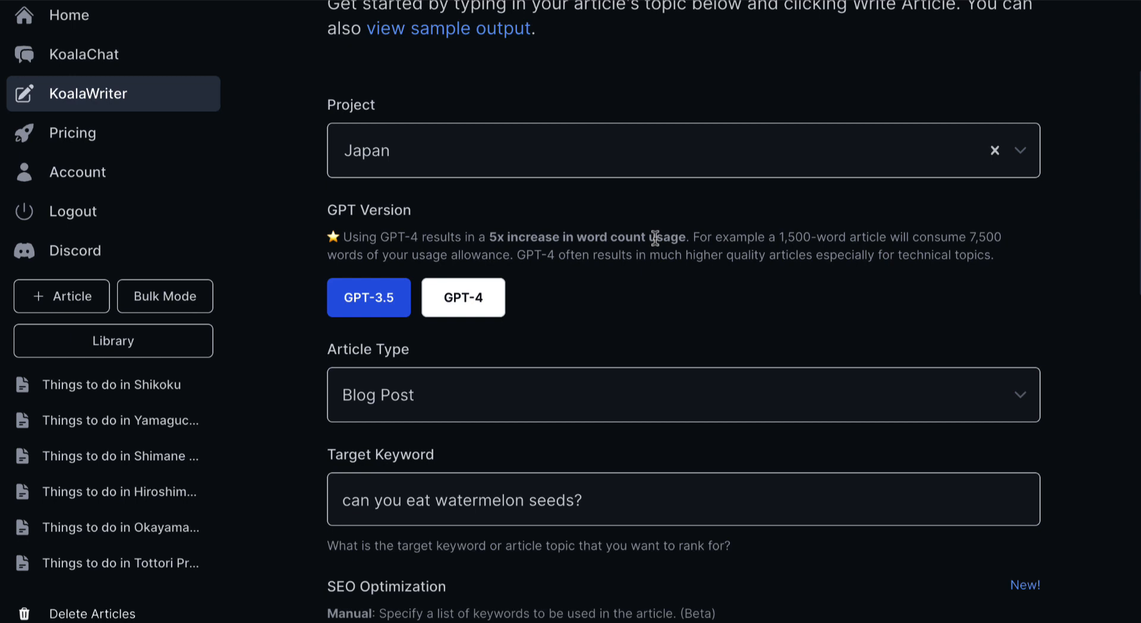
pyautogui.moveTo(822, 241)
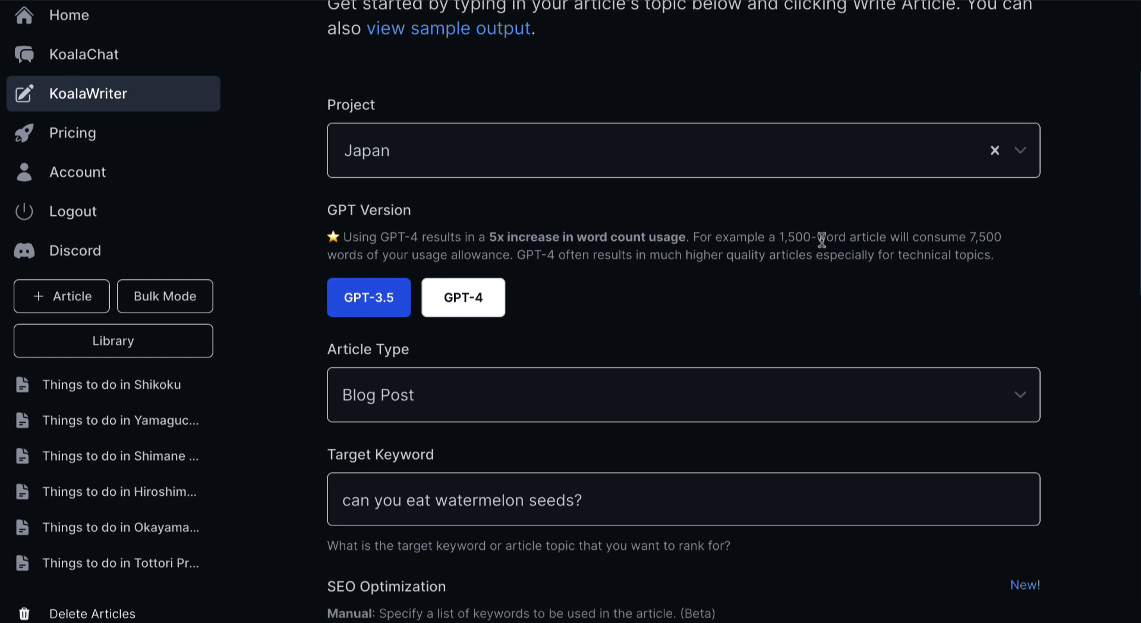
pyautogui.moveTo(871, 240)
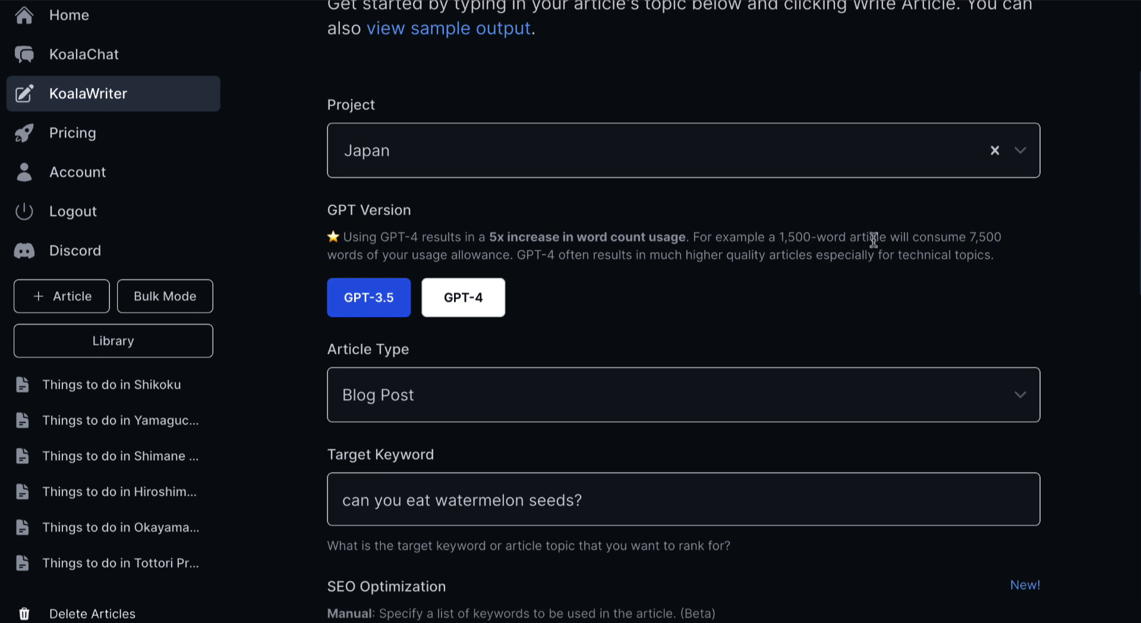
pyautogui.moveTo(1005, 241)
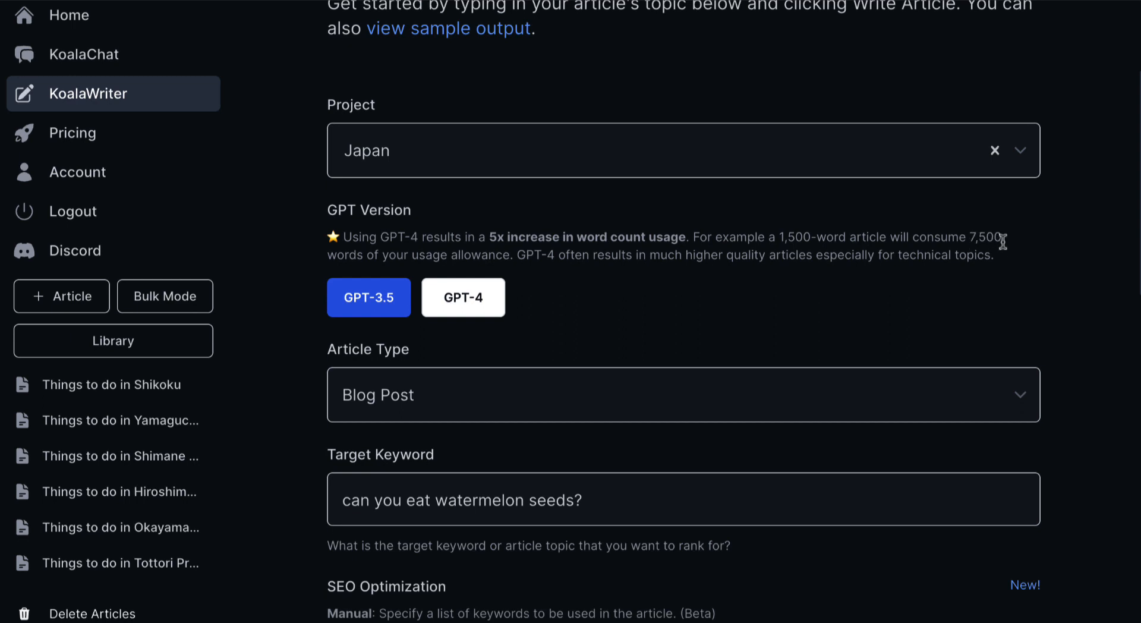
pyautogui.moveTo(712, 291)
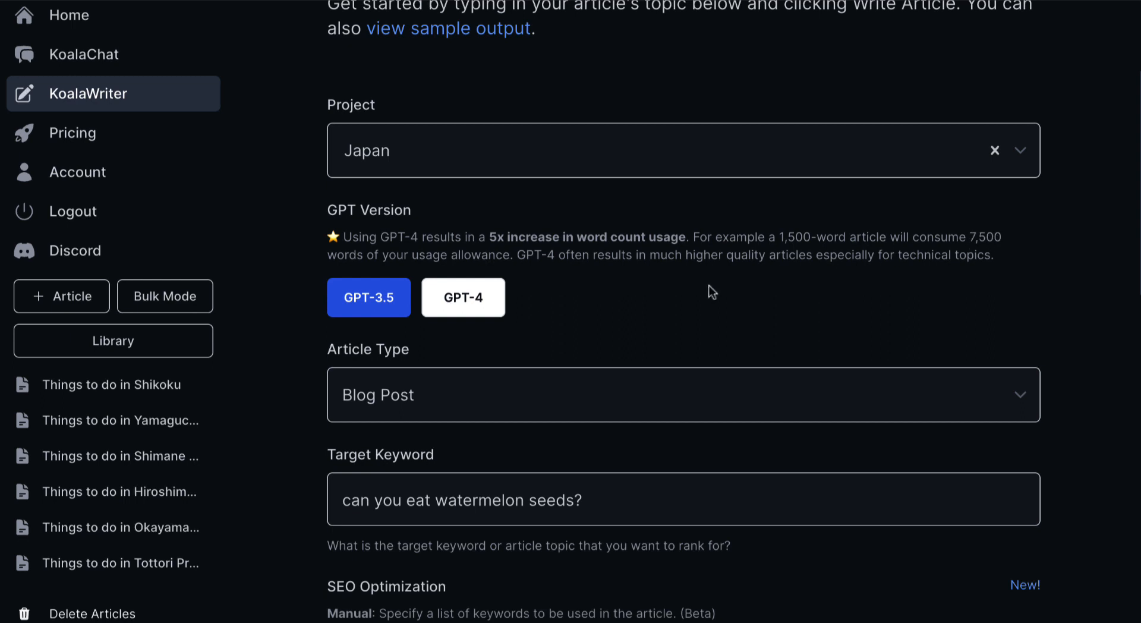
pyautogui.moveTo(463, 293)
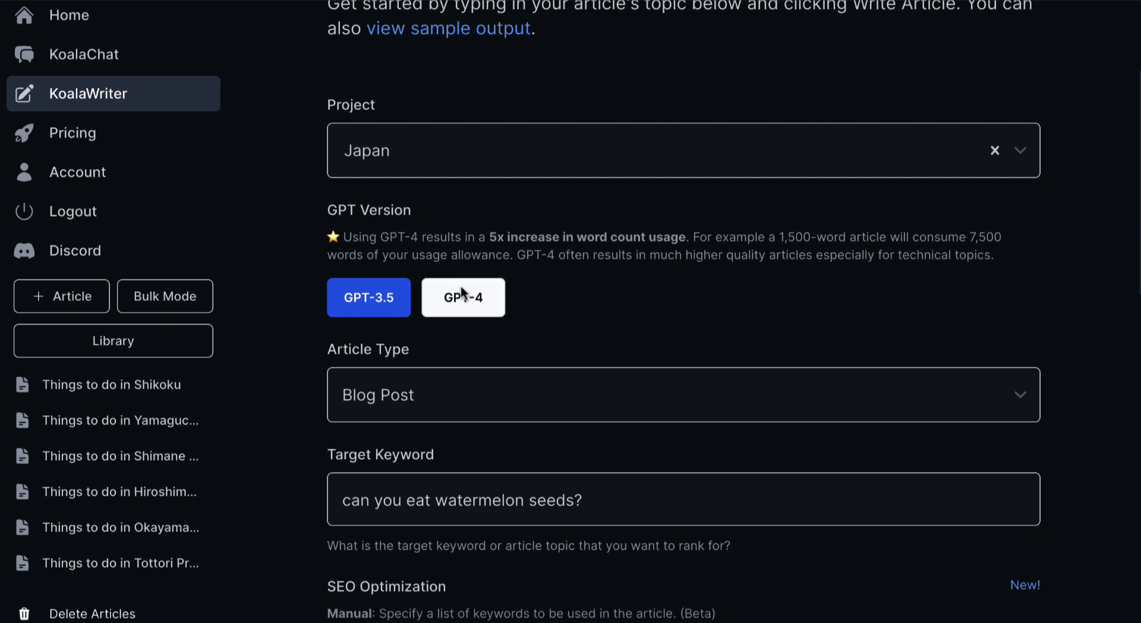
# - Choose GPT-4 as the model and keep Blog Post as the article type
pyautogui.click(462, 298)
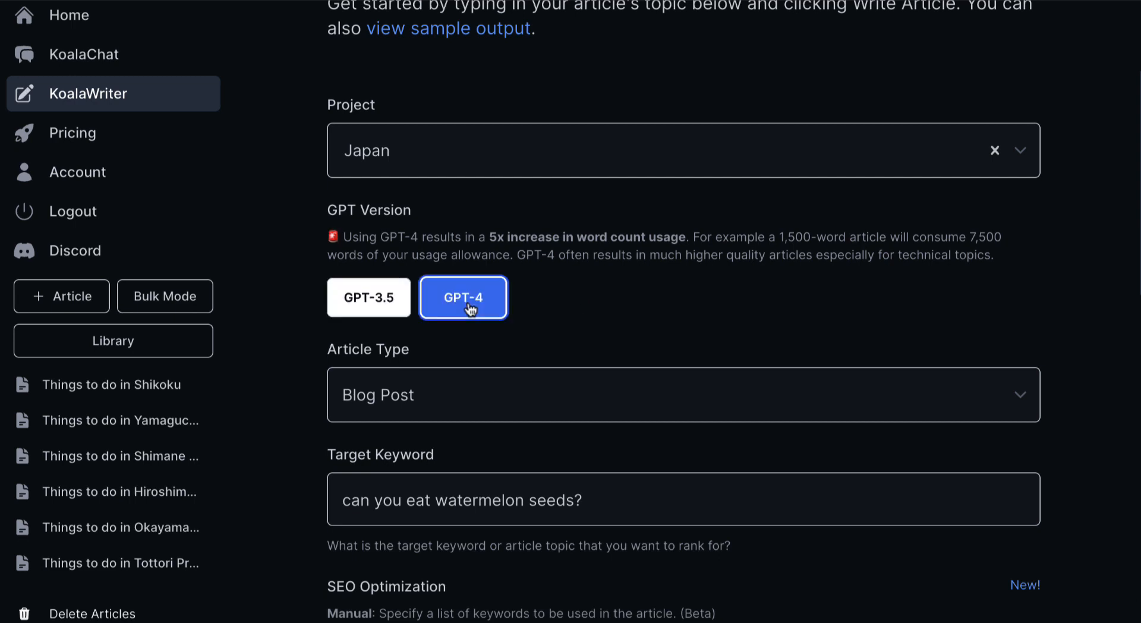
pyautogui.scroll(-3)
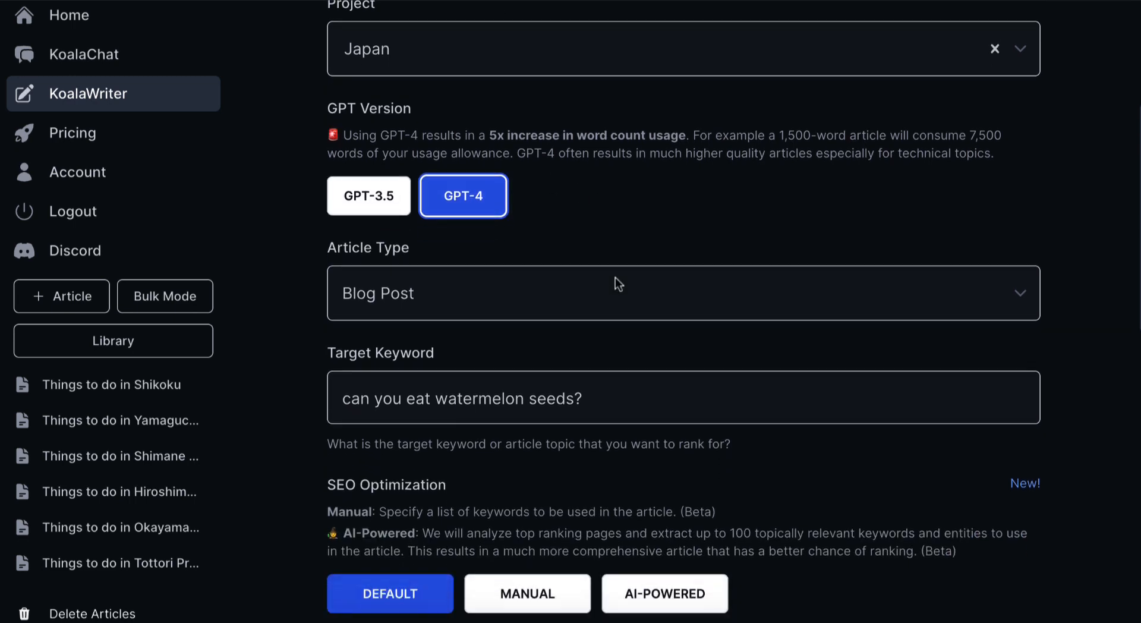
pyautogui.click(682, 293)
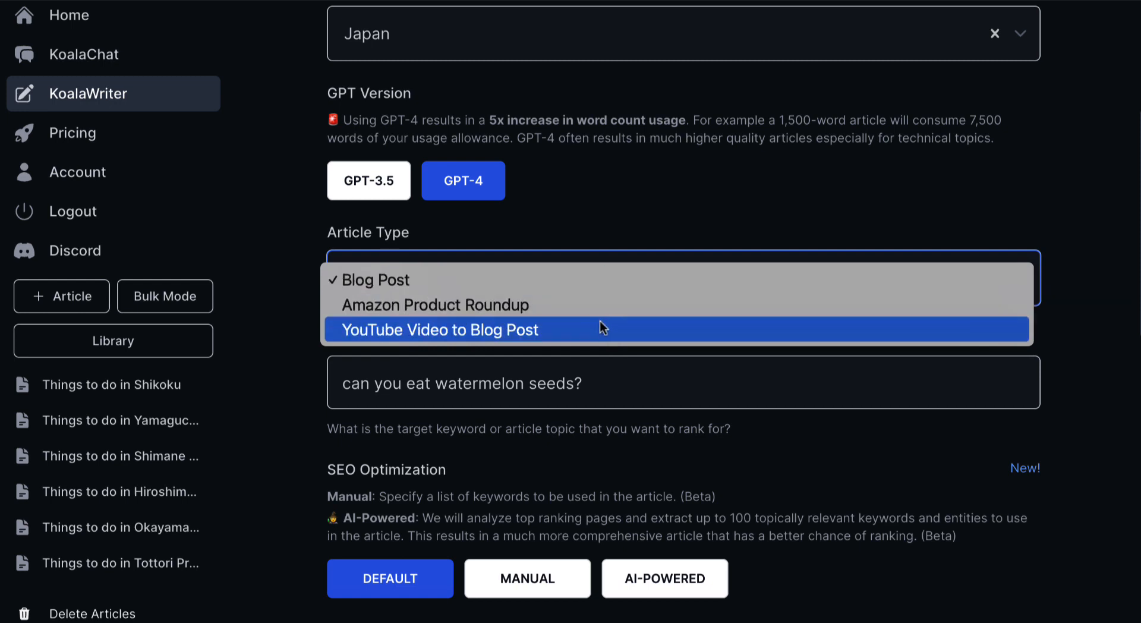
pyautogui.click(378, 279)
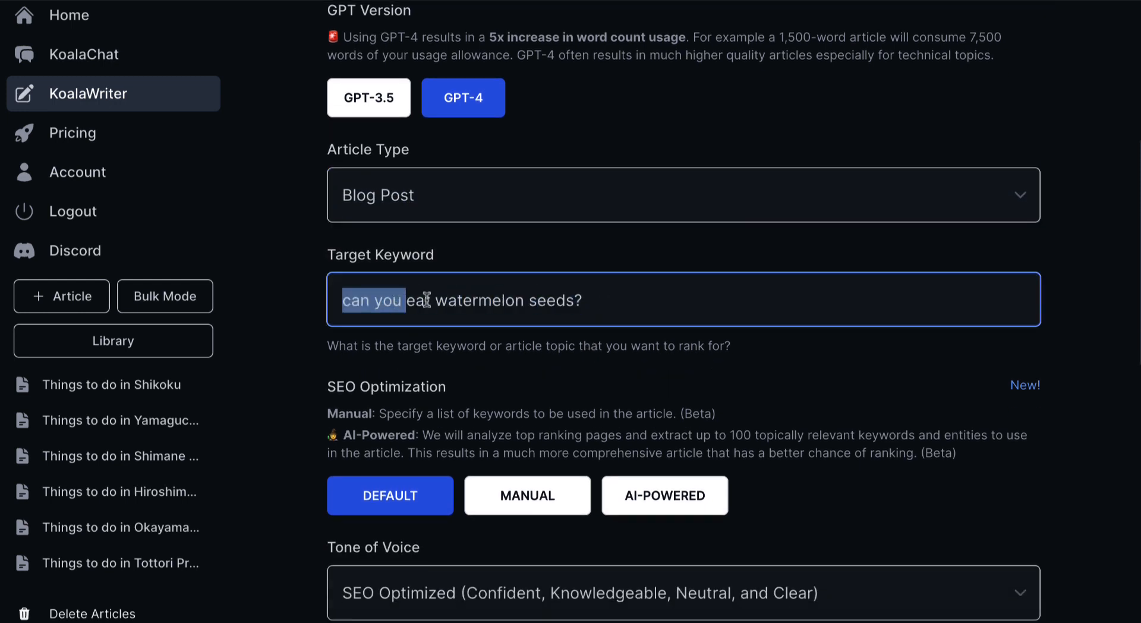
# - Enter 'Things to do in Aichi Prefecture' as the target keyword
pyautogui.write('Things to do')
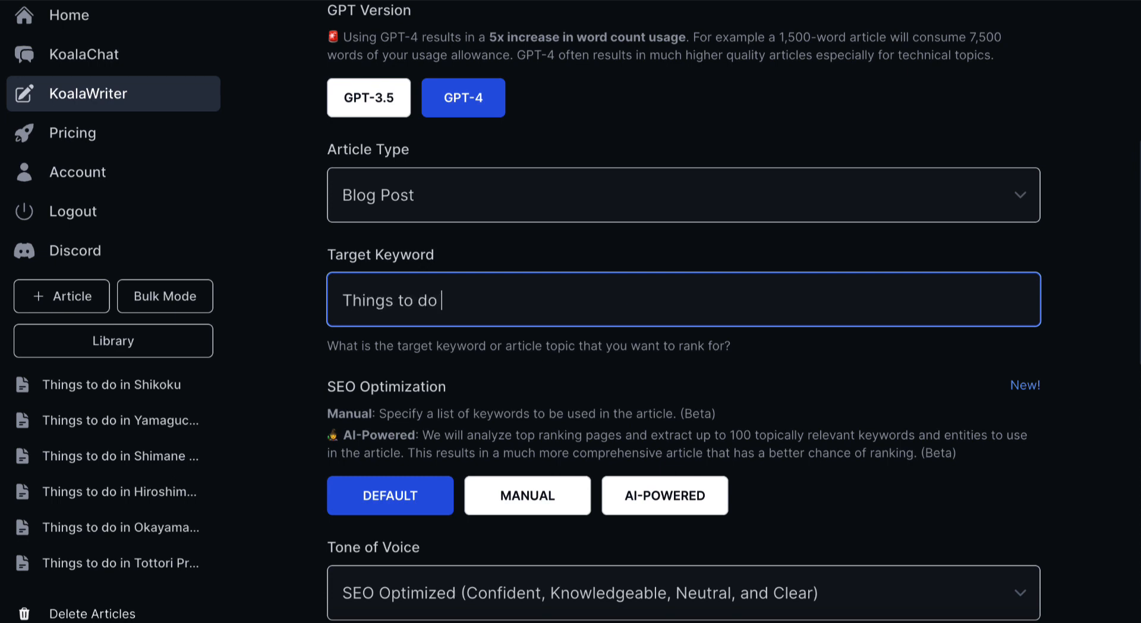
pyautogui.write('in Aichi Pre')
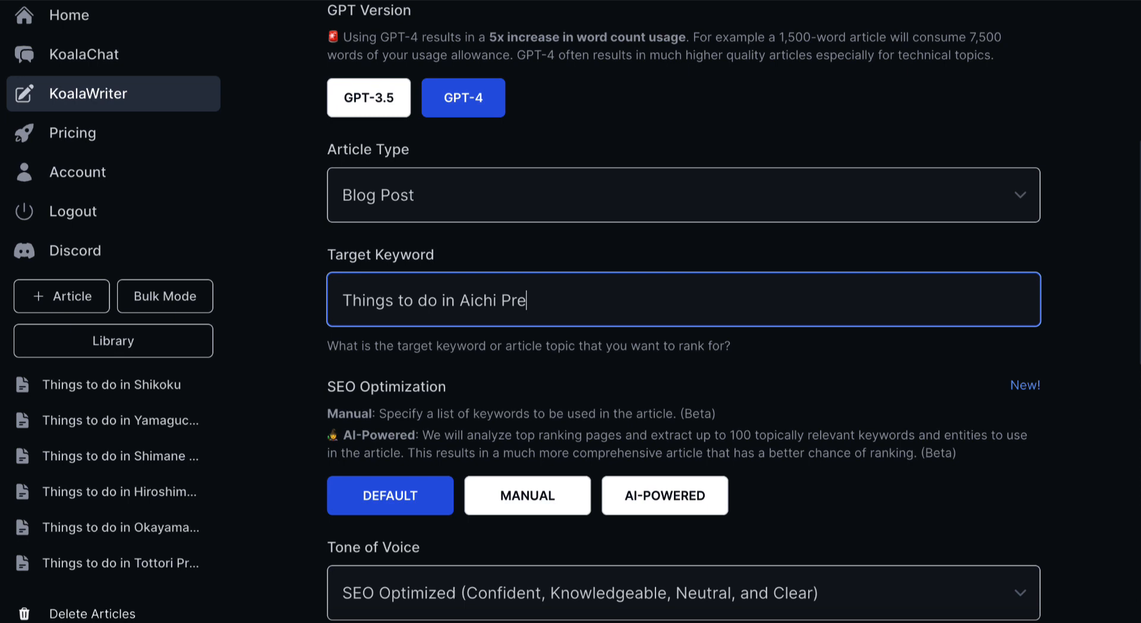
pyautogui.write('fecture')
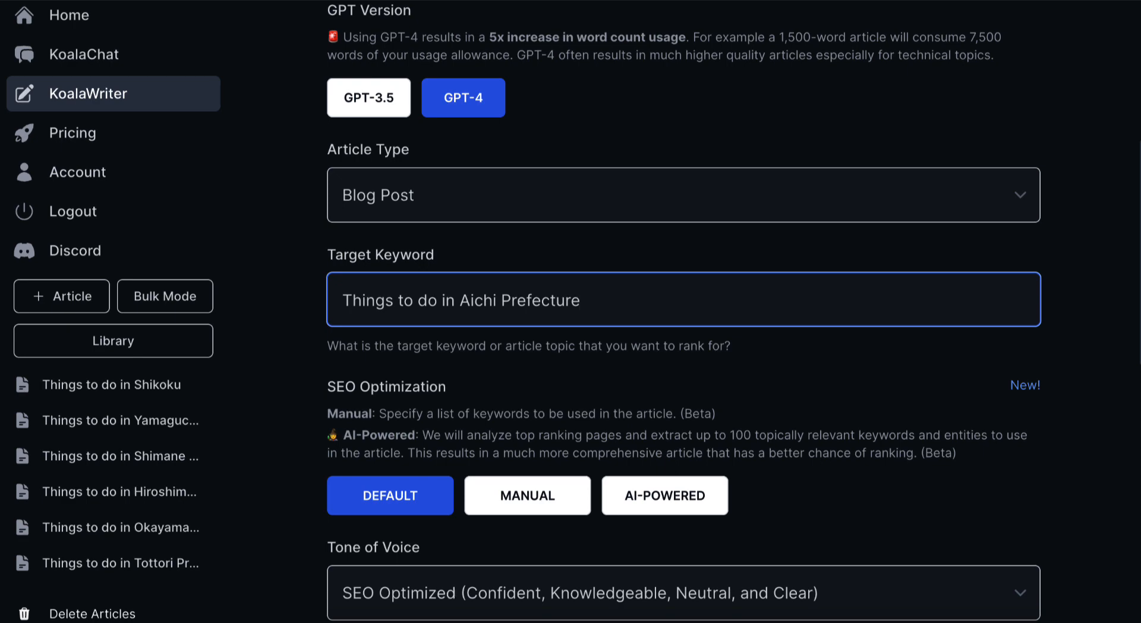
pyautogui.scroll(-3)
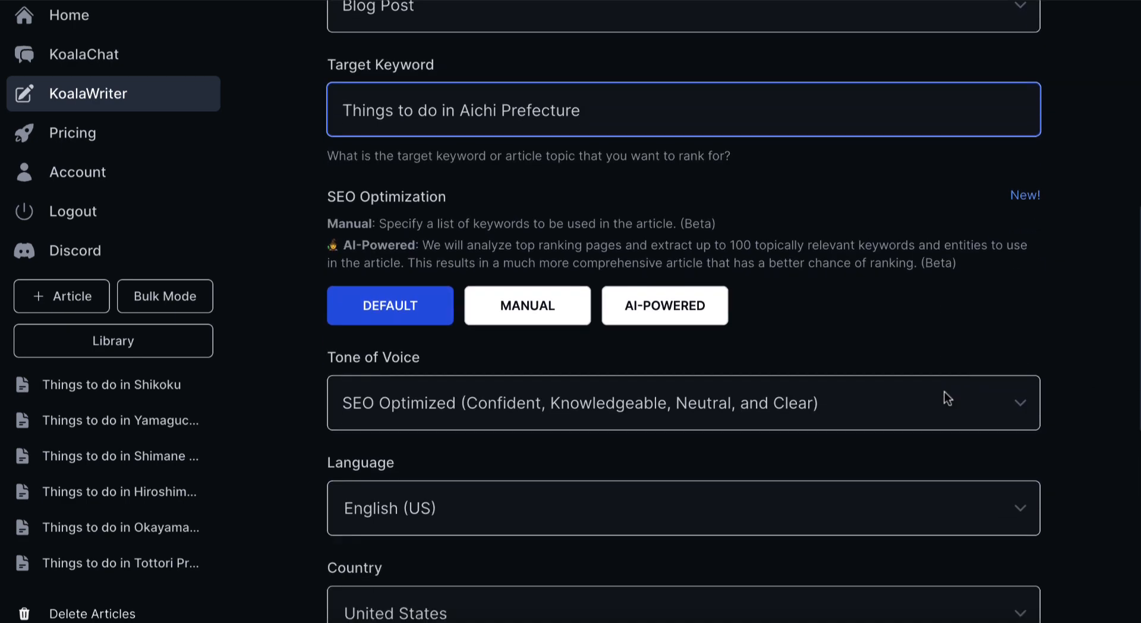
pyautogui.scroll(-3)
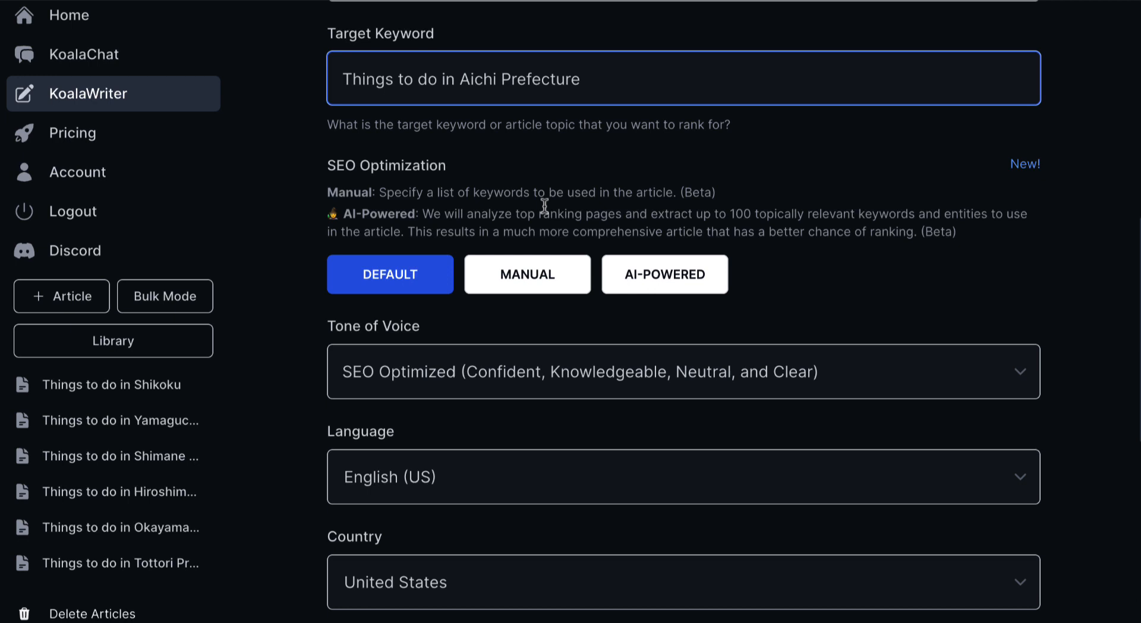
pyautogui.moveTo(527, 275)
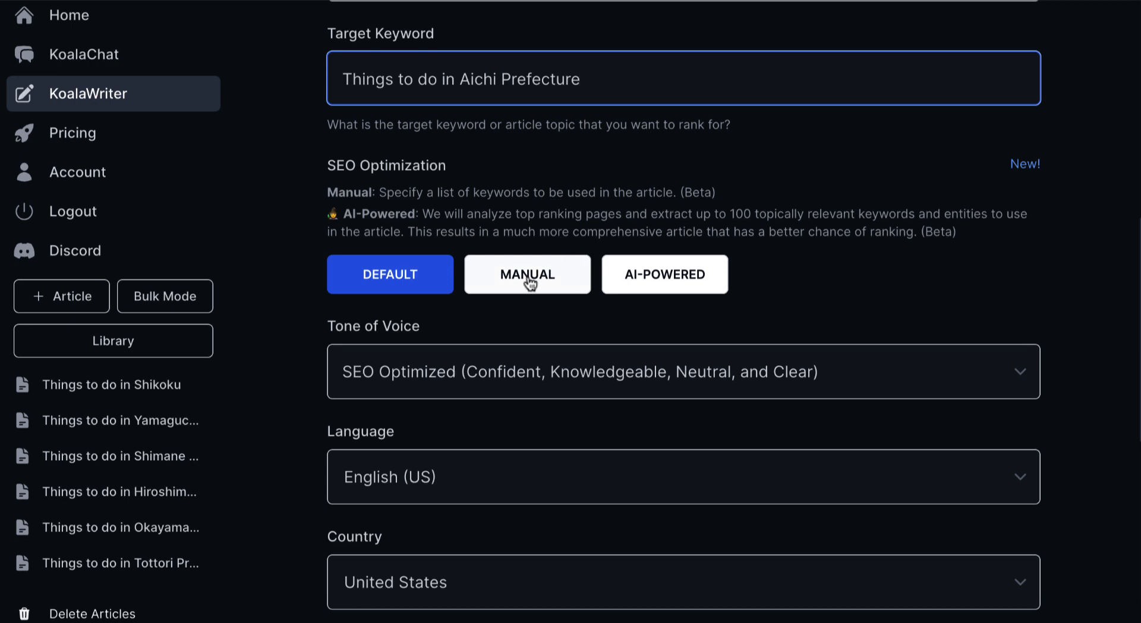
pyautogui.click(527, 275)
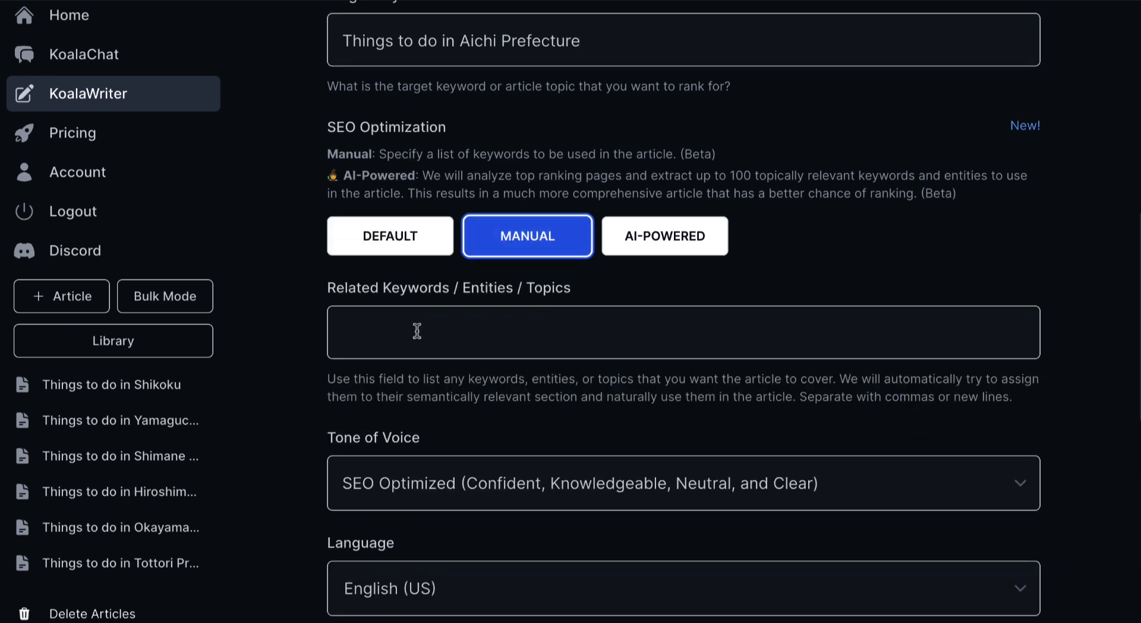
pyautogui.click(663, 236)
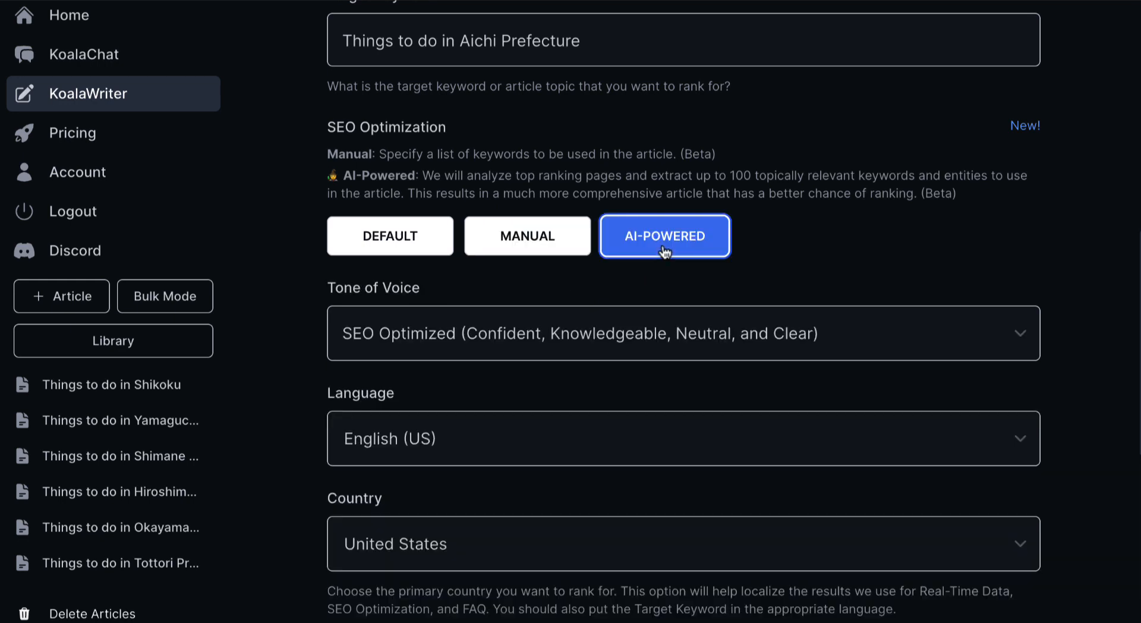
pyautogui.scroll(-3)
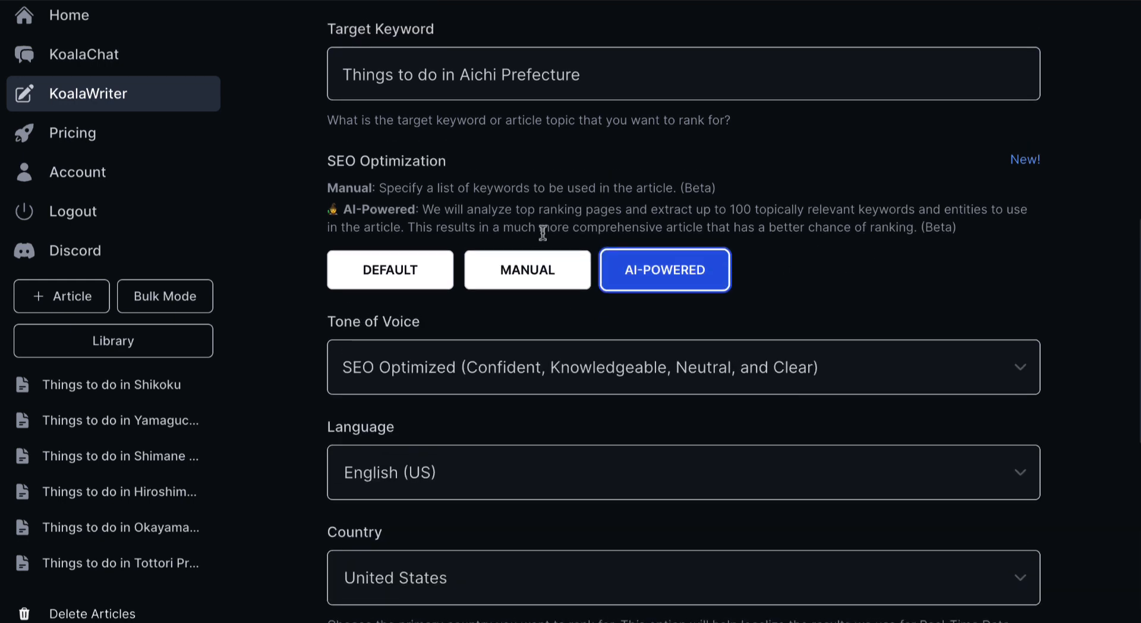
pyautogui.moveTo(594, 223)
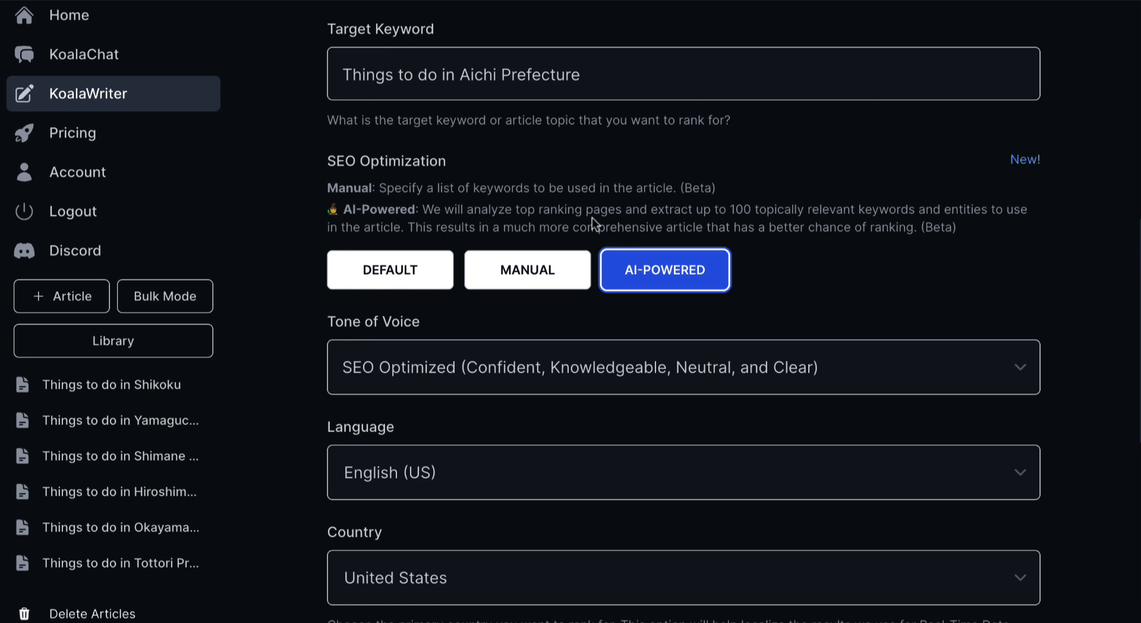
pyautogui.moveTo(840, 241)
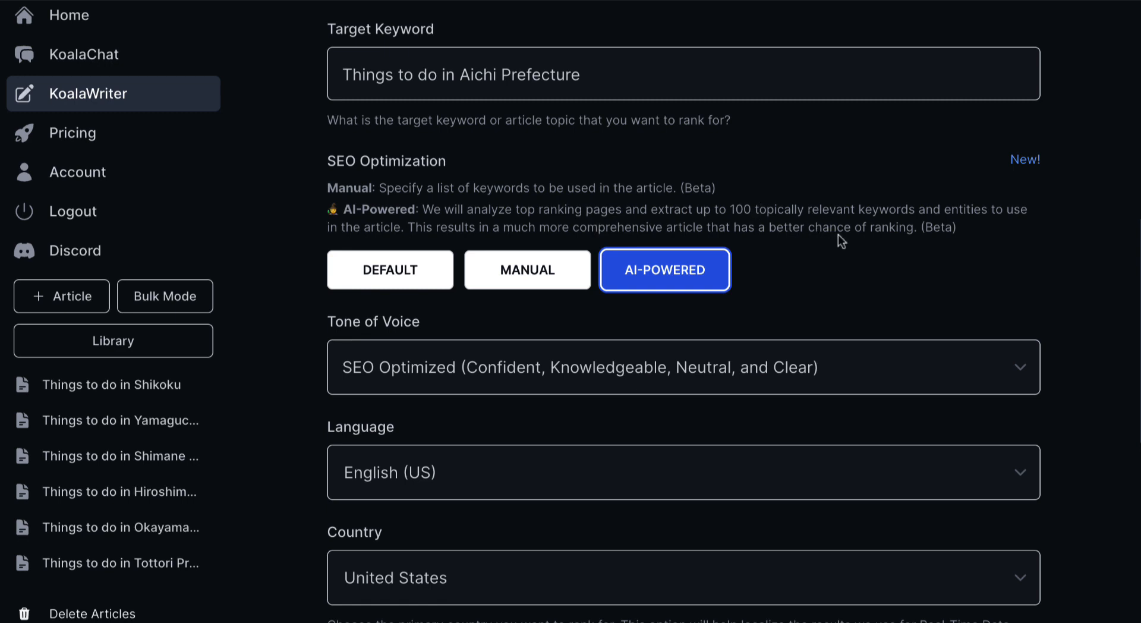
pyautogui.moveTo(770, 264)
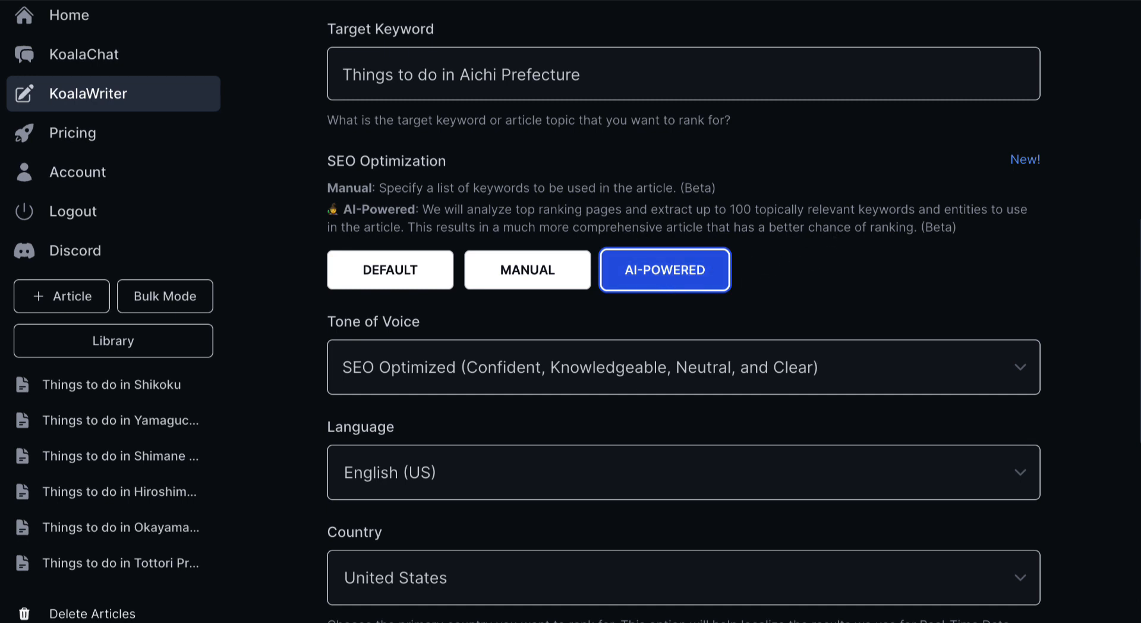
pyautogui.moveTo(893, 128)
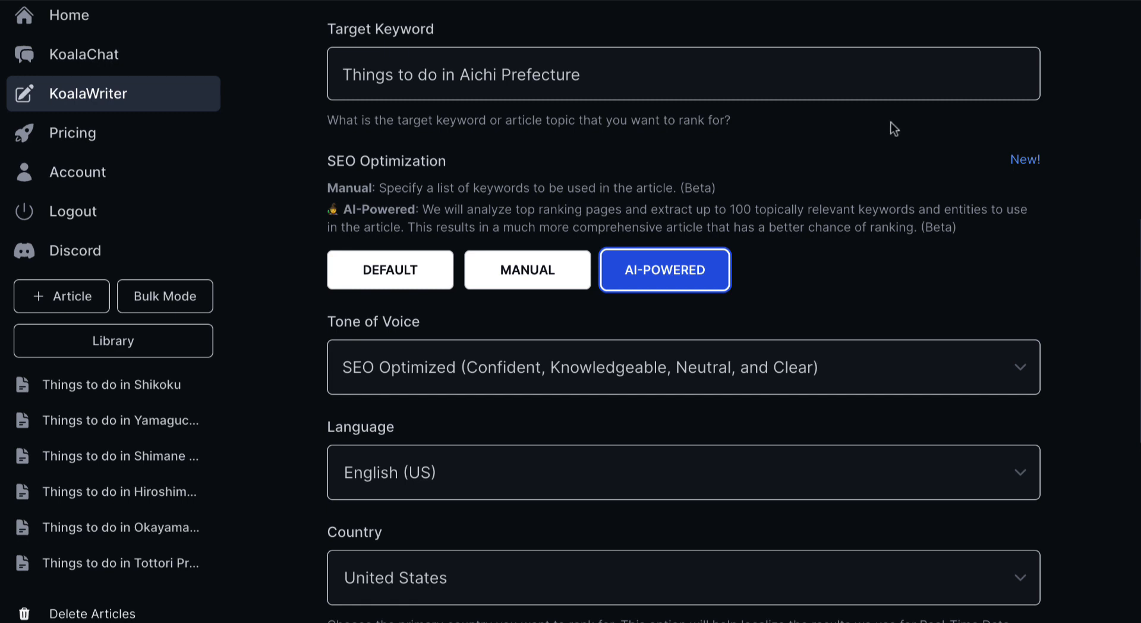
pyautogui.click(390, 268)
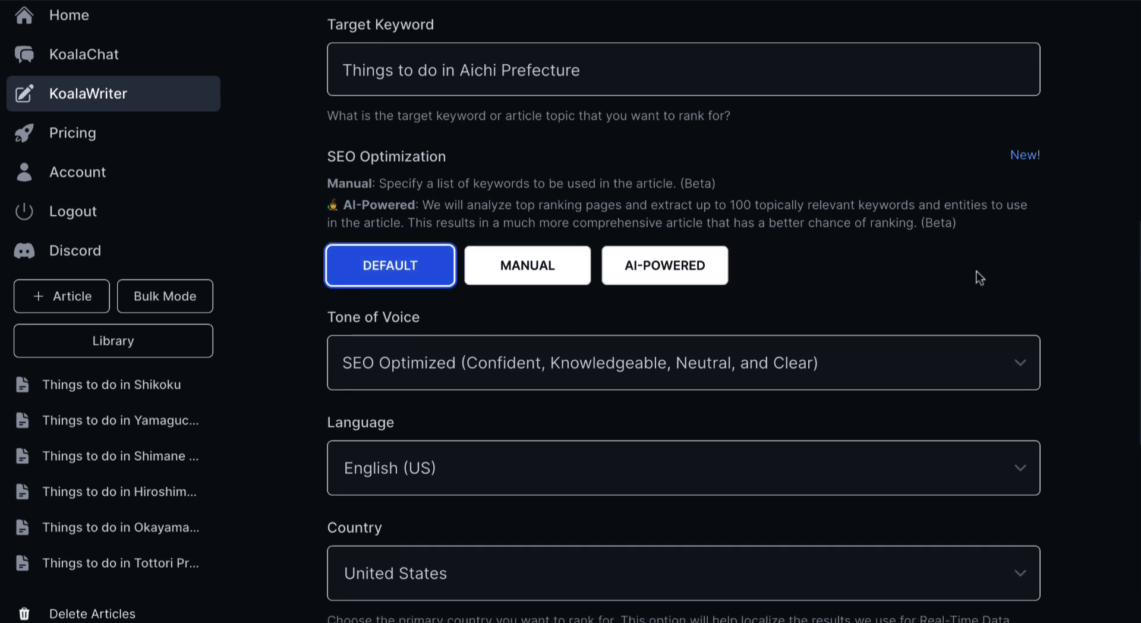
# - Set Point of View to Second Person (you, your, yours) instead of Third Person
pyautogui.click(682, 363)
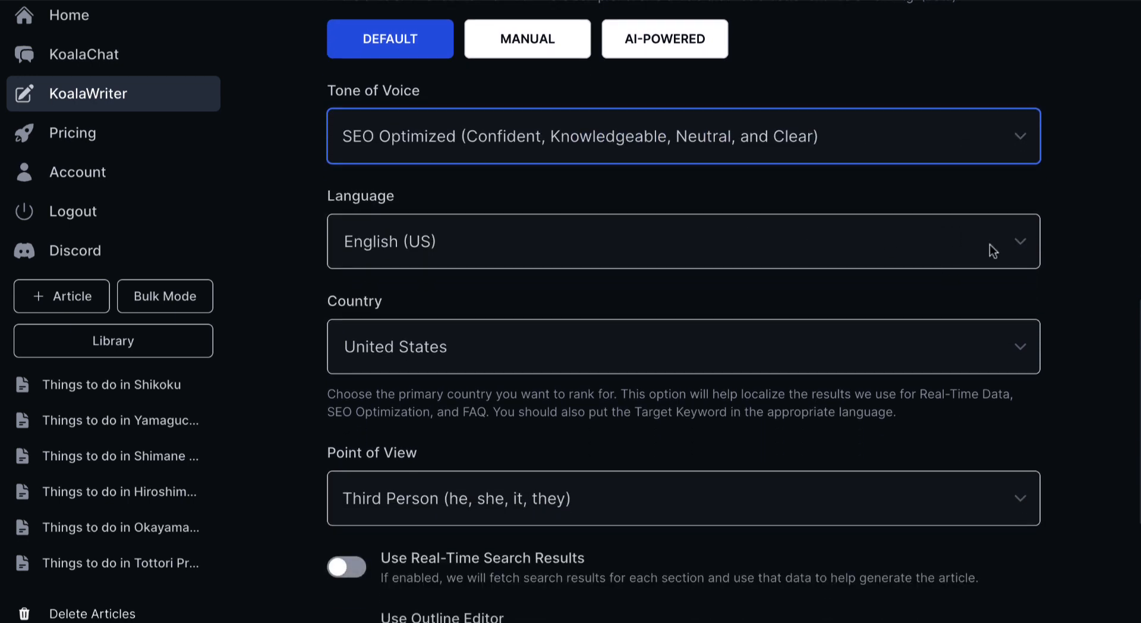
pyautogui.scroll(-3)
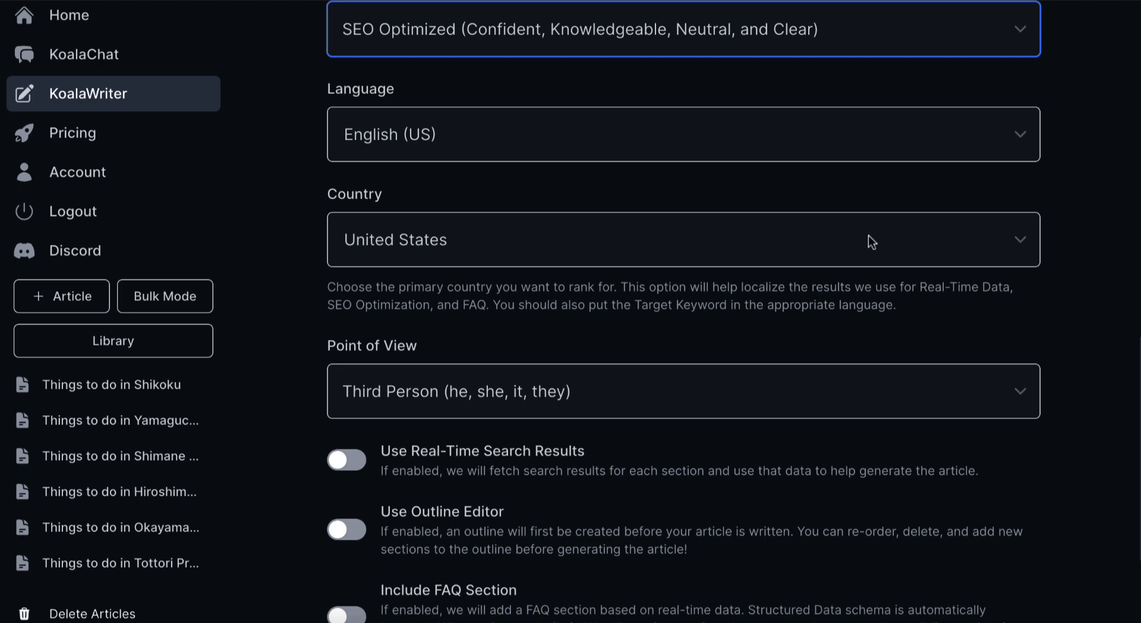
pyautogui.moveTo(695, 264)
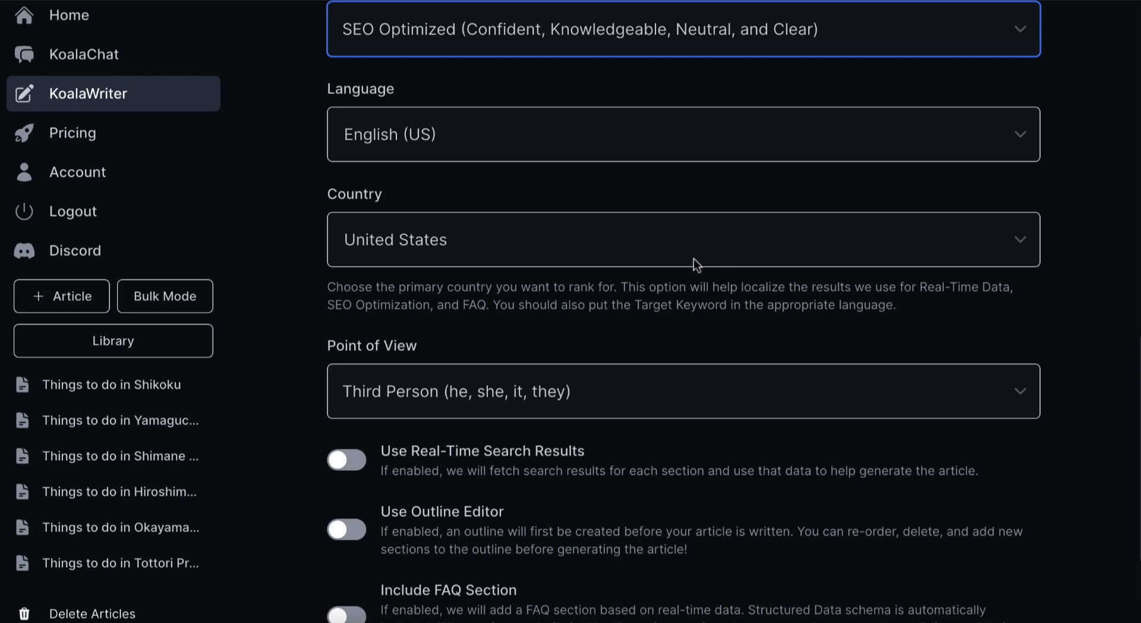
pyautogui.scroll(-3)
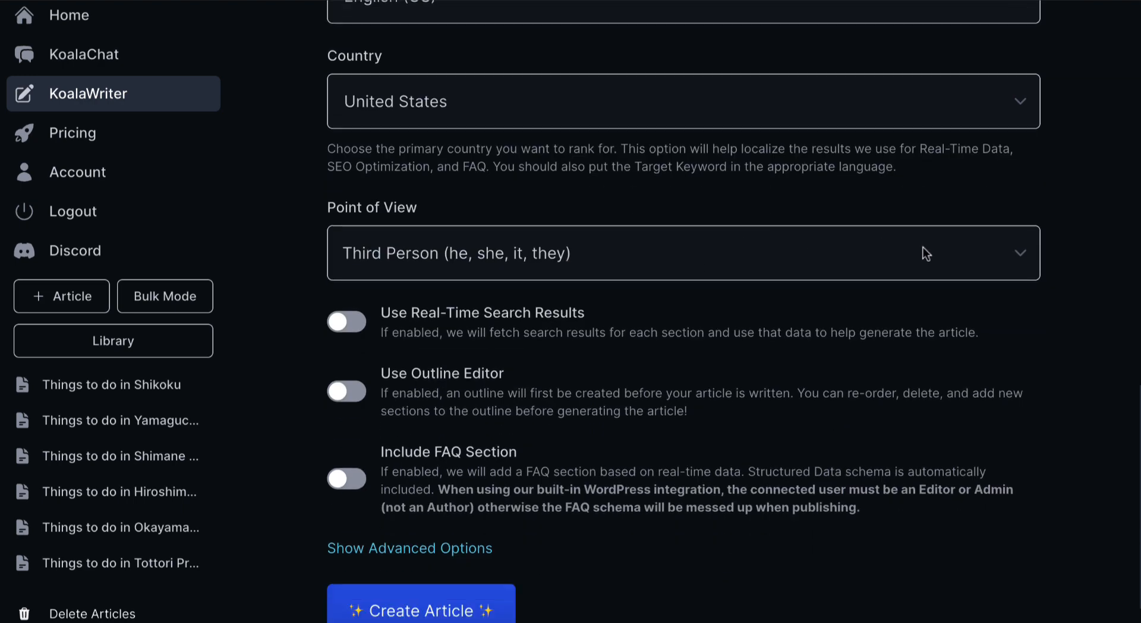
pyautogui.click(682, 251)
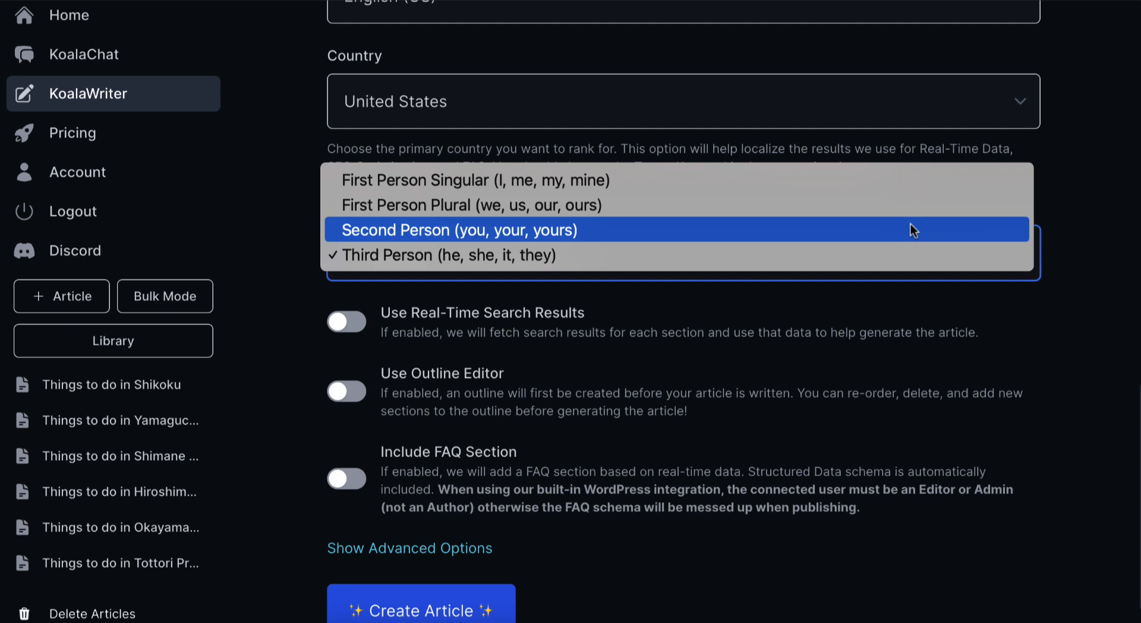
pyautogui.moveTo(719, 237)
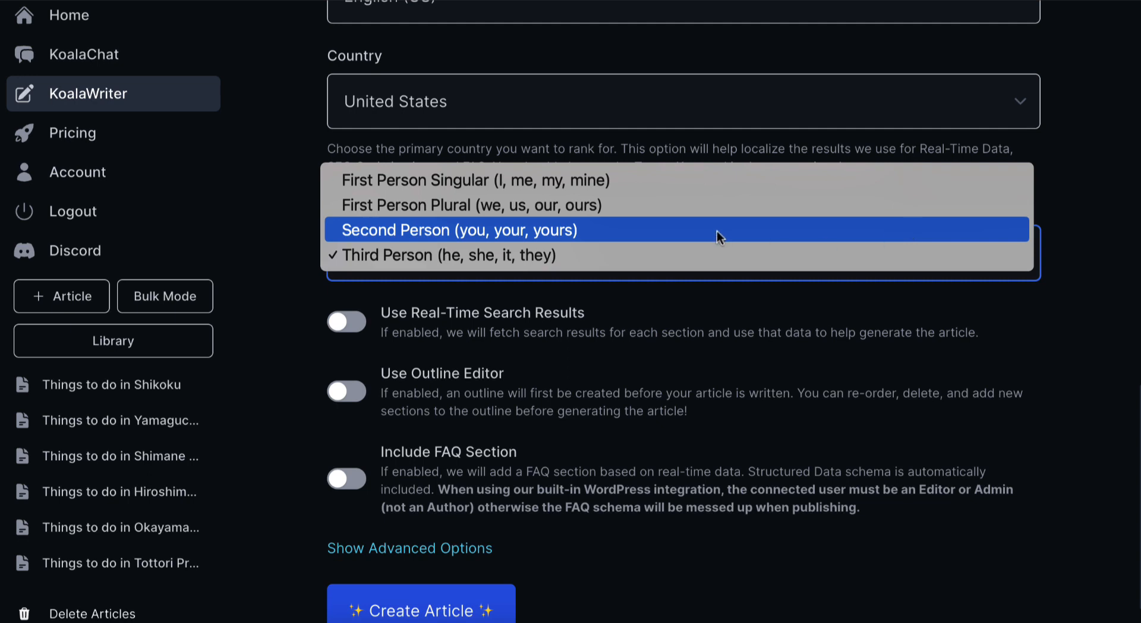
pyautogui.click(459, 229)
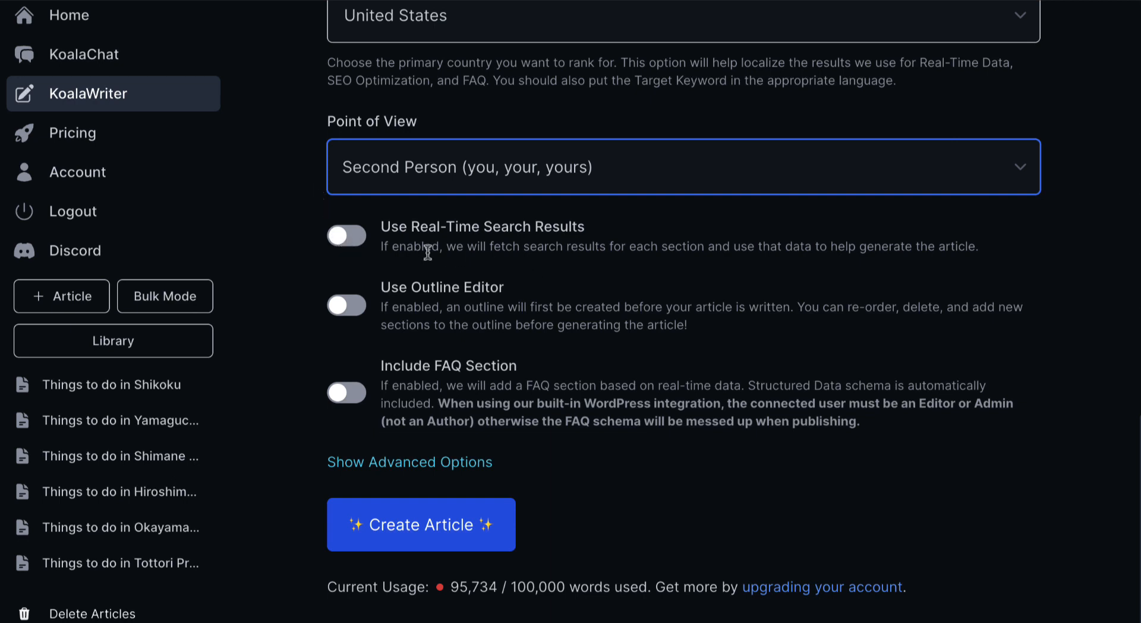
pyautogui.moveTo(797, 266)
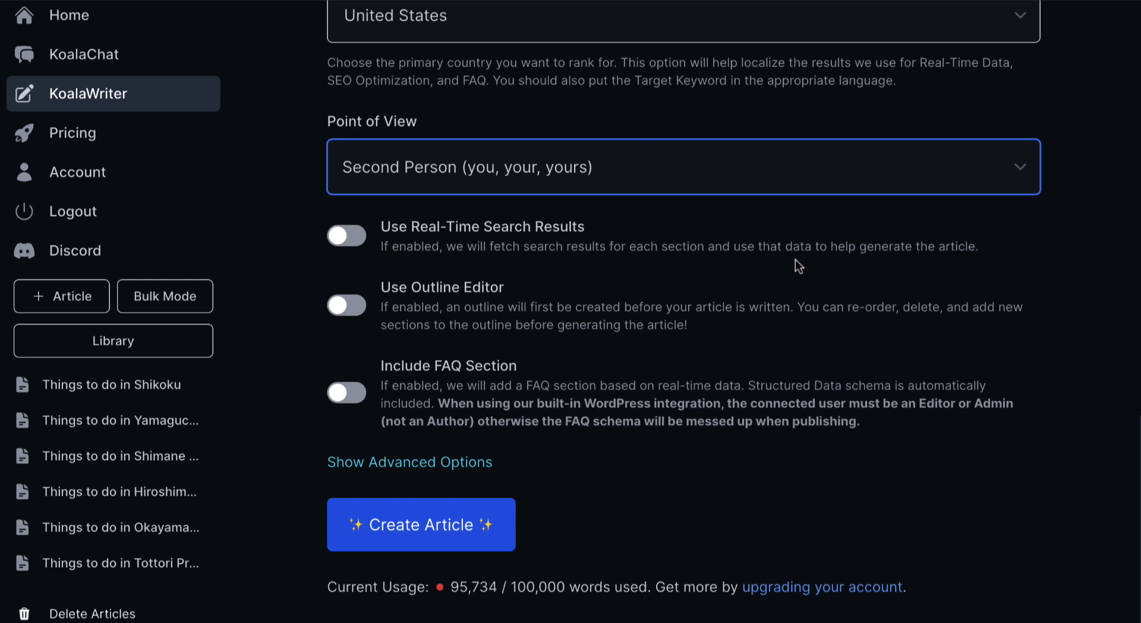
pyautogui.moveTo(985, 255)
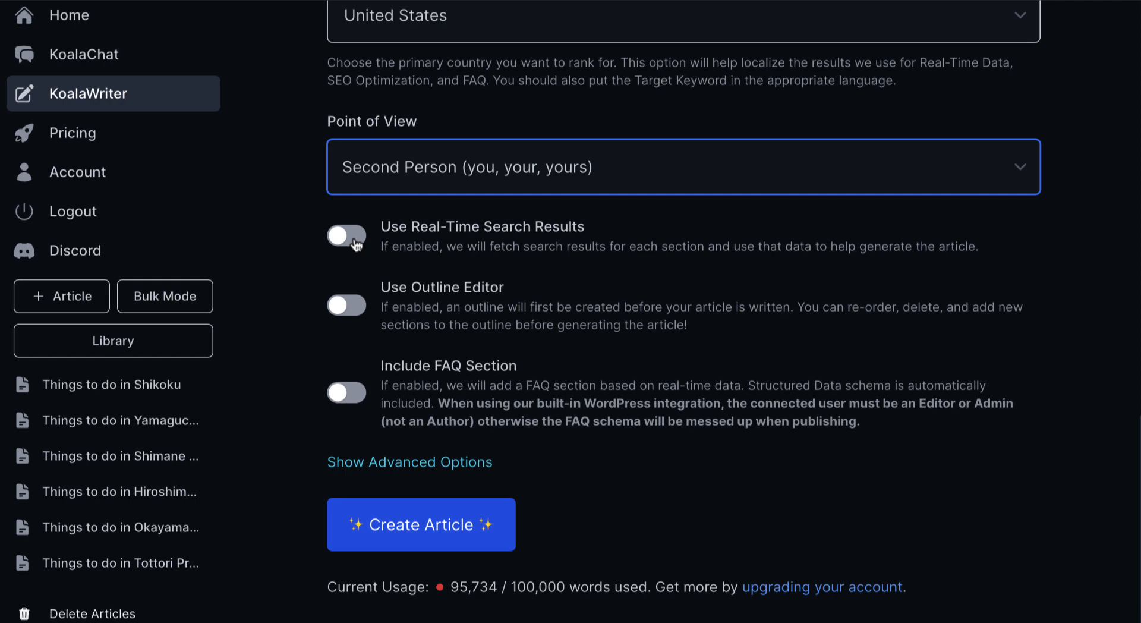
# - Turn on real-time search results and the outline editor, and turn off citing sources
pyautogui.click(346, 235)
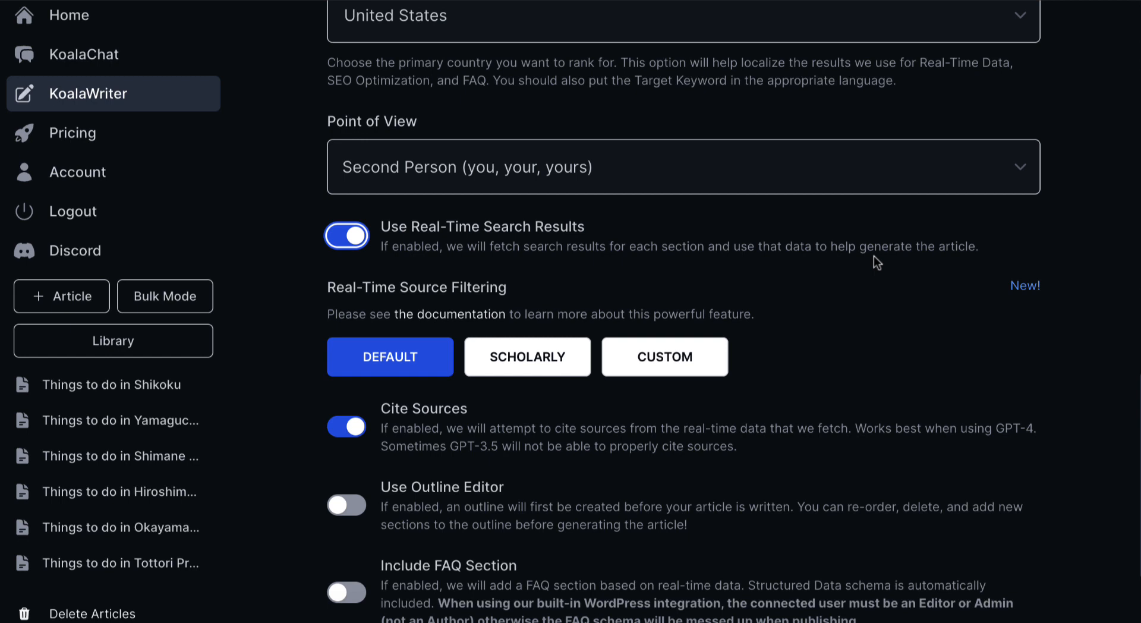
pyautogui.scroll(-3)
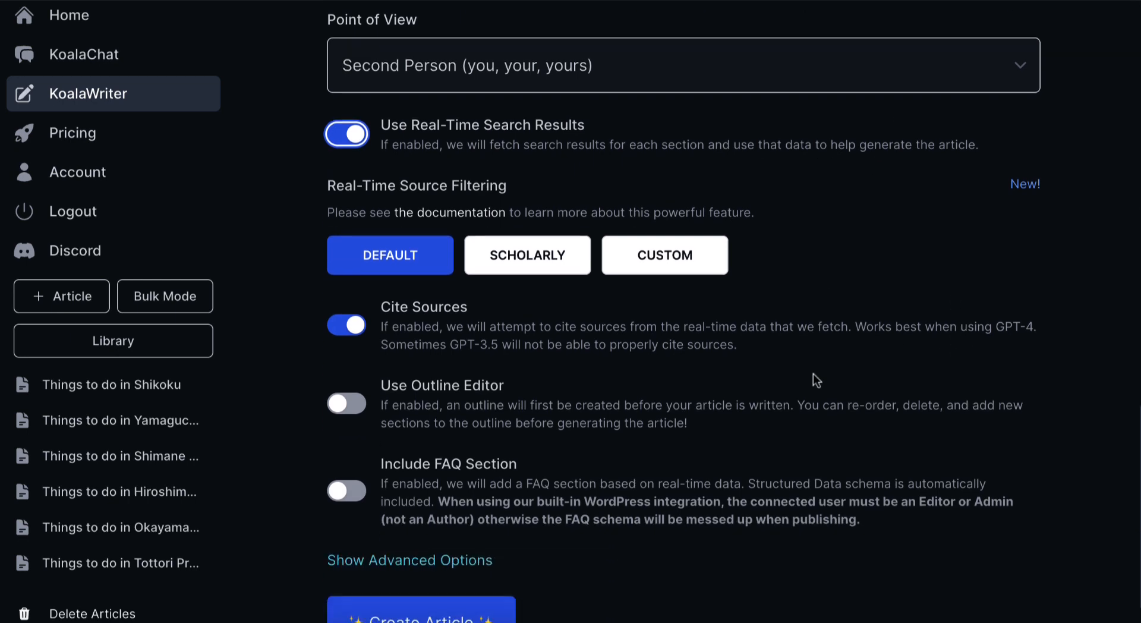
pyautogui.click(345, 404)
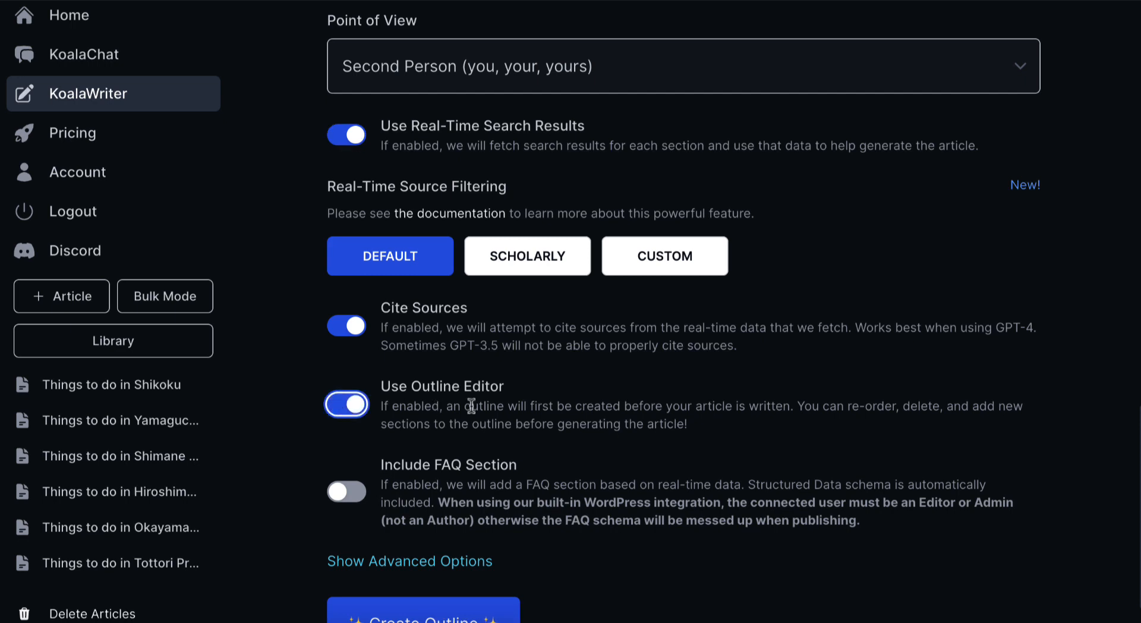
pyautogui.click(346, 324)
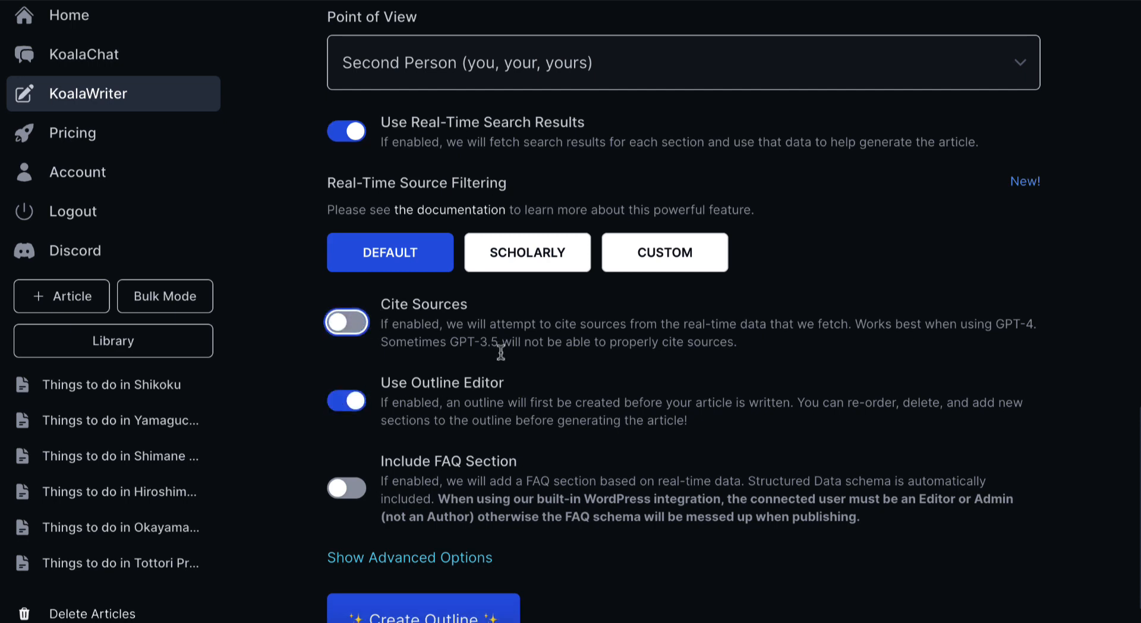
# - Switch on Include FAQ Section for the article
pyautogui.scroll(-3)
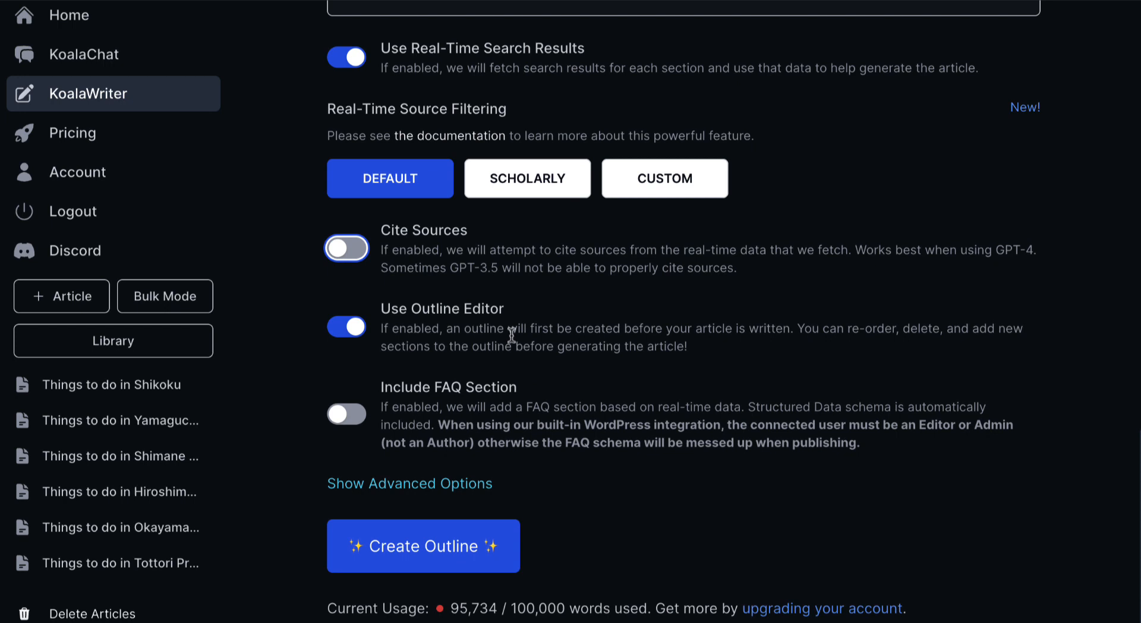
pyautogui.scroll(-3)
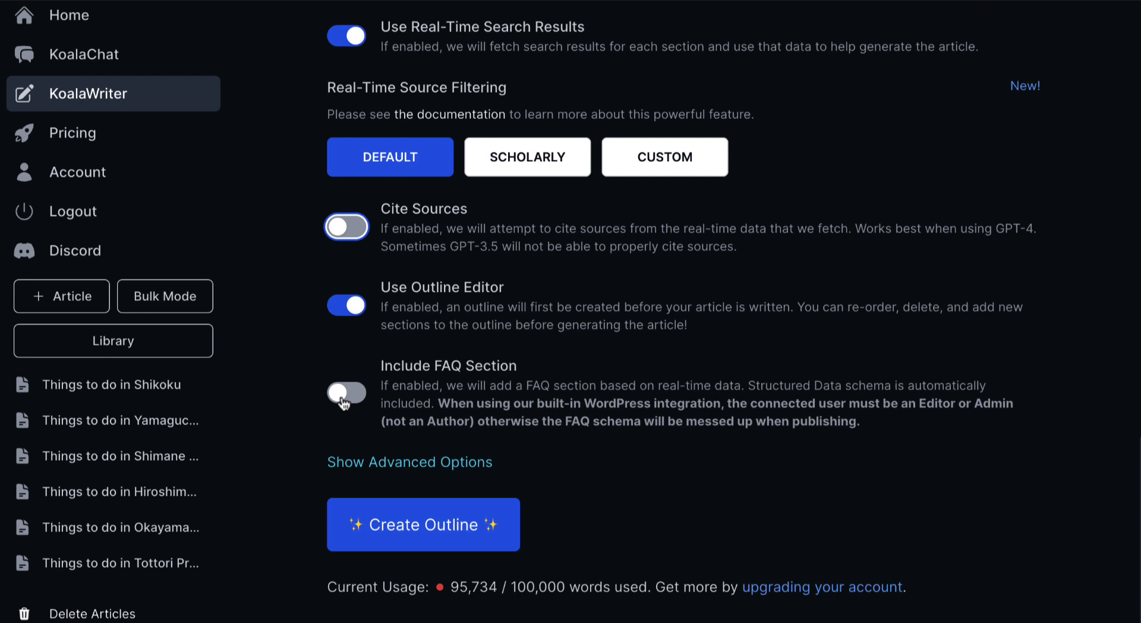
pyautogui.click(346, 392)
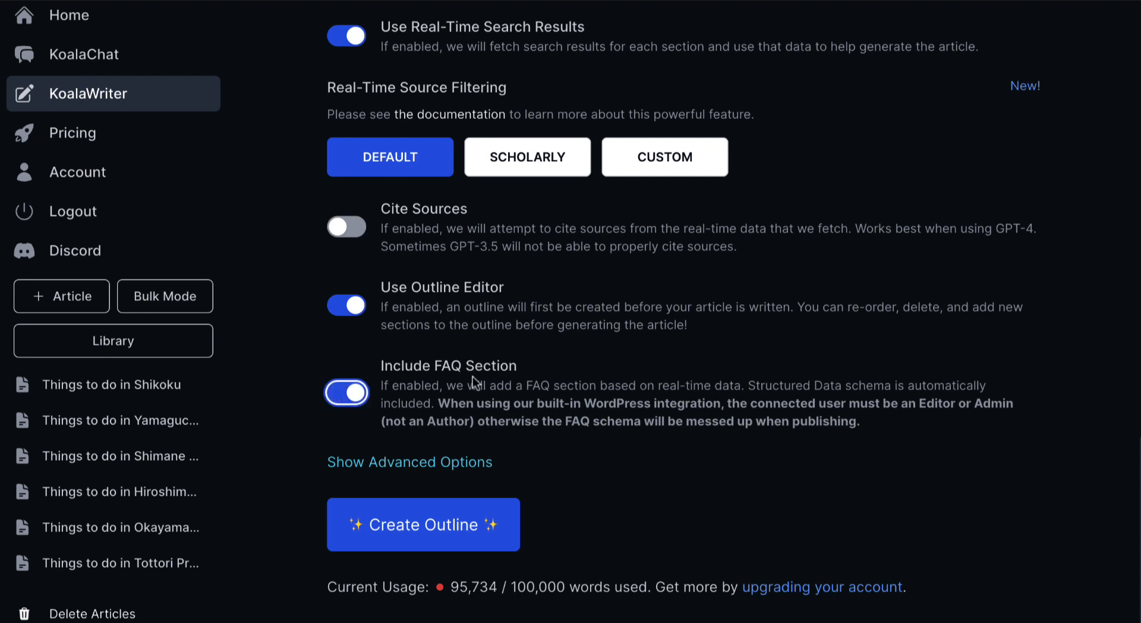
pyautogui.moveTo(421, 472)
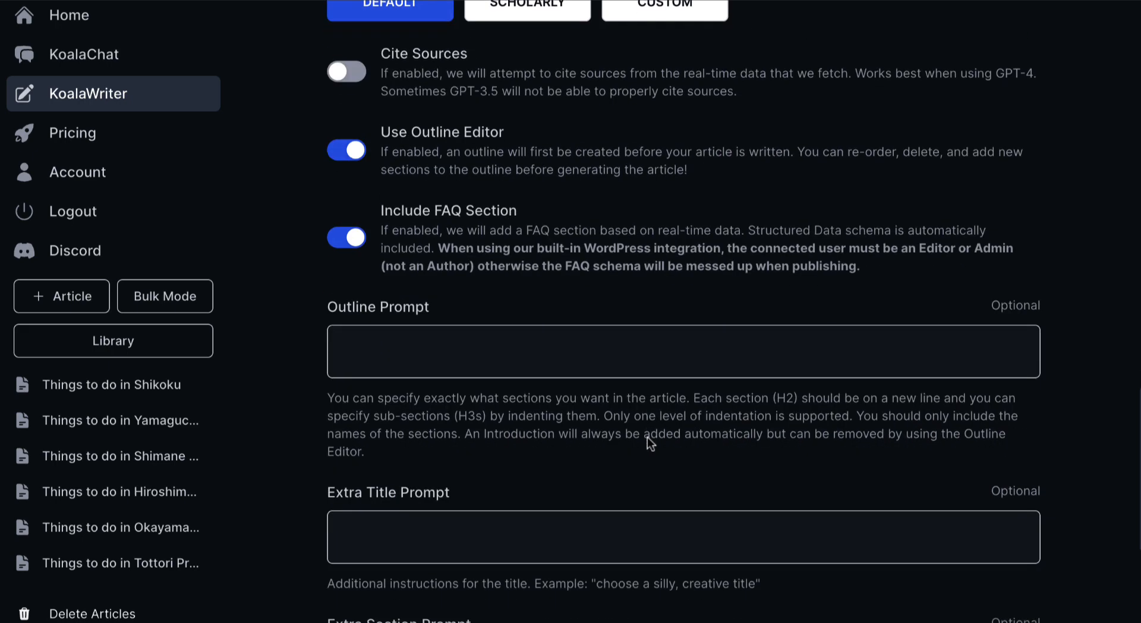
# - Enter 'Us the active voice' as the Extra Section Prompt and enable Key Takeaways
pyautogui.scroll(-3)
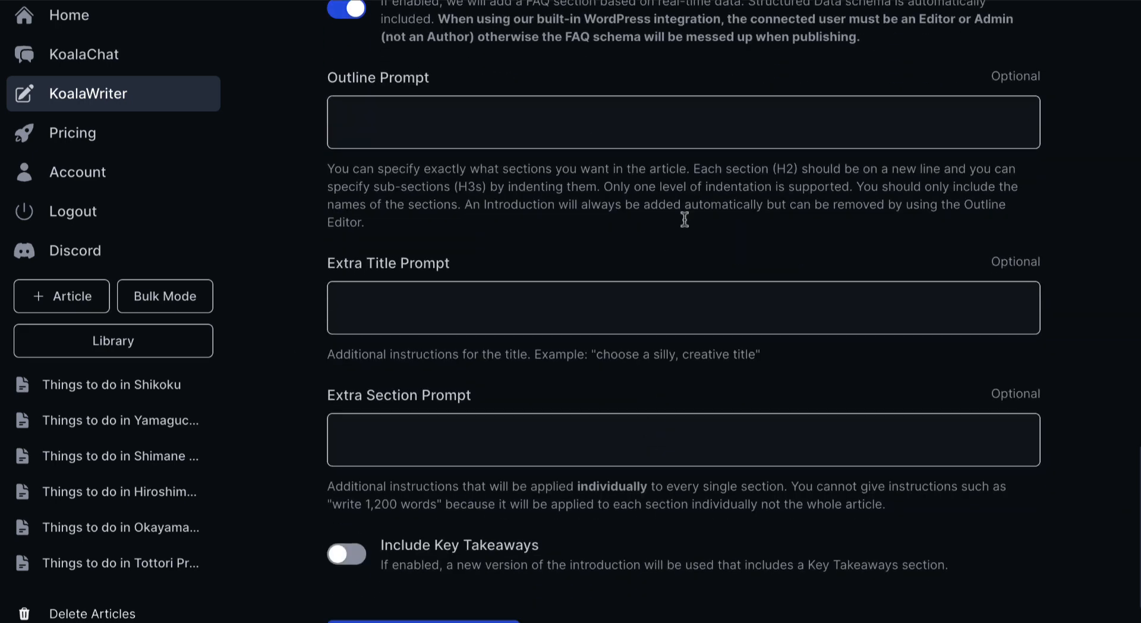
pyautogui.scroll(-3)
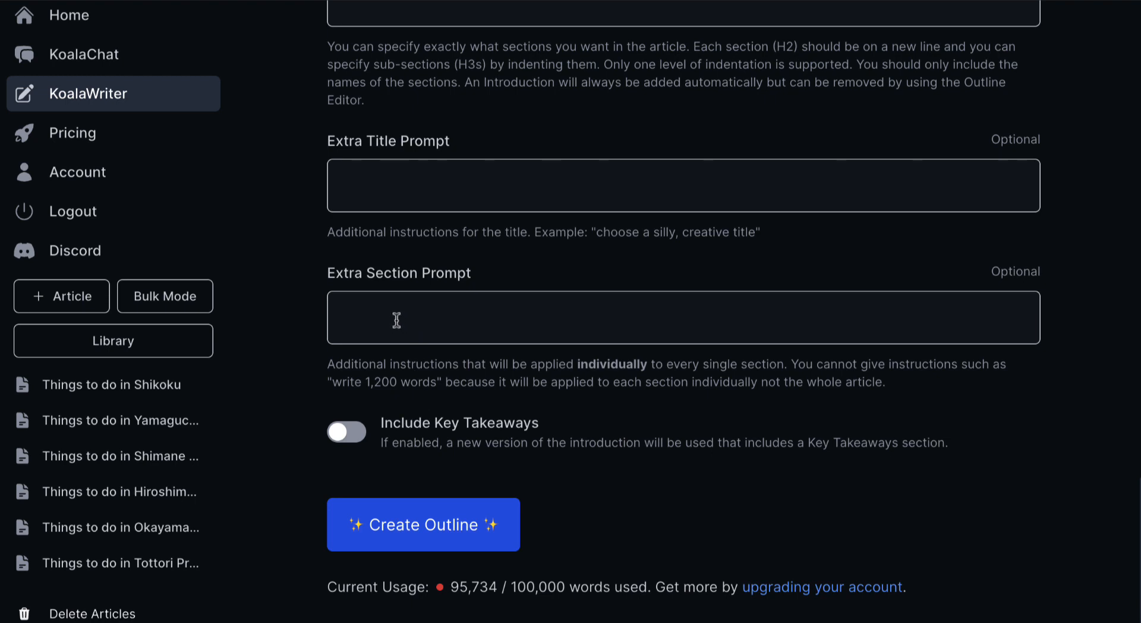
pyautogui.write('Us th')
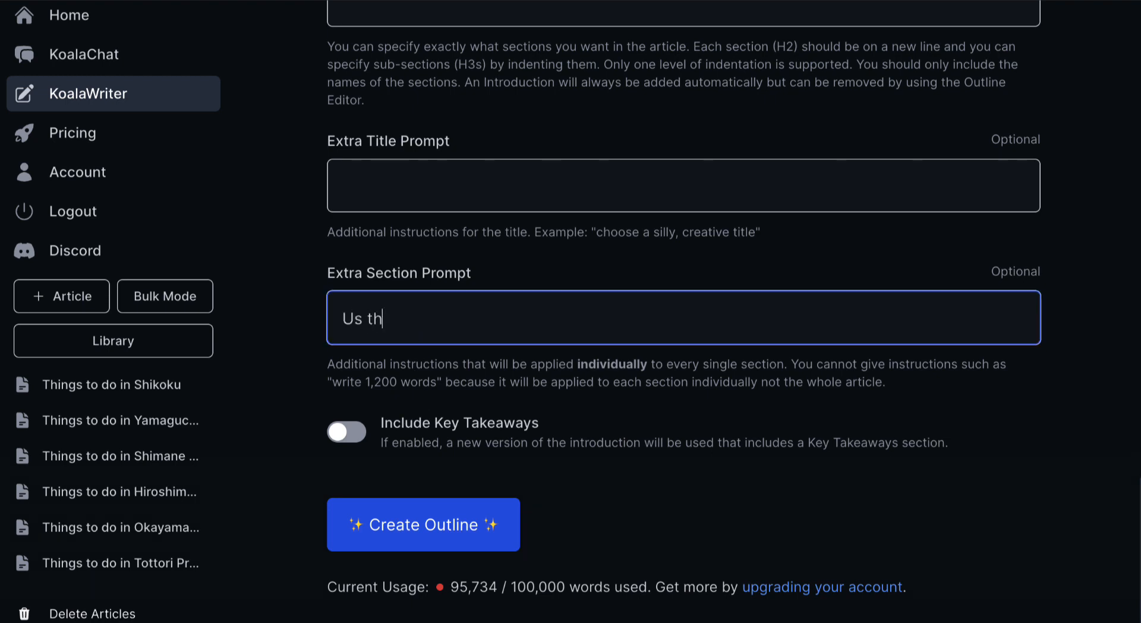
pyautogui.write('e active')
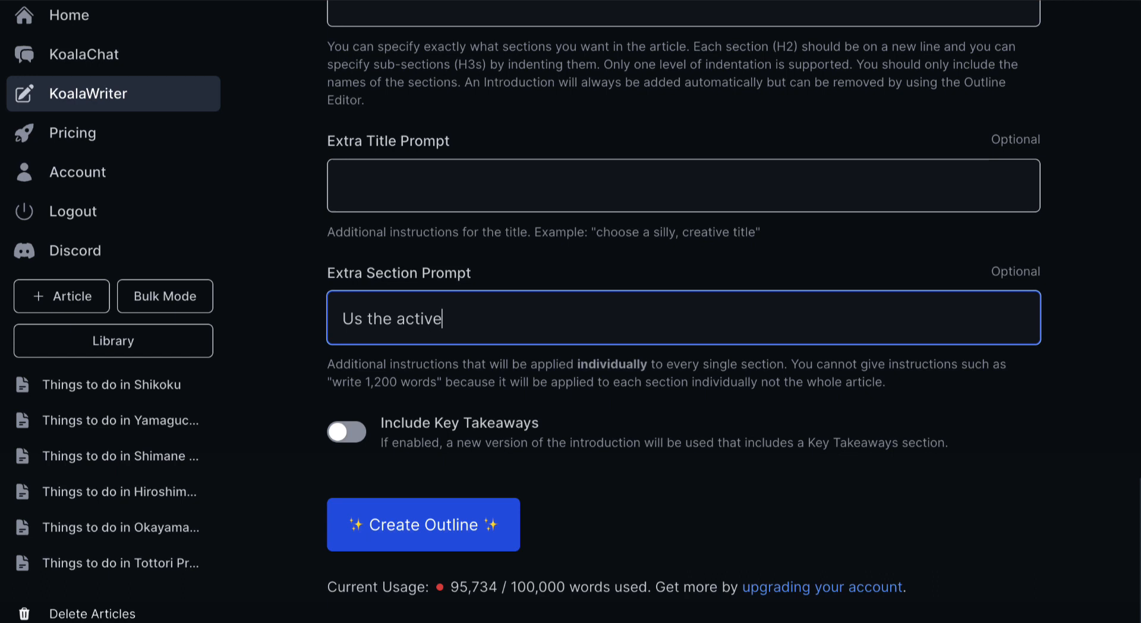
pyautogui.write('voice')
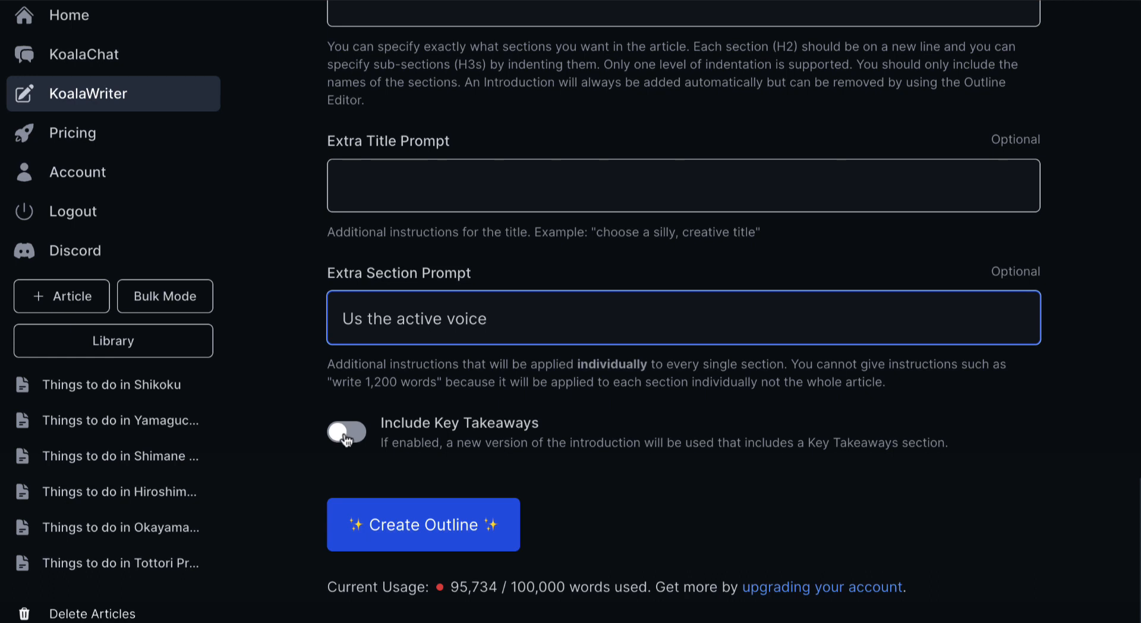
pyautogui.click(346, 432)
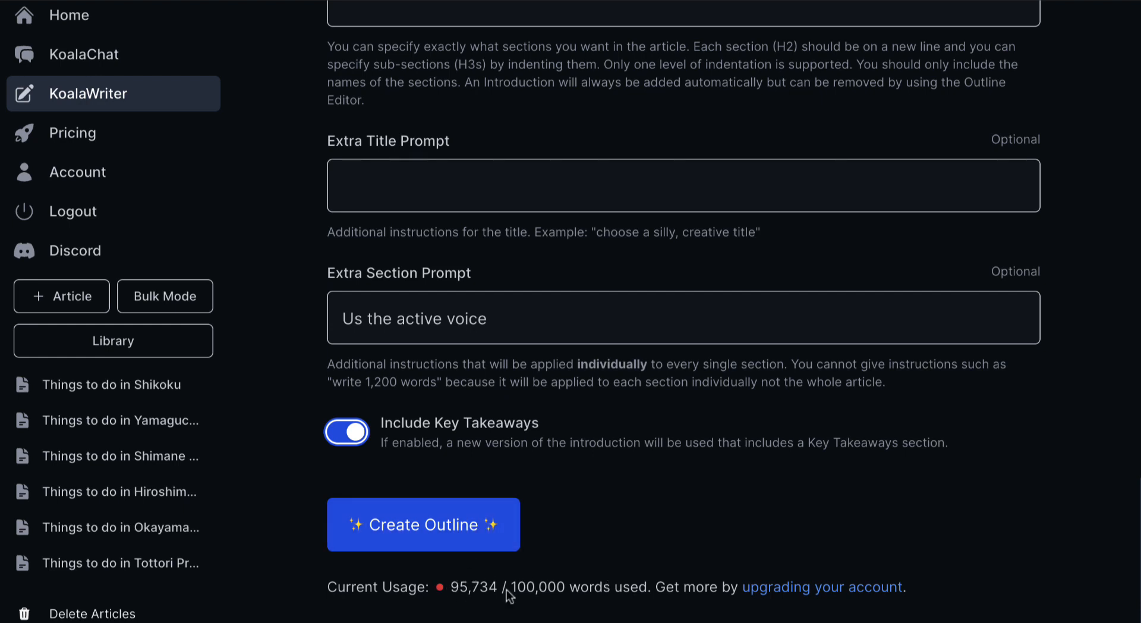
pyautogui.moveTo(442, 537)
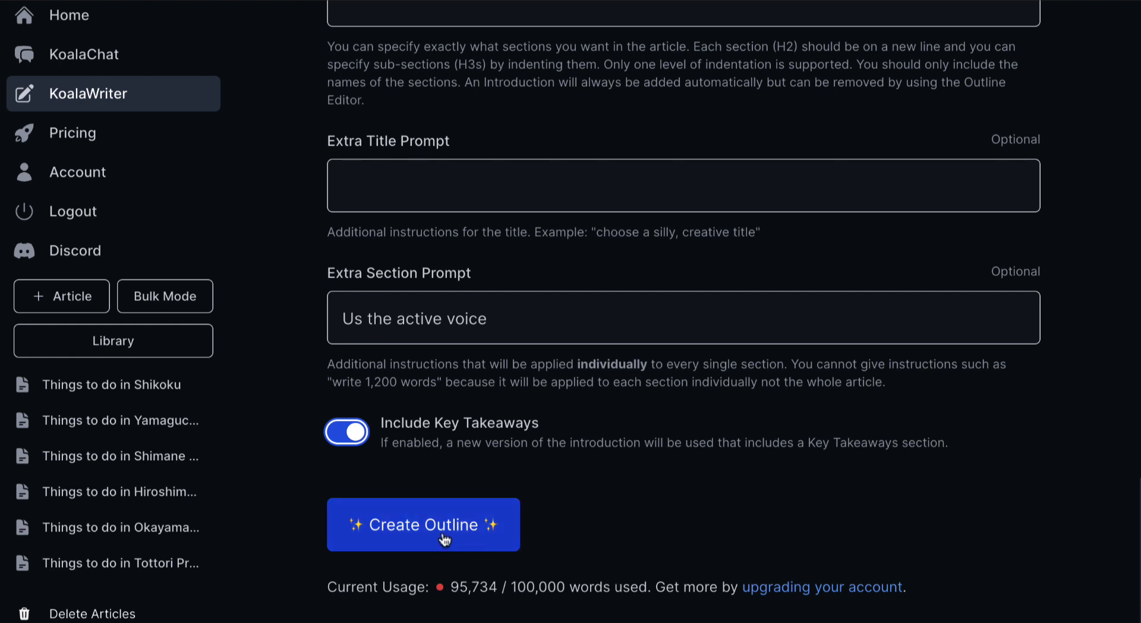
# - Generate the Aichi outline and review its sections down to Frequently Asked Questions
pyautogui.click(424, 524)
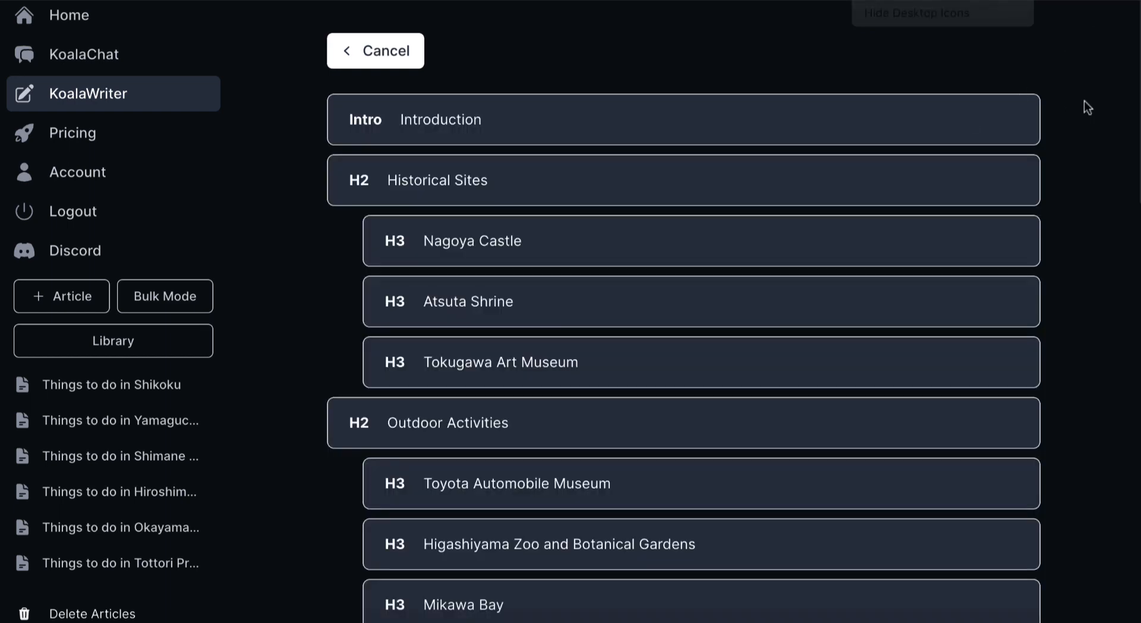
pyautogui.moveTo(534, 125)
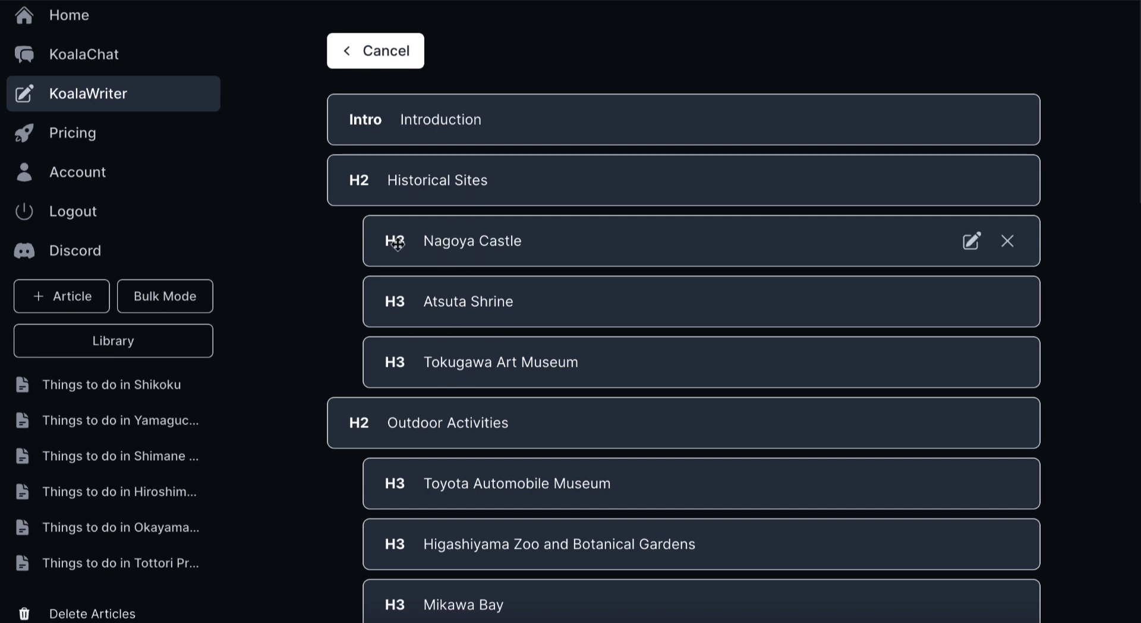
pyautogui.moveTo(481, 284)
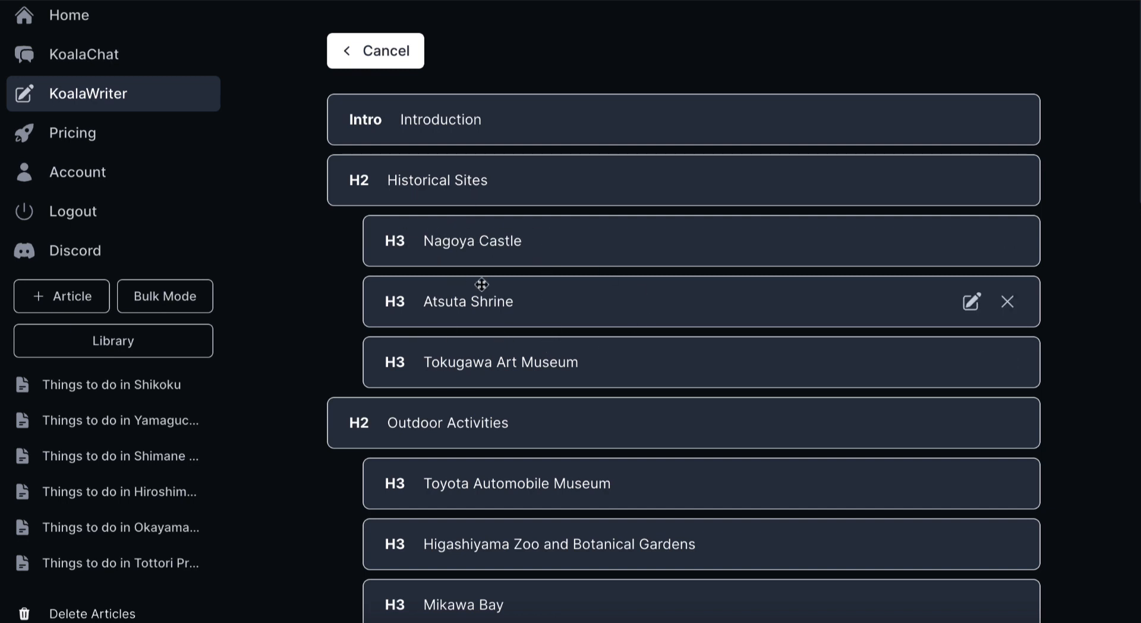
pyautogui.moveTo(583, 362)
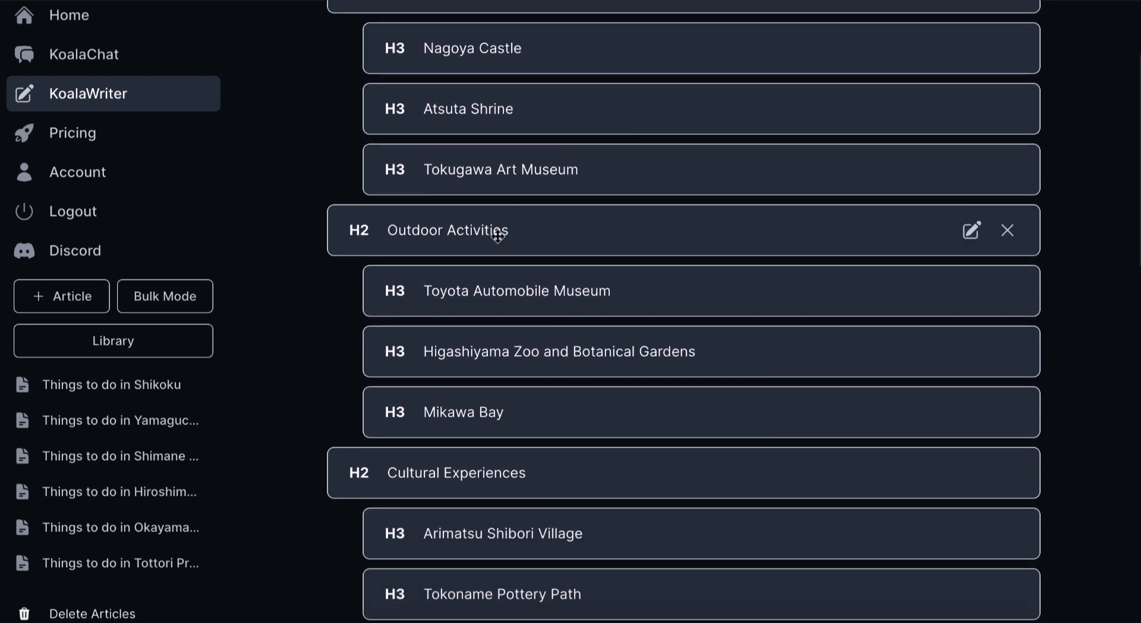
pyautogui.moveTo(579, 298)
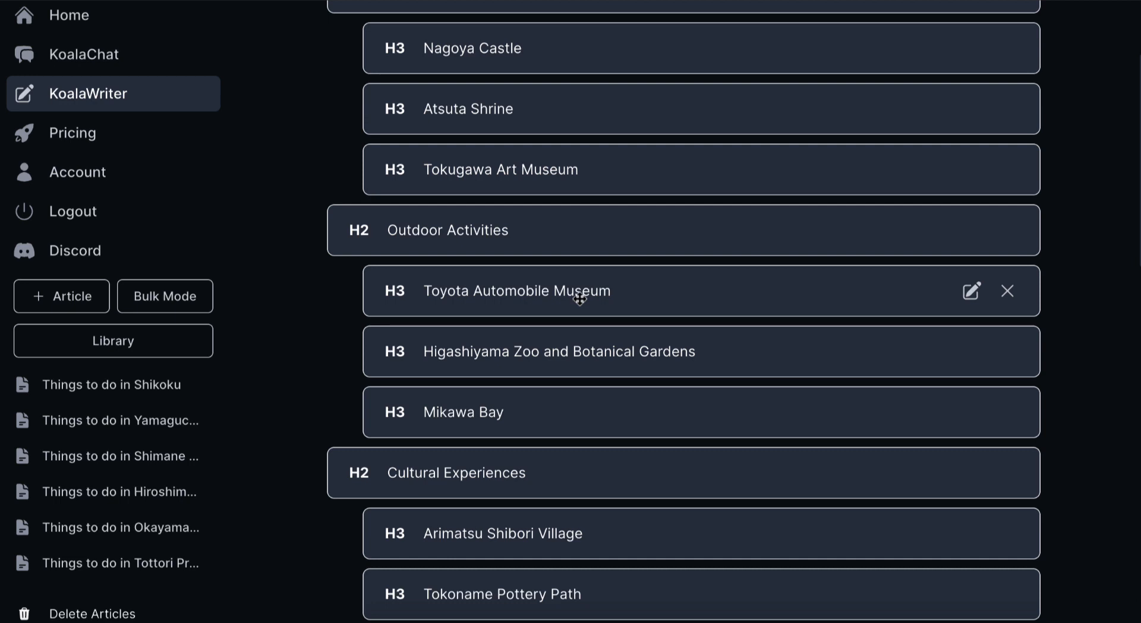
pyautogui.moveTo(559, 293)
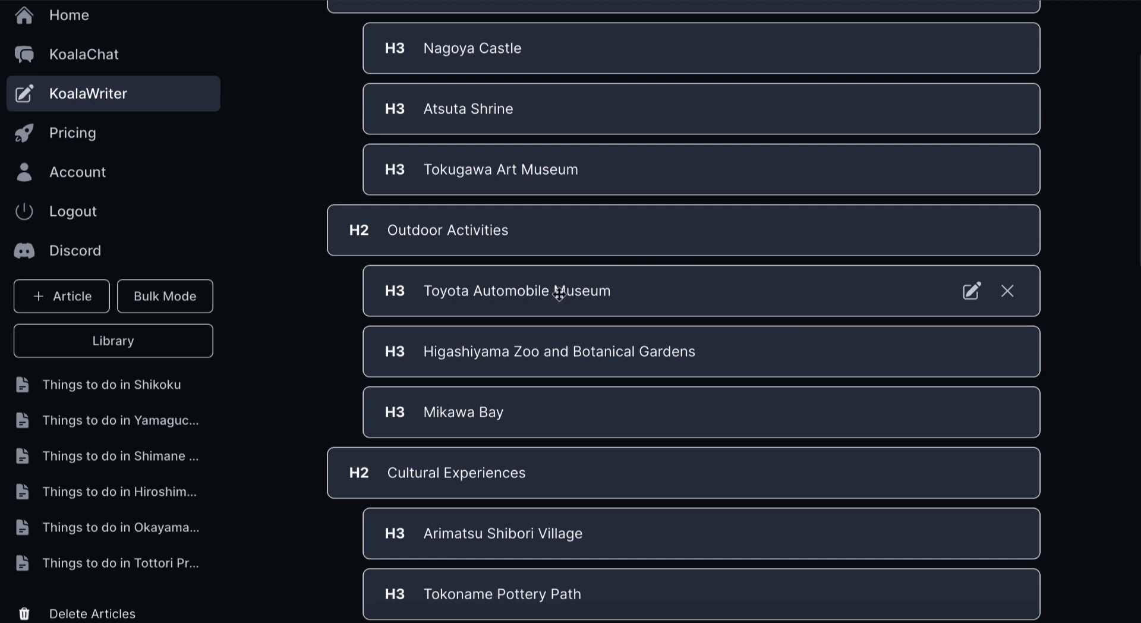
pyautogui.scroll(-3)
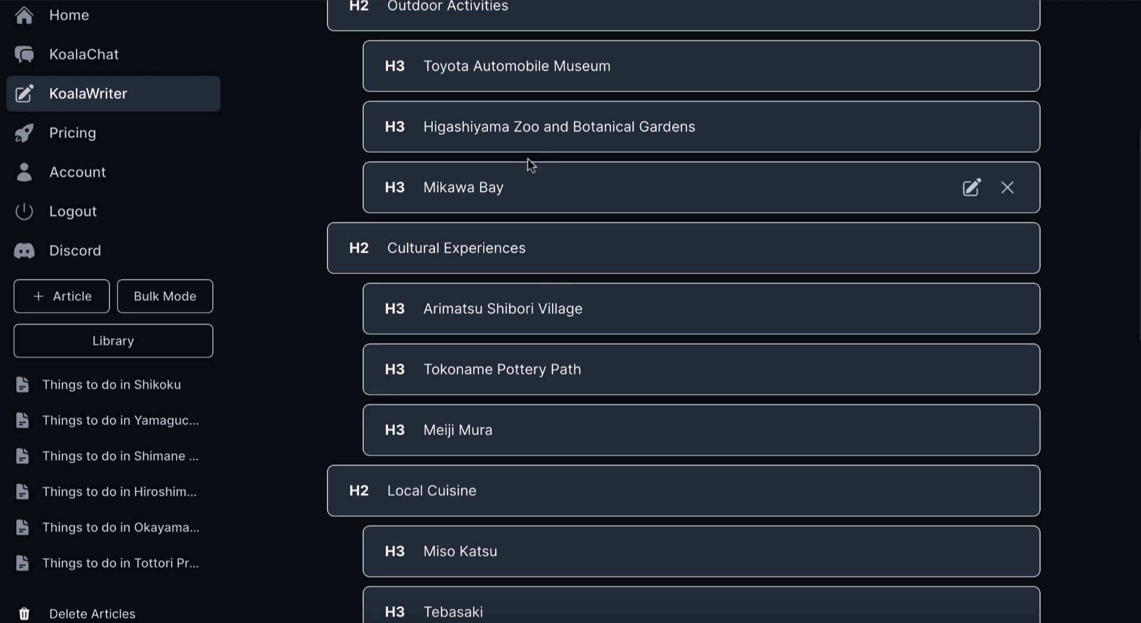
pyautogui.scroll(-3)
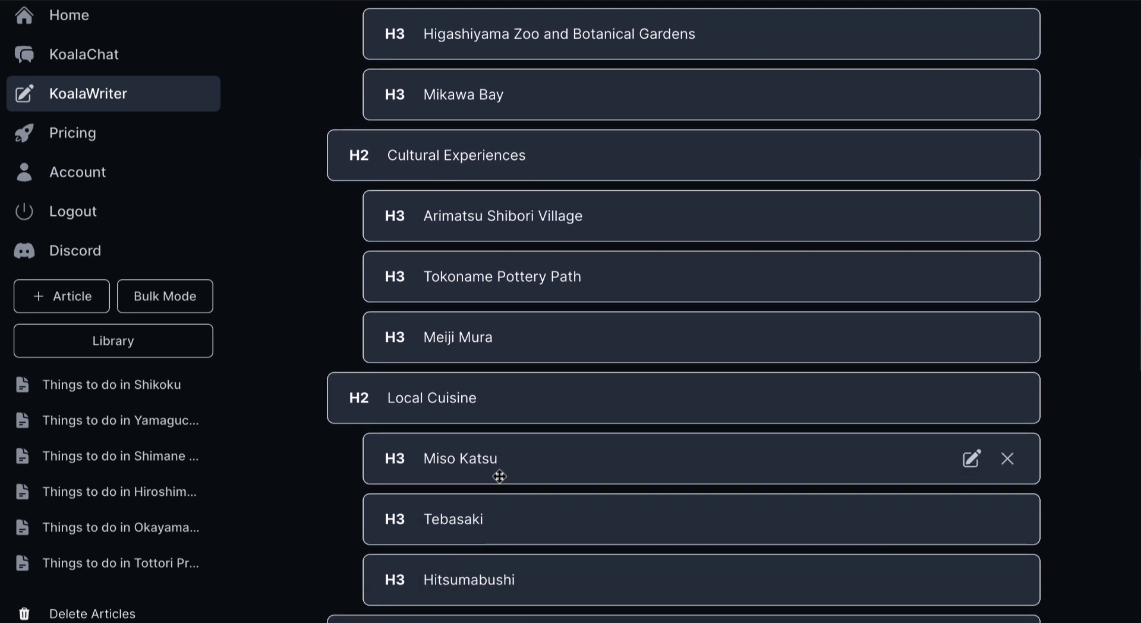
pyautogui.scroll(-3)
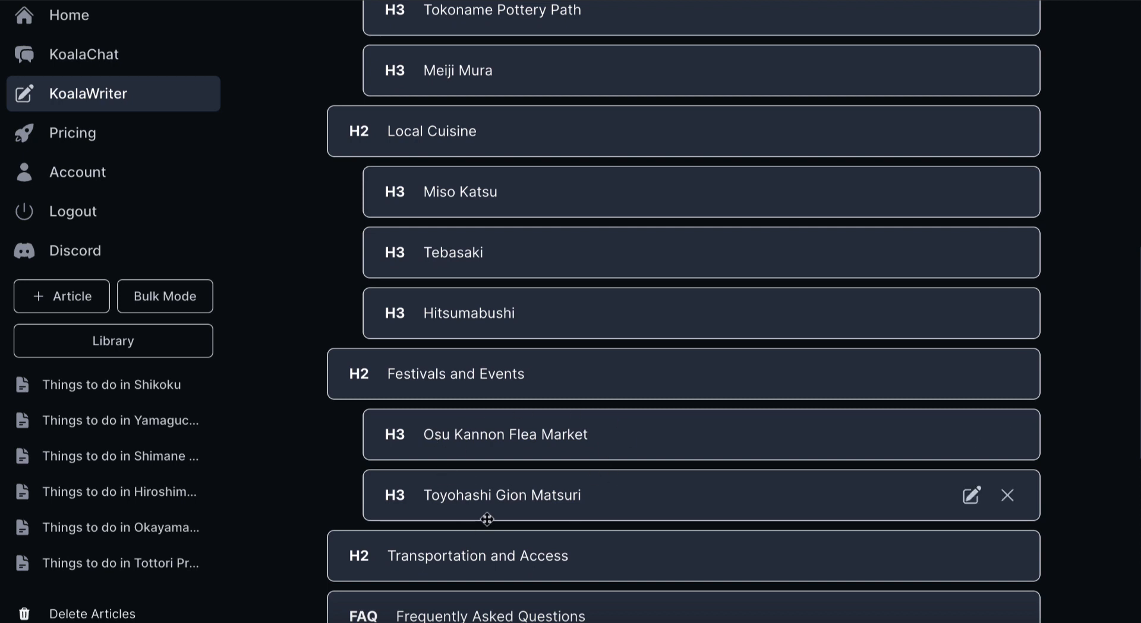
pyautogui.moveTo(613, 428)
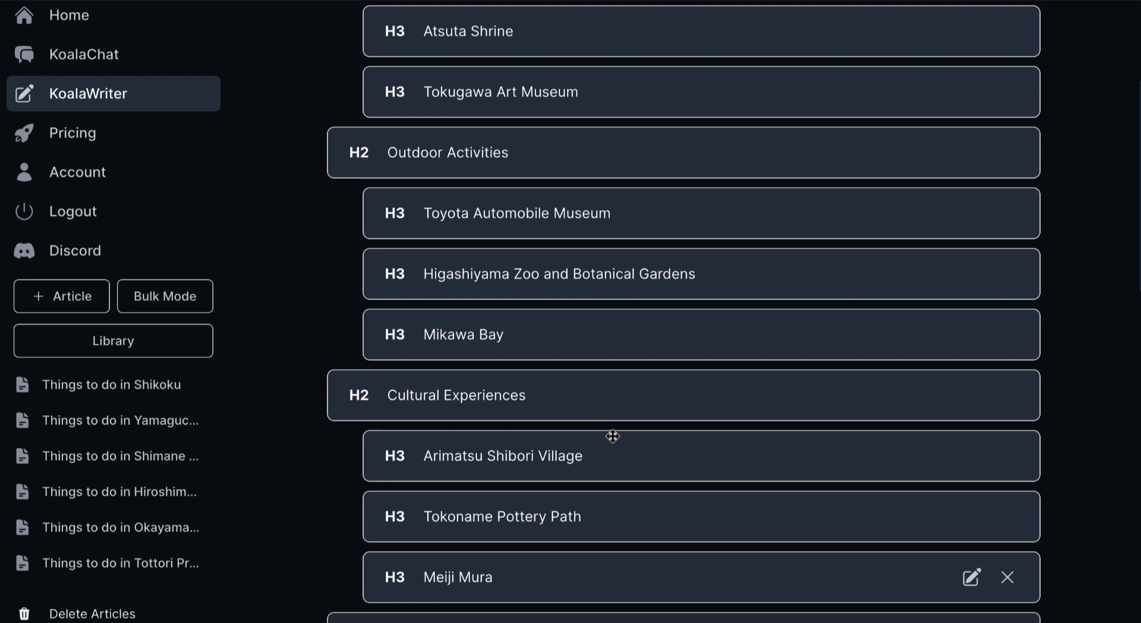
pyautogui.scroll(-3)
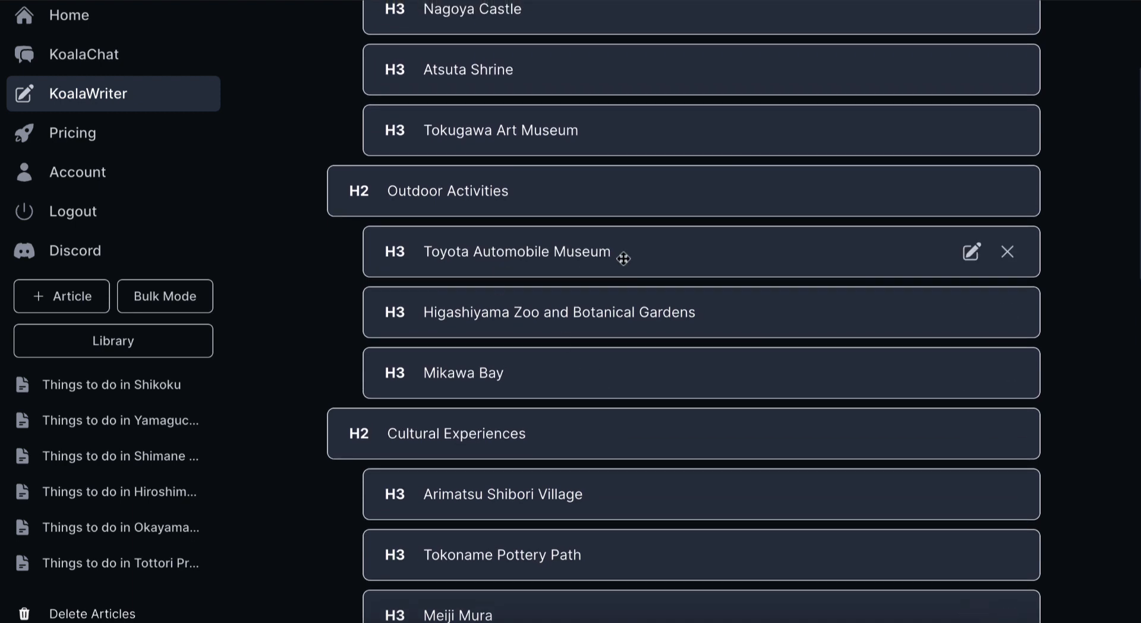
pyautogui.scroll(-3)
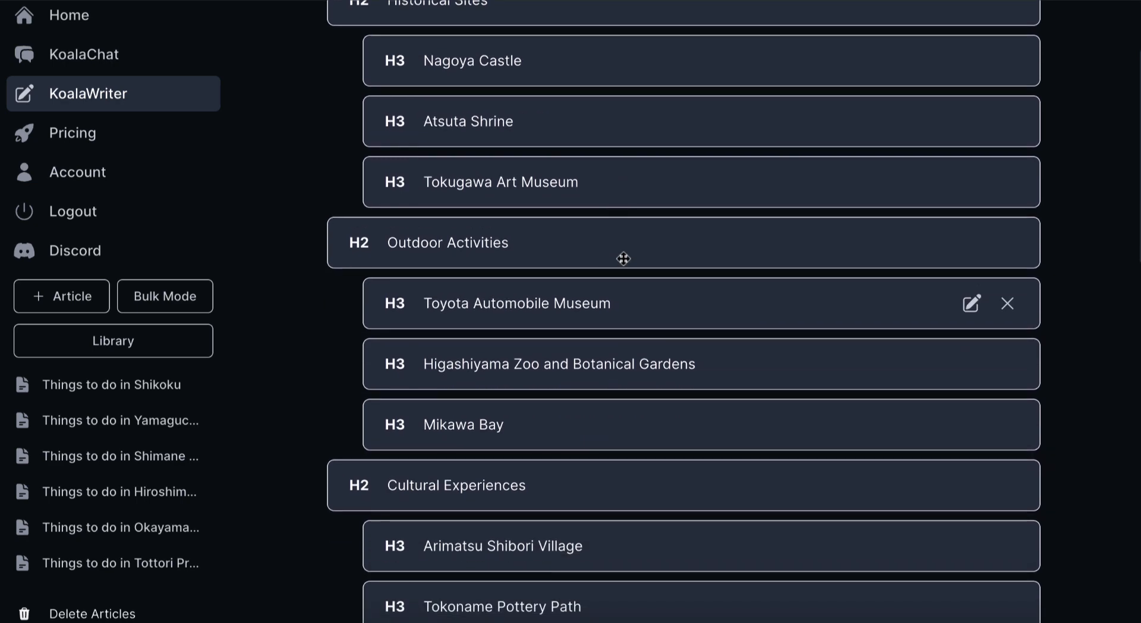
pyautogui.scroll(-3)
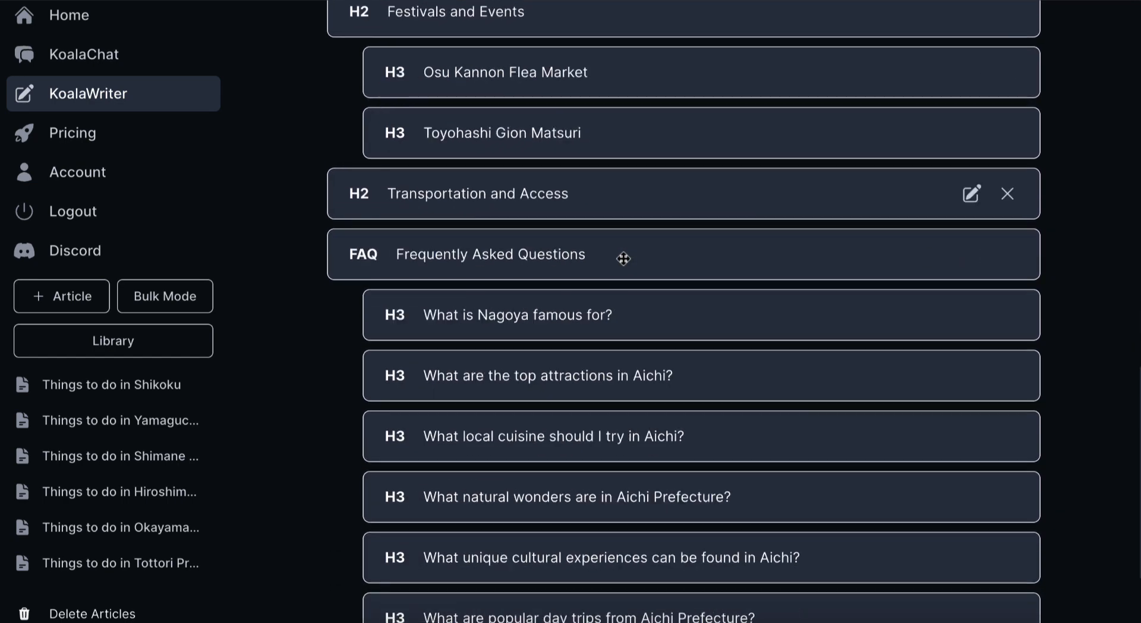
pyautogui.scroll(-3)
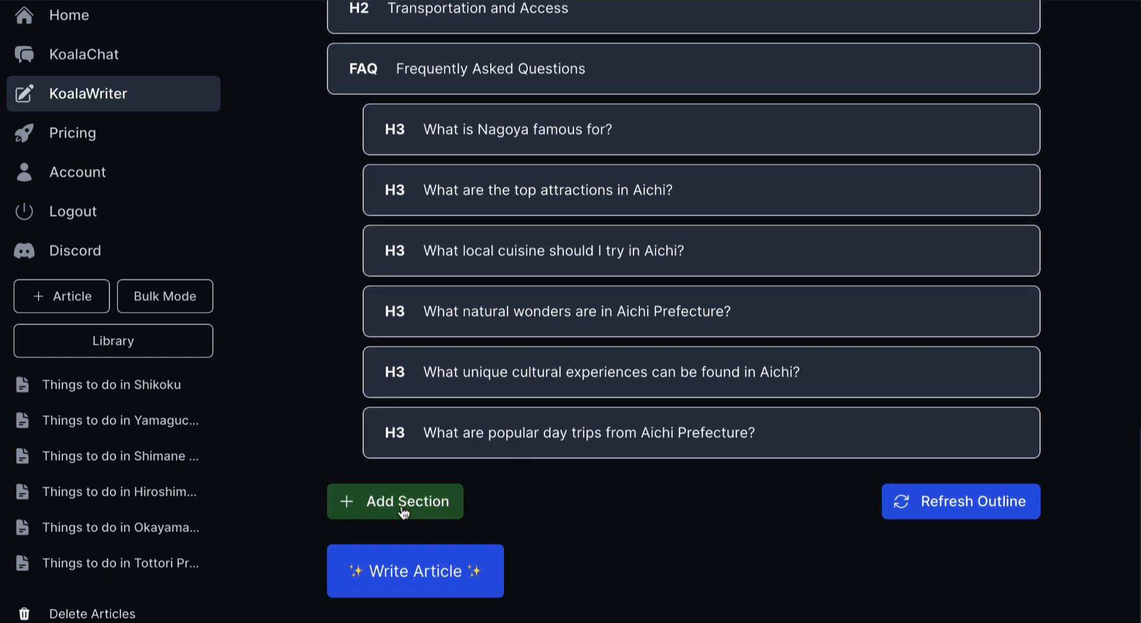
# - Add a 'Family Outings' section to the Aichi outline
pyautogui.click(394, 501)
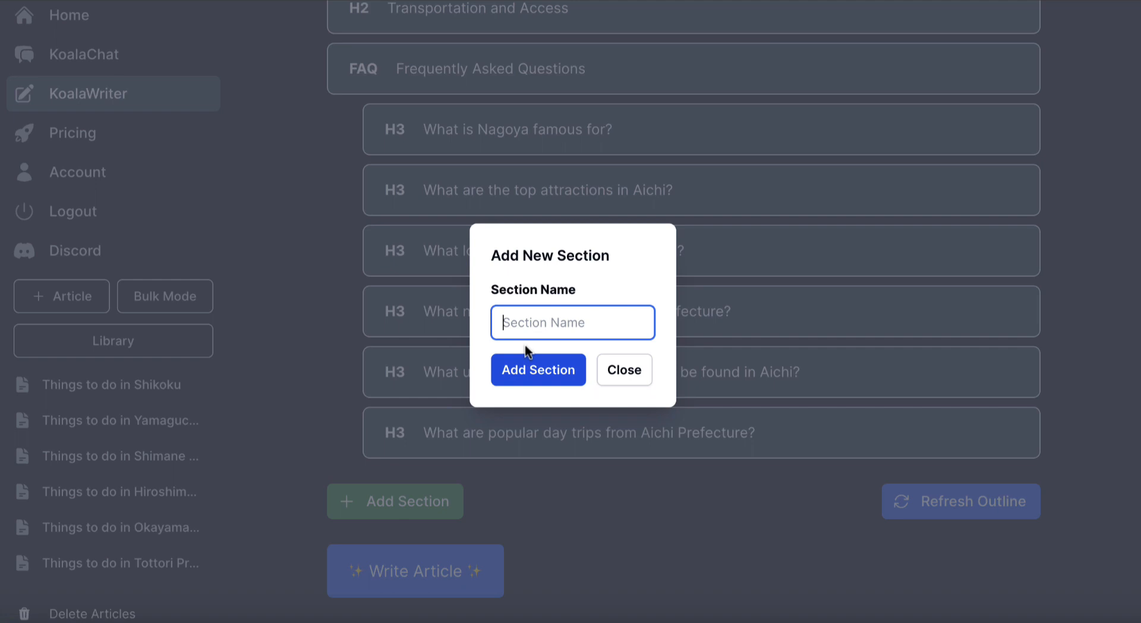
pyautogui.write('Family Outings')
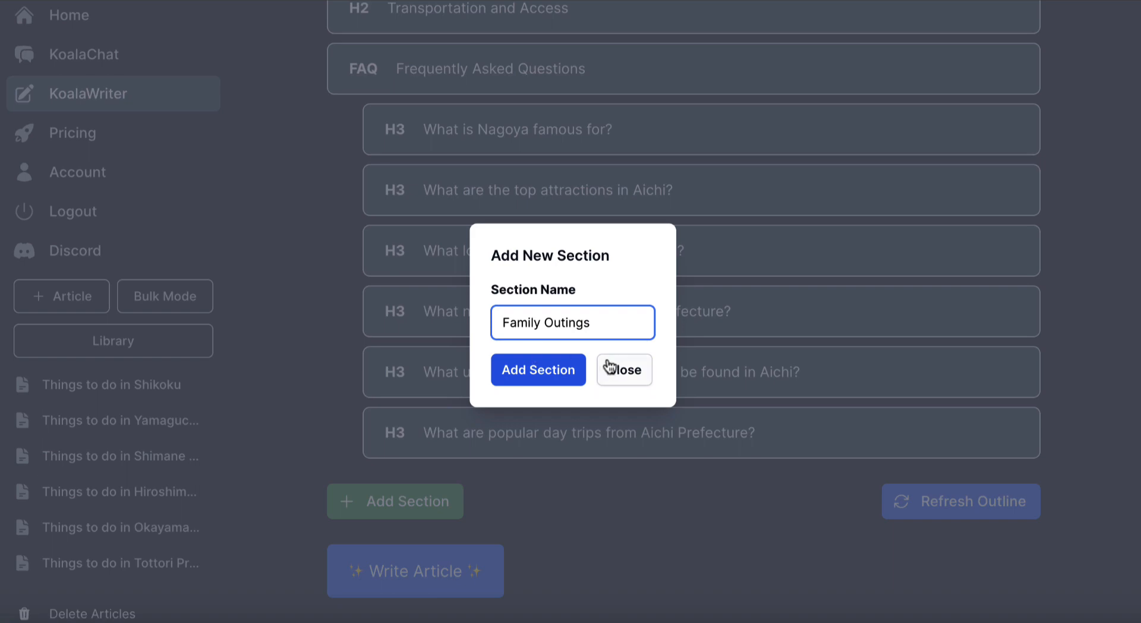
pyautogui.click(537, 368)
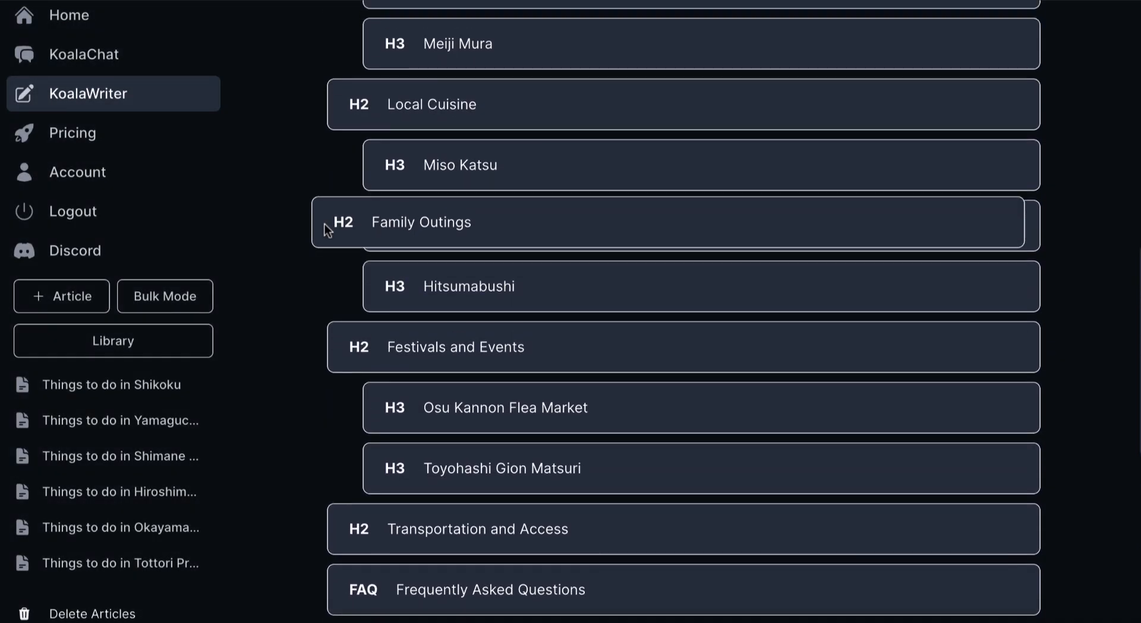
pyautogui.scroll(-3)
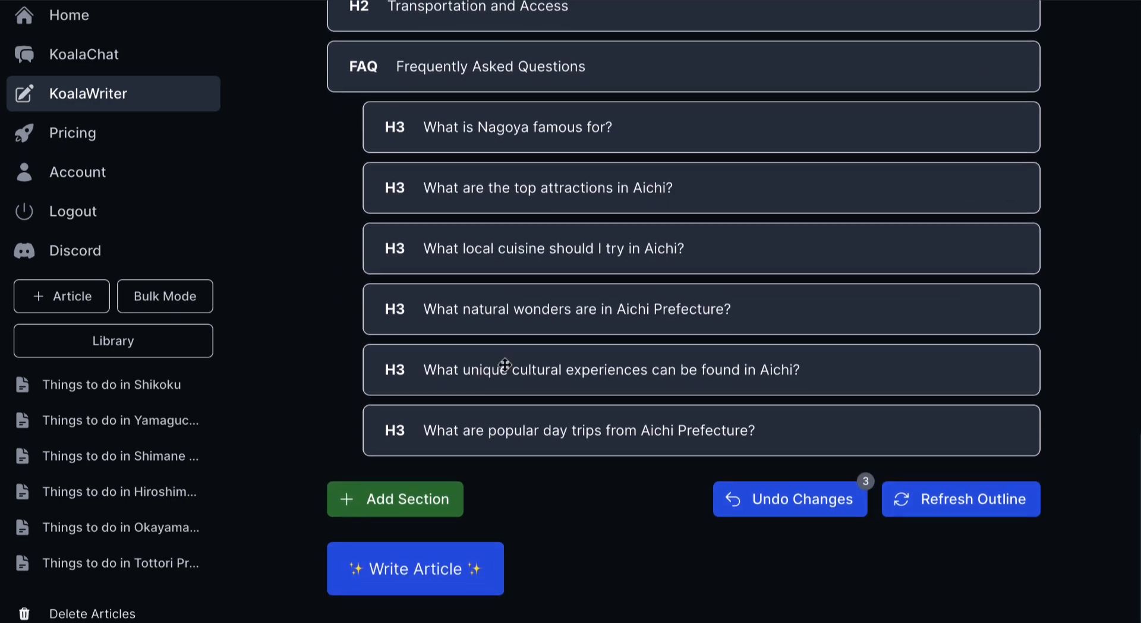
# - Add a 'Nagoya Aquarium' section to the outline
pyautogui.click(394, 499)
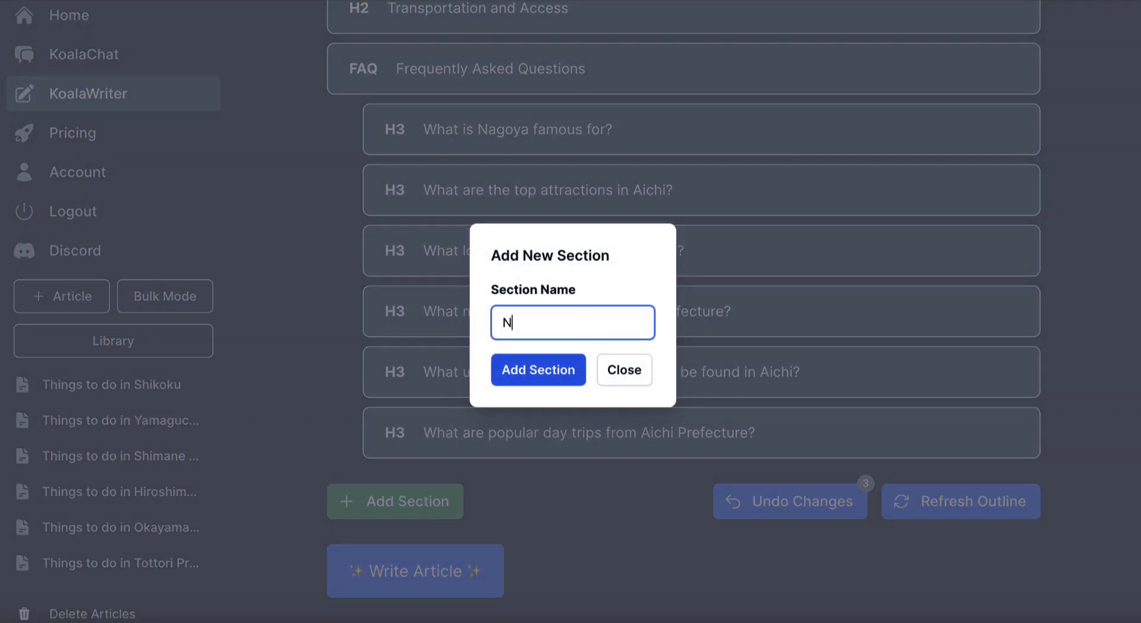
pyautogui.write('agoya Aqua')
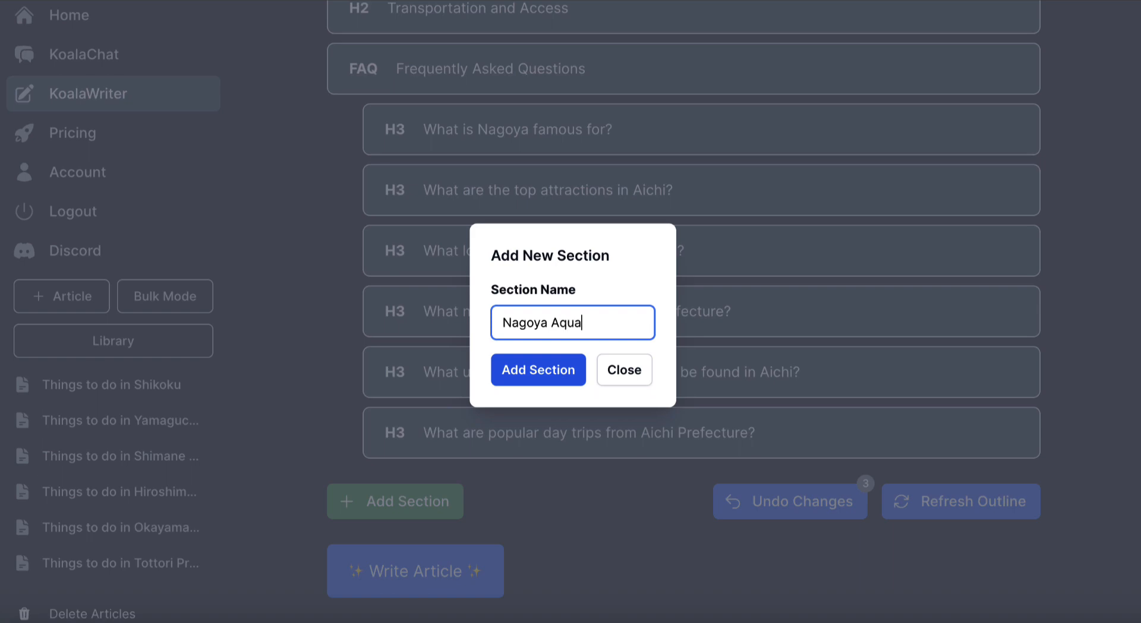
pyautogui.write('rium')
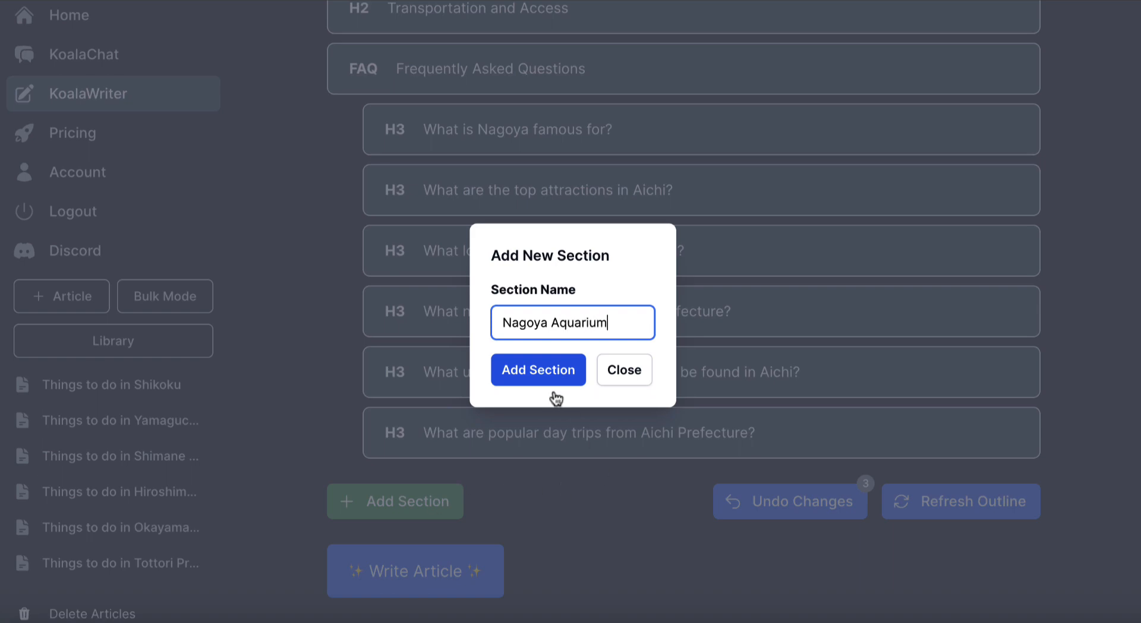
pyautogui.click(538, 370)
pyautogui.write('Ghi')
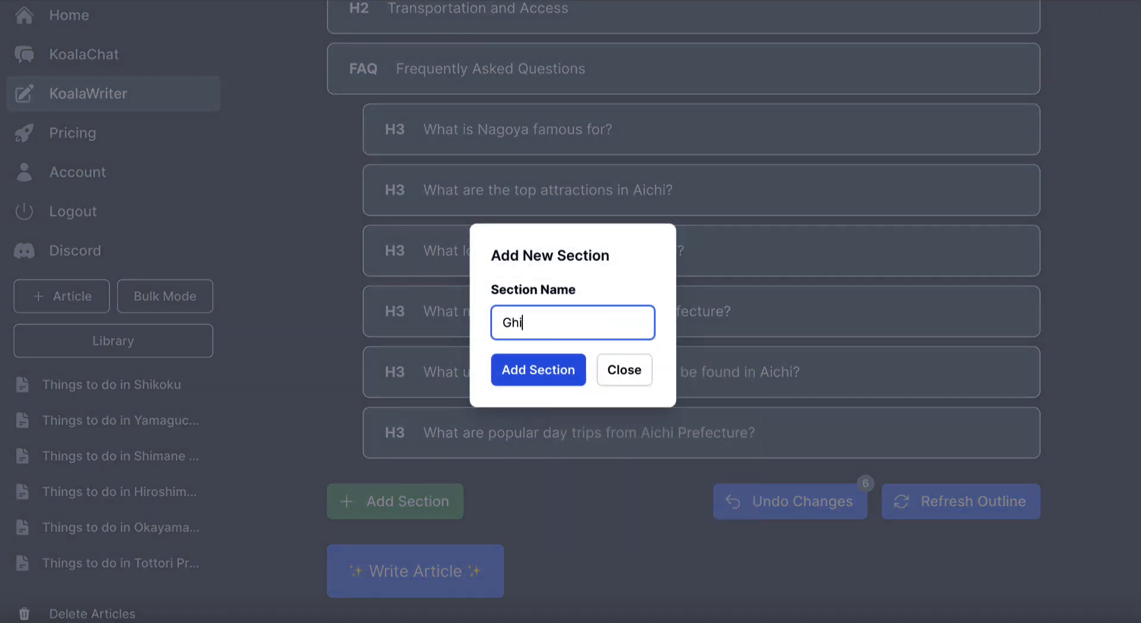
# - Add a 'Ghibli Museum' section to the outline
pyautogui.write('bli Museu')
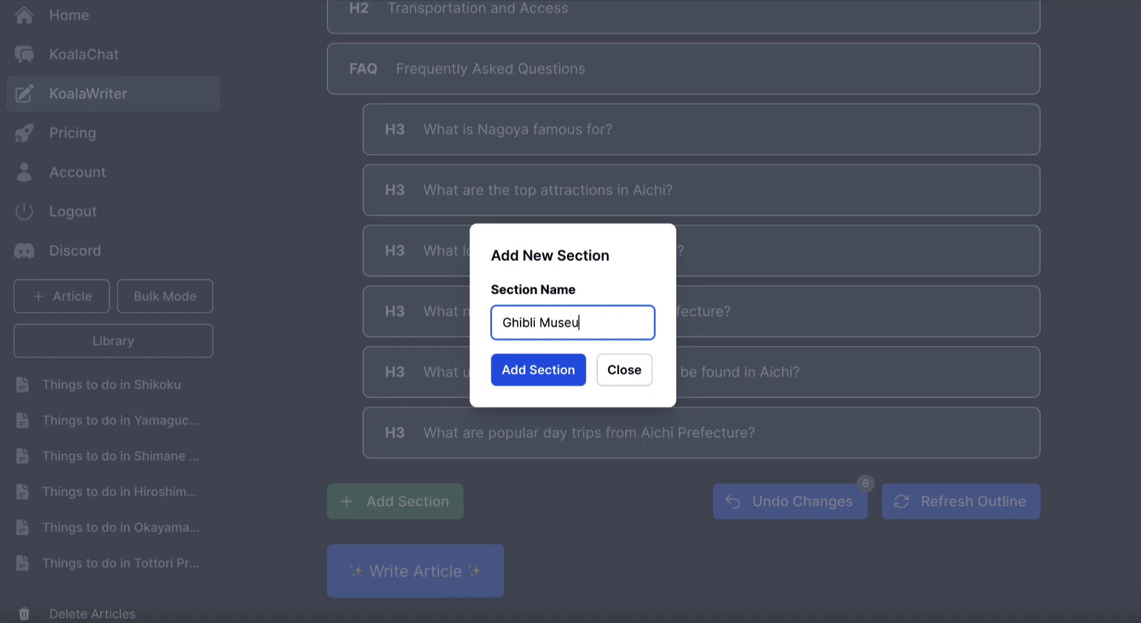
pyautogui.write('m')
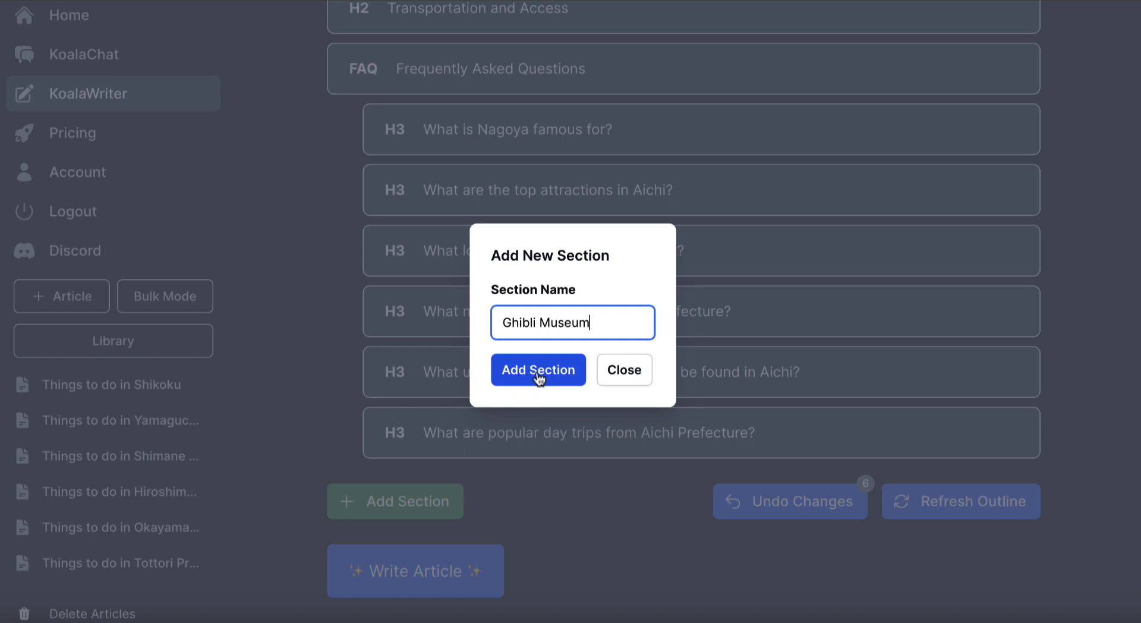
pyautogui.click(538, 370)
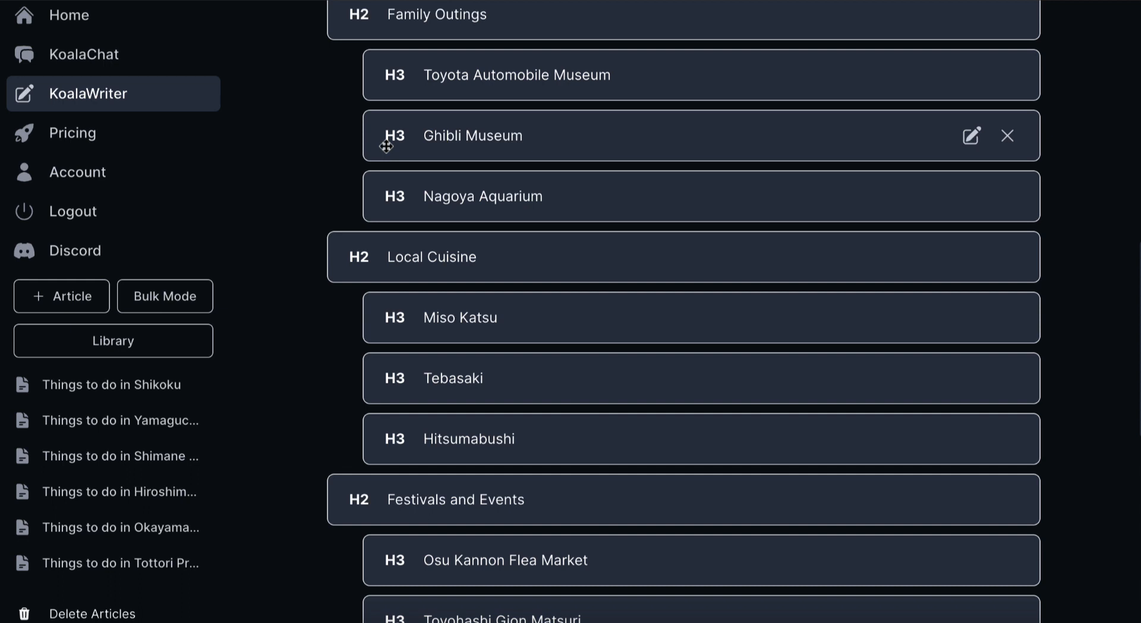
pyautogui.moveTo(387, 183)
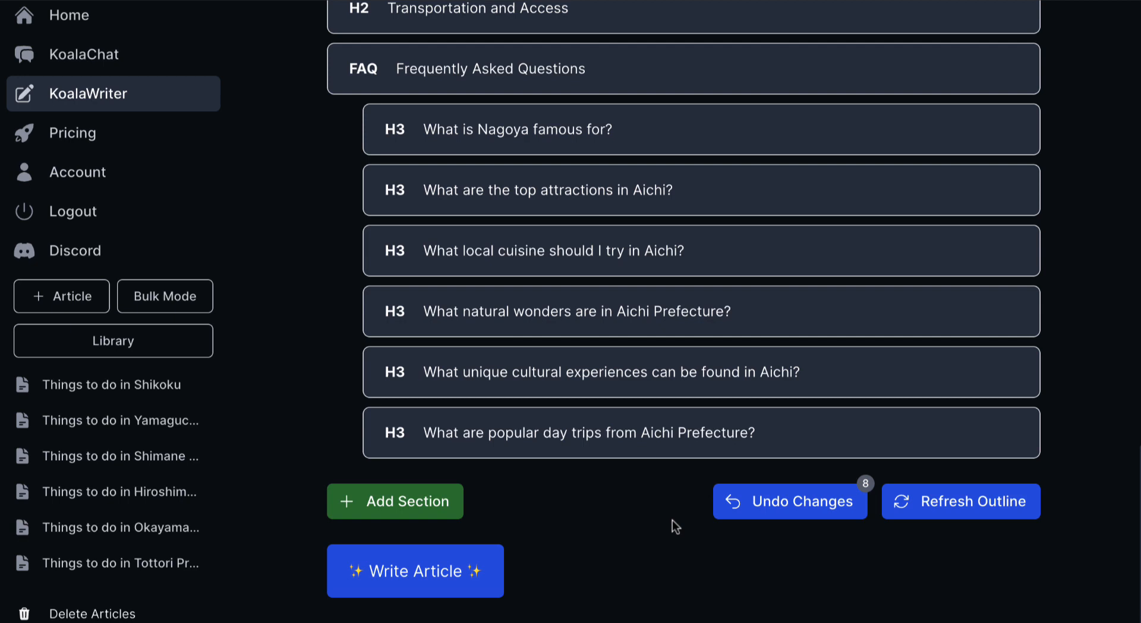
pyautogui.moveTo(549, 542)
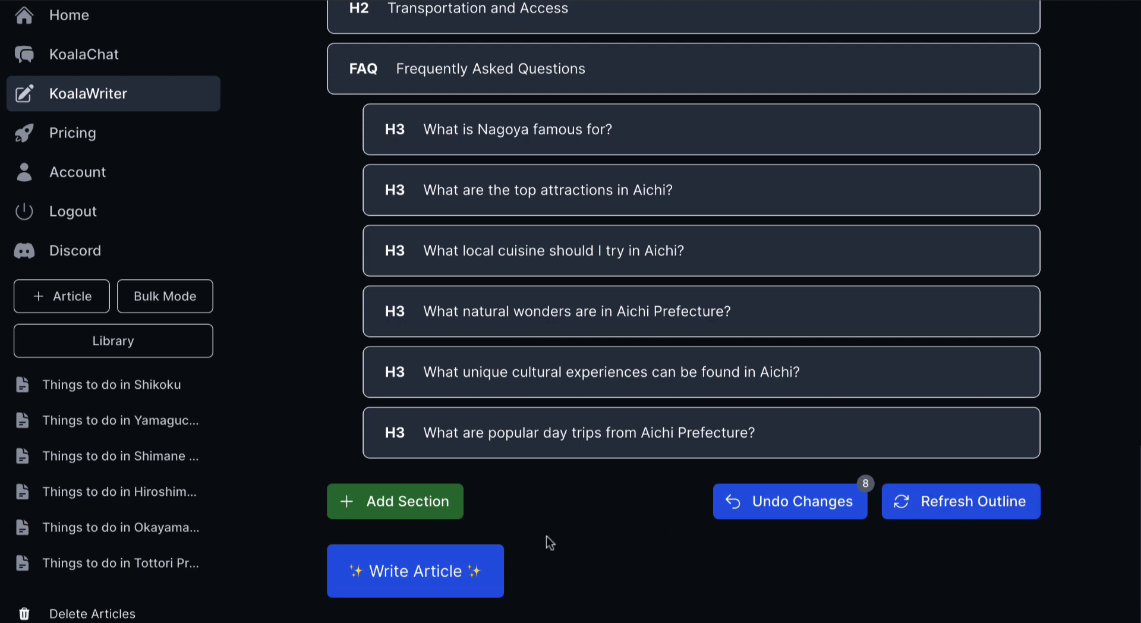
pyautogui.moveTo(411, 576)
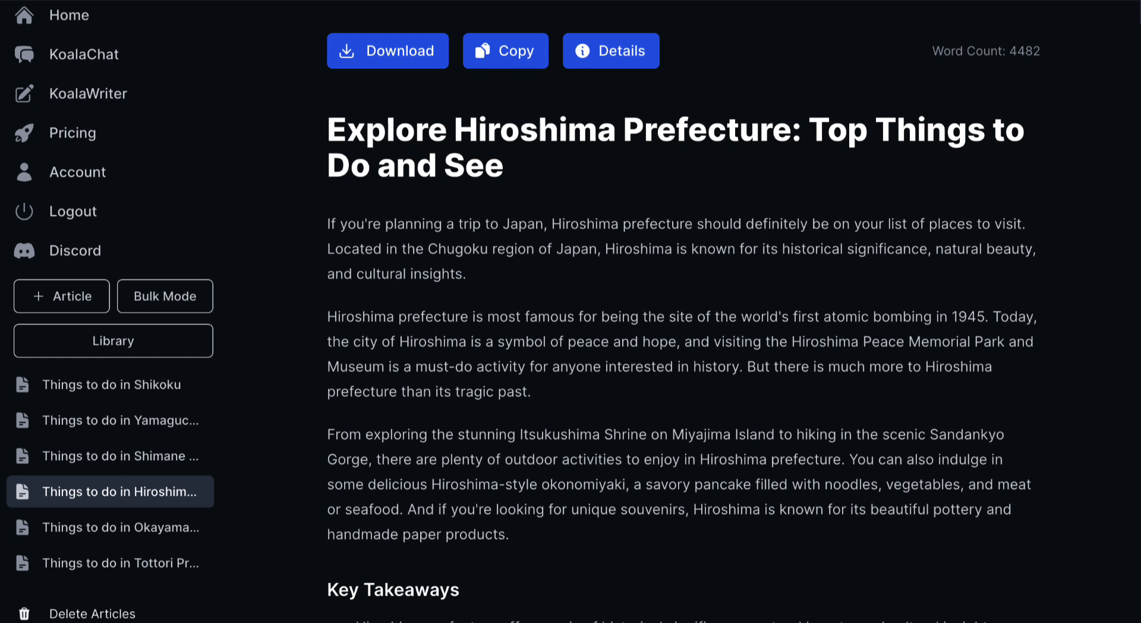
pyautogui.moveTo(887, 265)
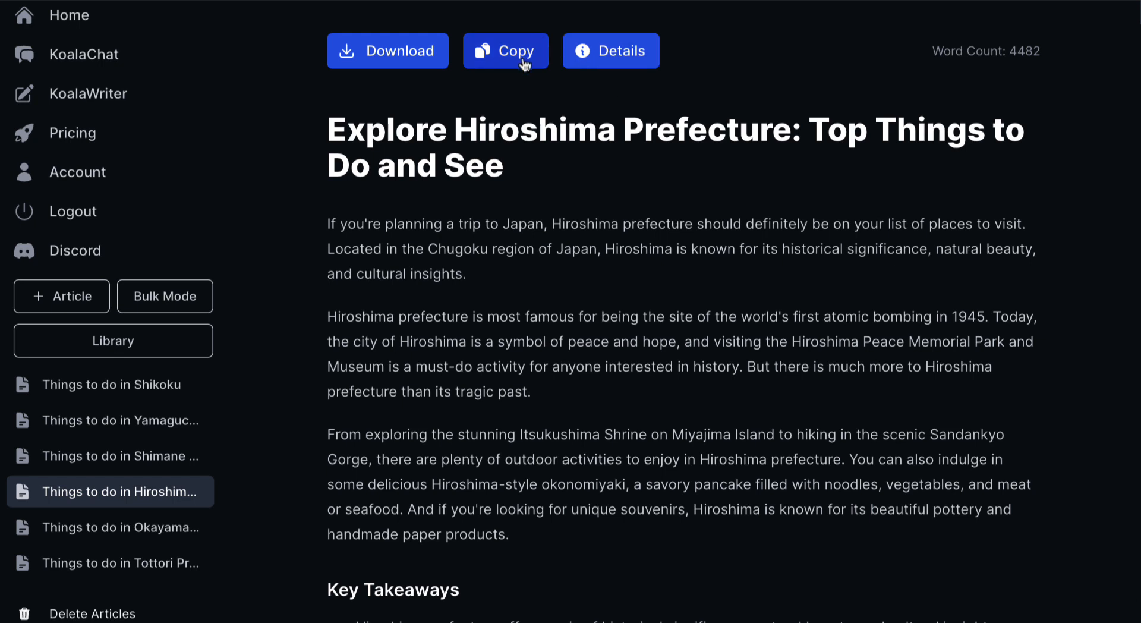
pyautogui.moveTo(828, 186)
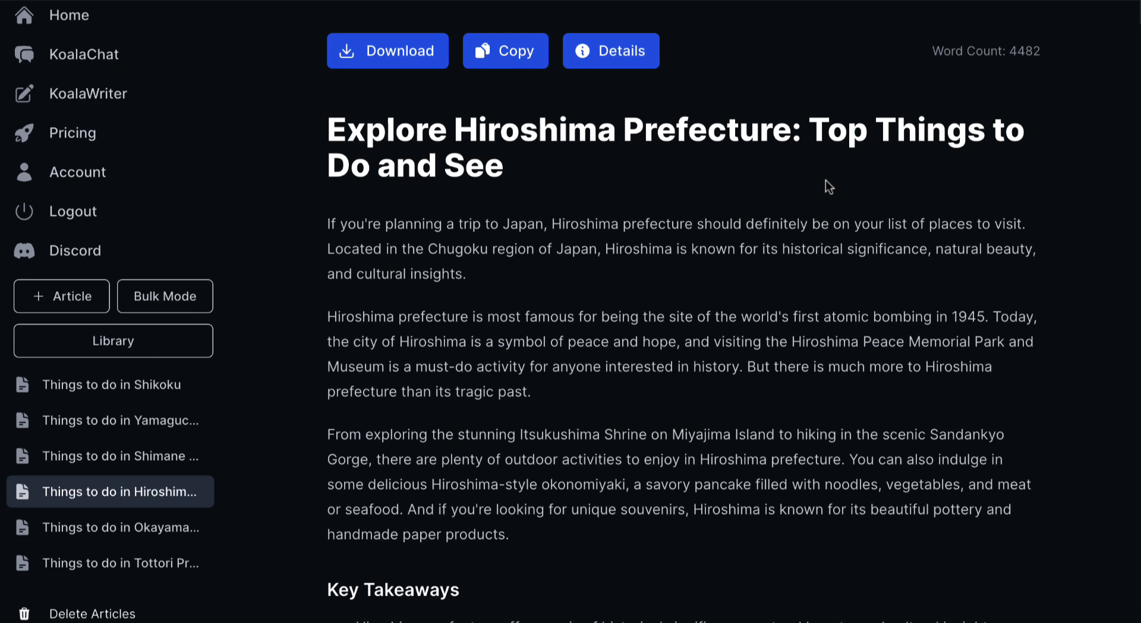
# - Scroll through the finished 4,482-word Hiroshima sample article in Koala
pyautogui.scroll(-3)
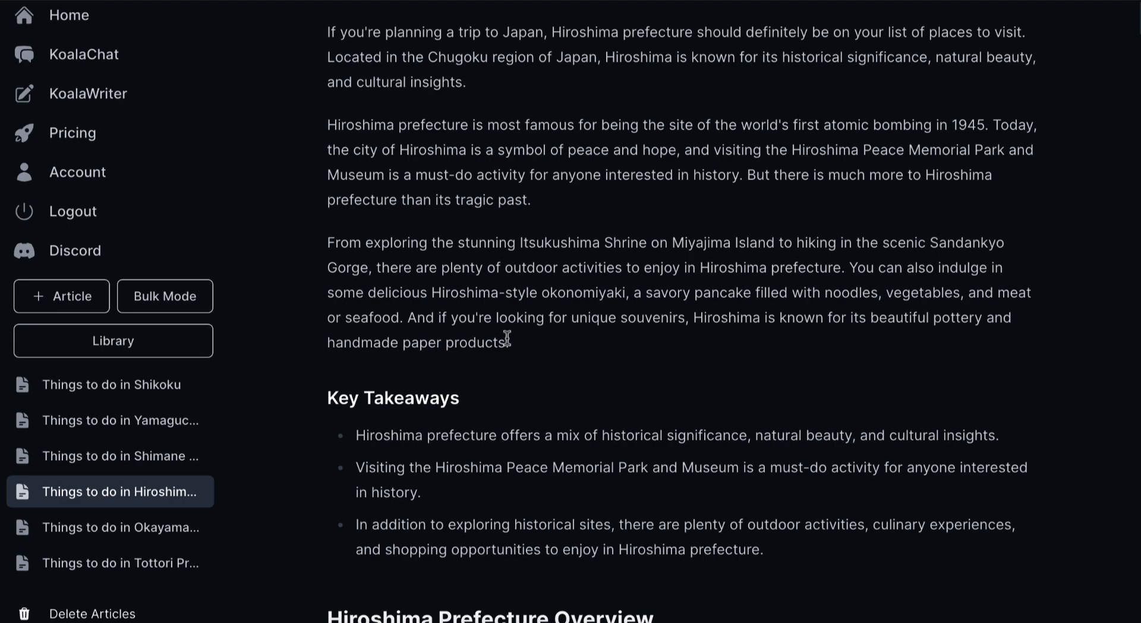
pyautogui.scroll(-3)
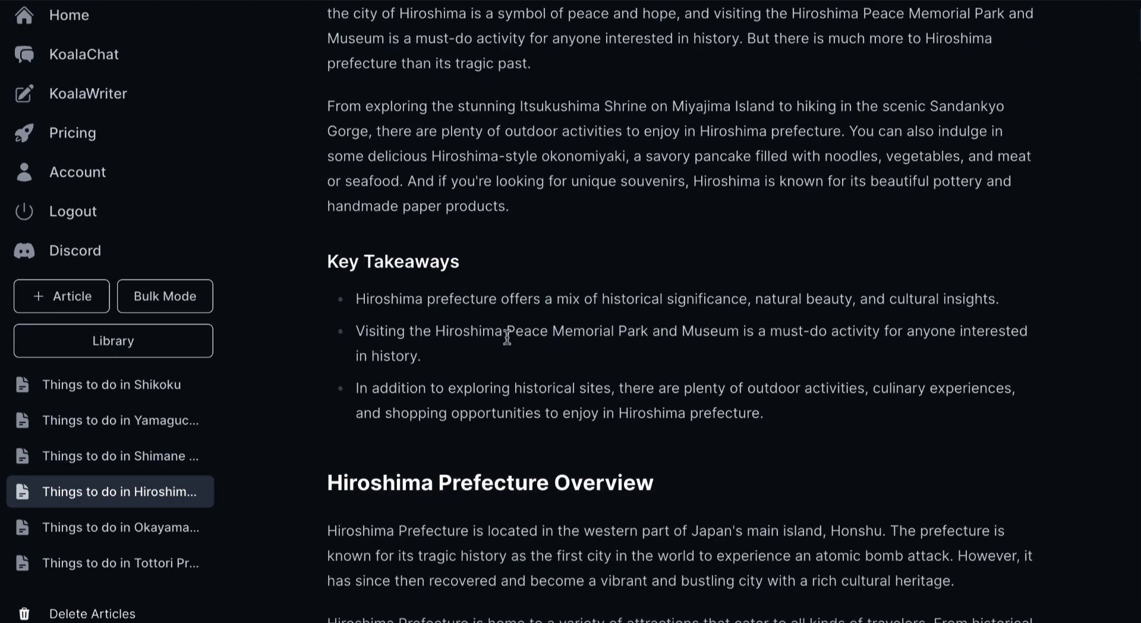
pyautogui.scroll(-3)
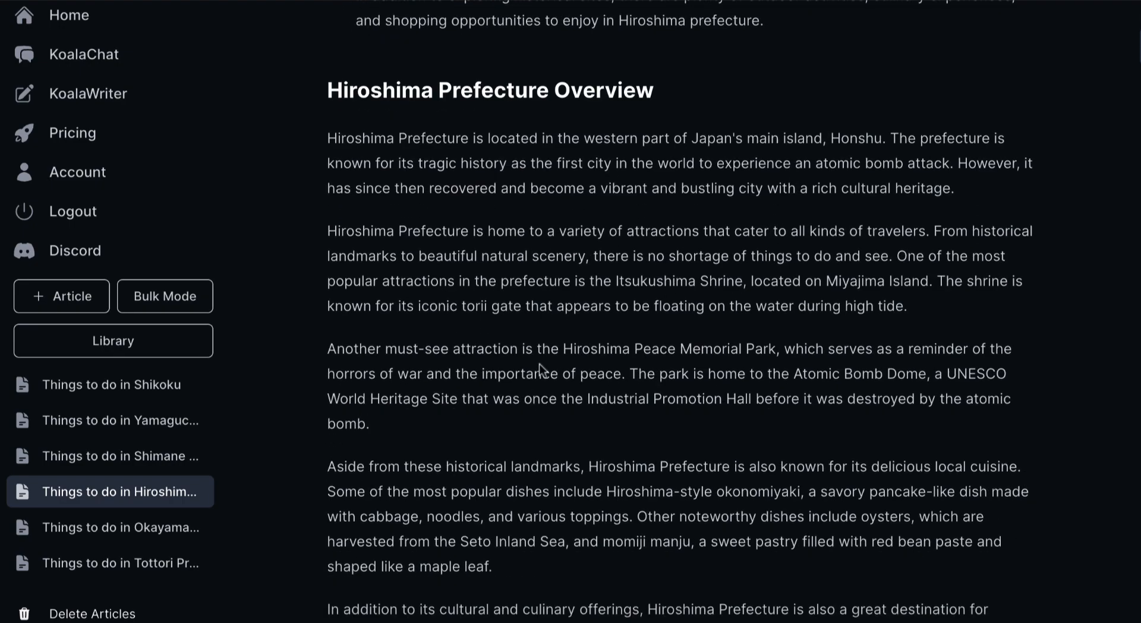
pyautogui.scroll(-3)
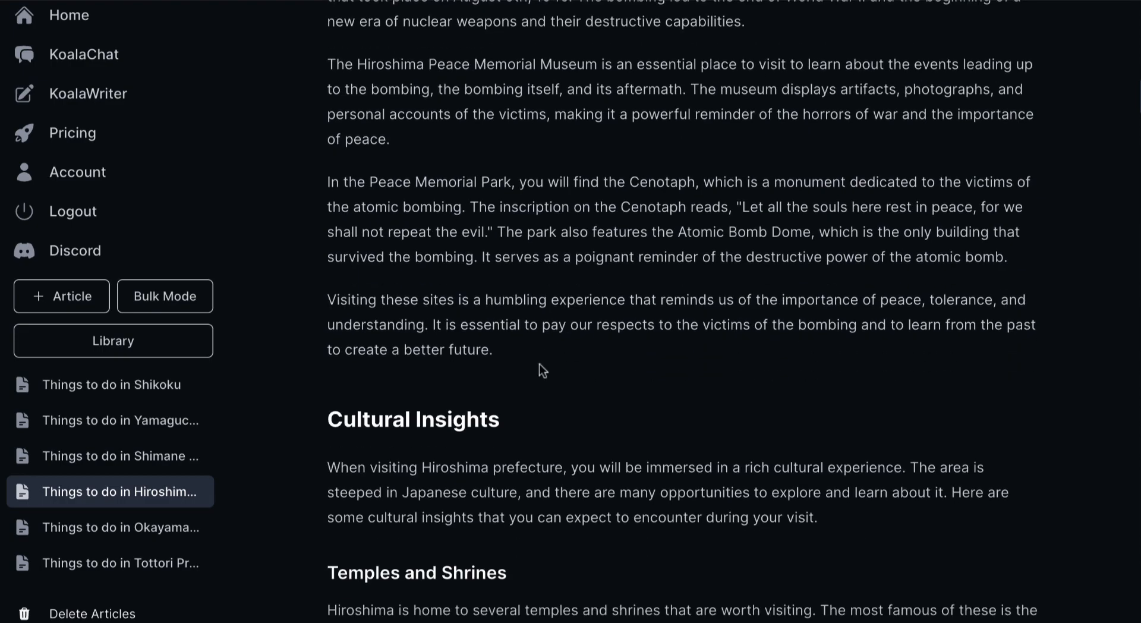
pyautogui.scroll(-3)
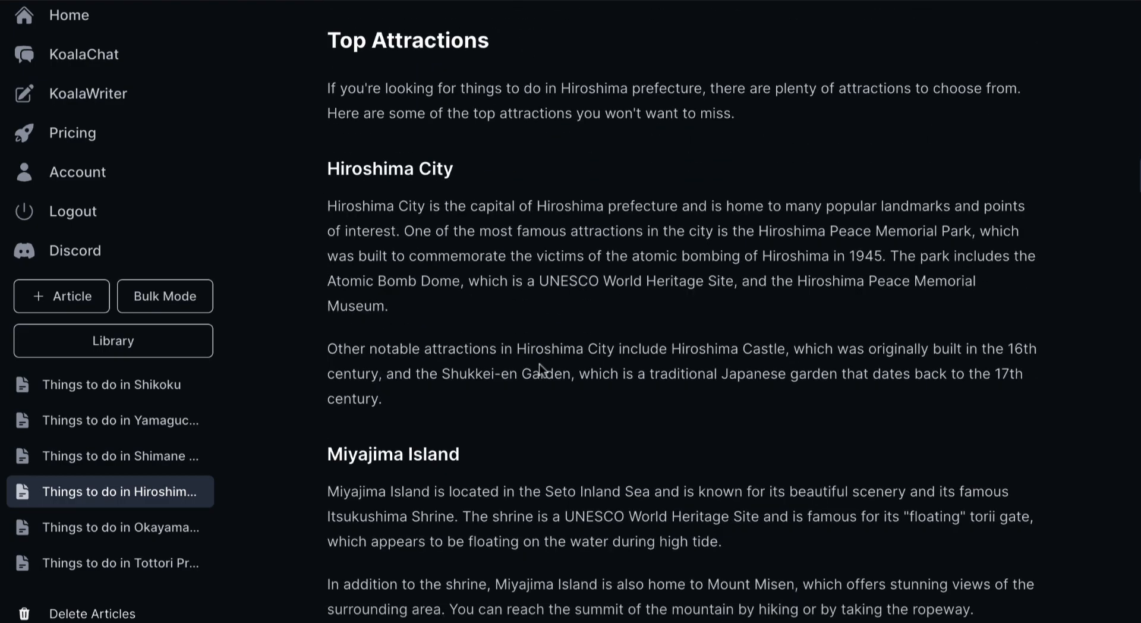
pyautogui.scroll(-3)
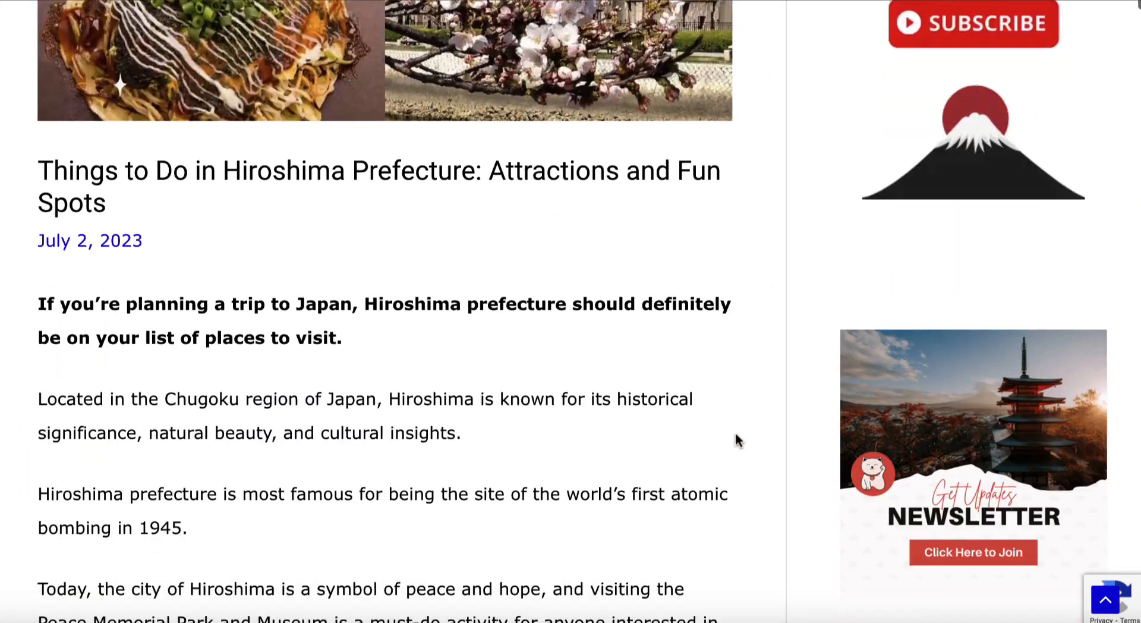
# - Scroll the live WordPress Hiroshima post down to the Setonaikai National Park passage and photo
pyautogui.scroll(-3)
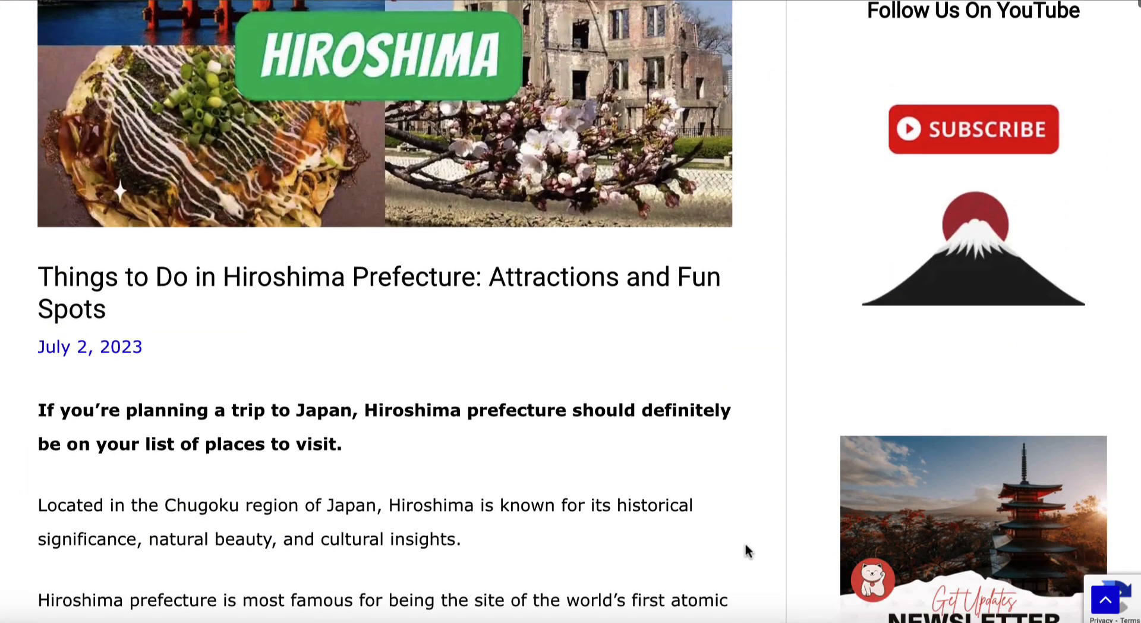
pyautogui.scroll(-3)
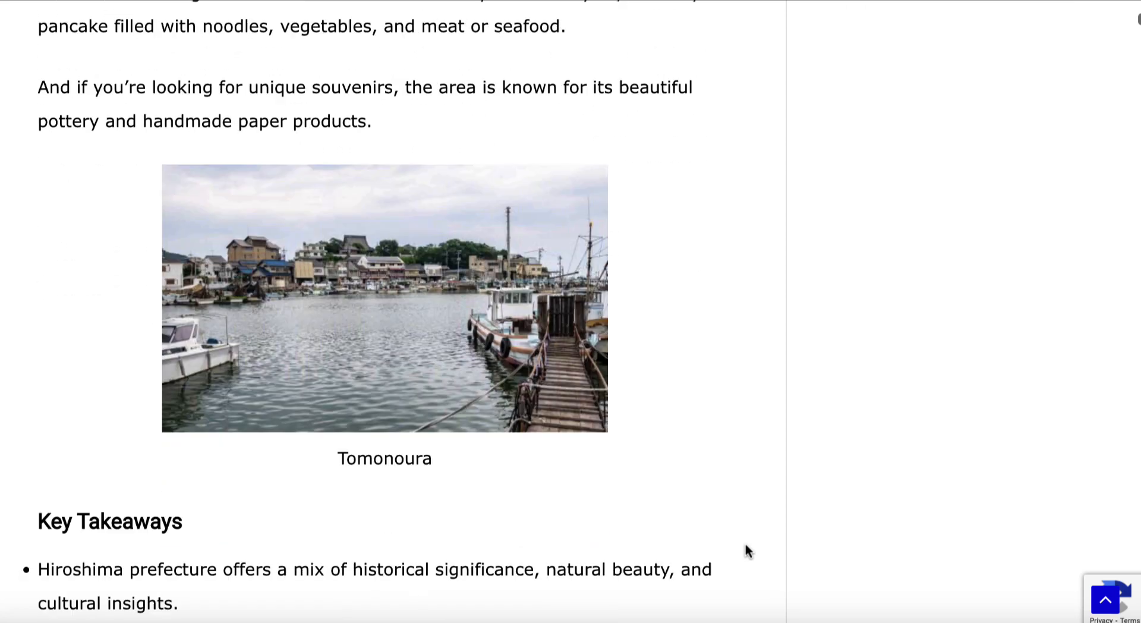
pyautogui.scroll(-3)
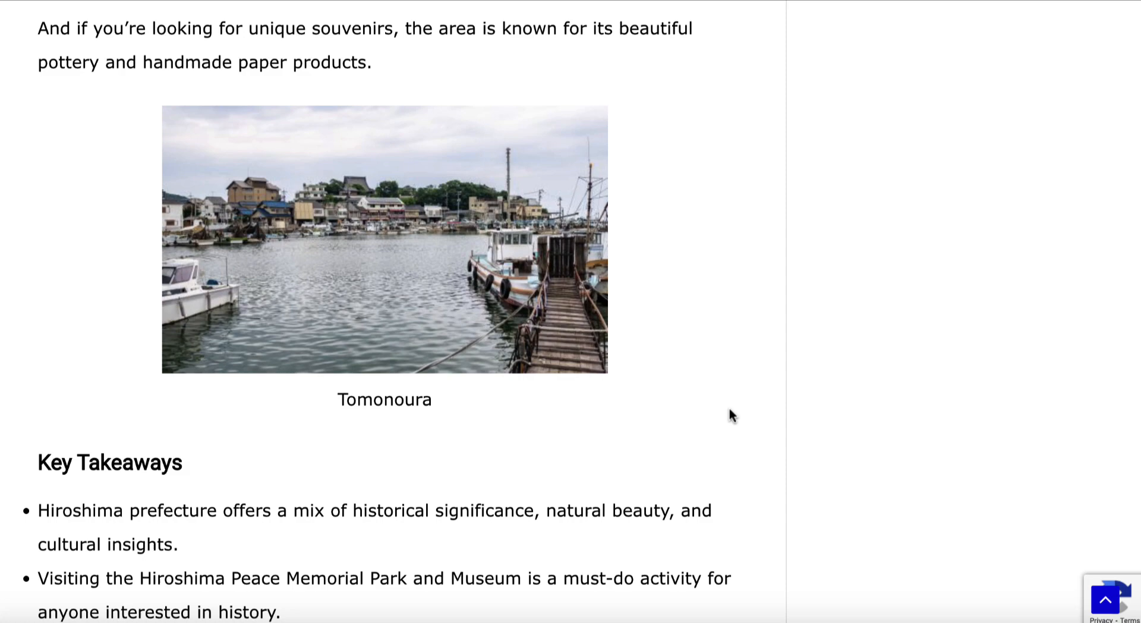
pyautogui.scroll(-3)
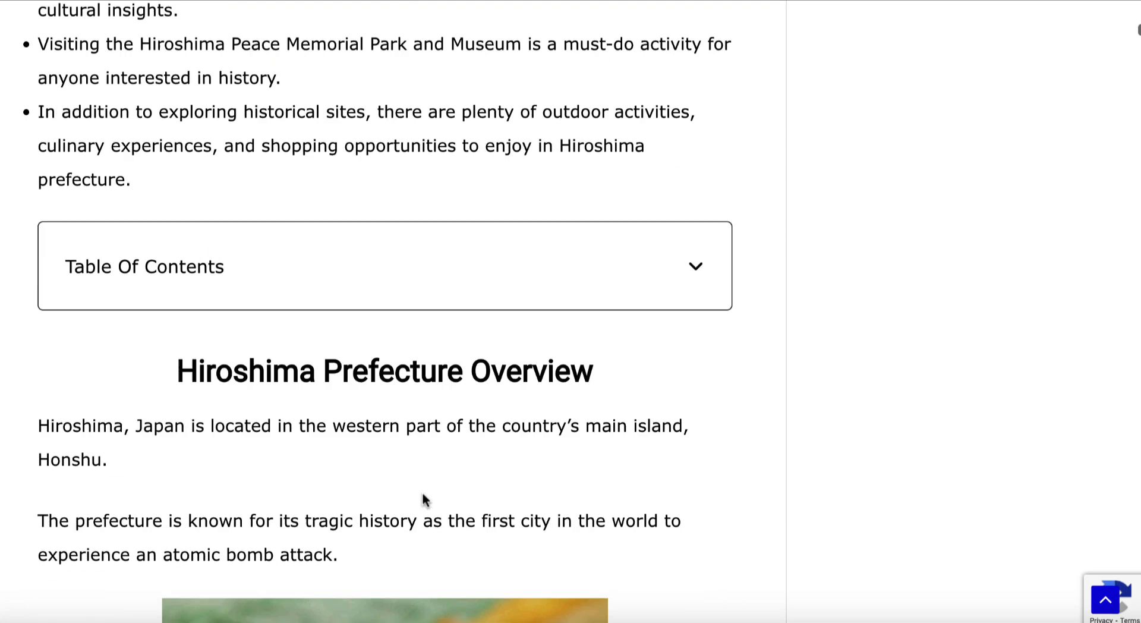
pyautogui.scroll(-3)
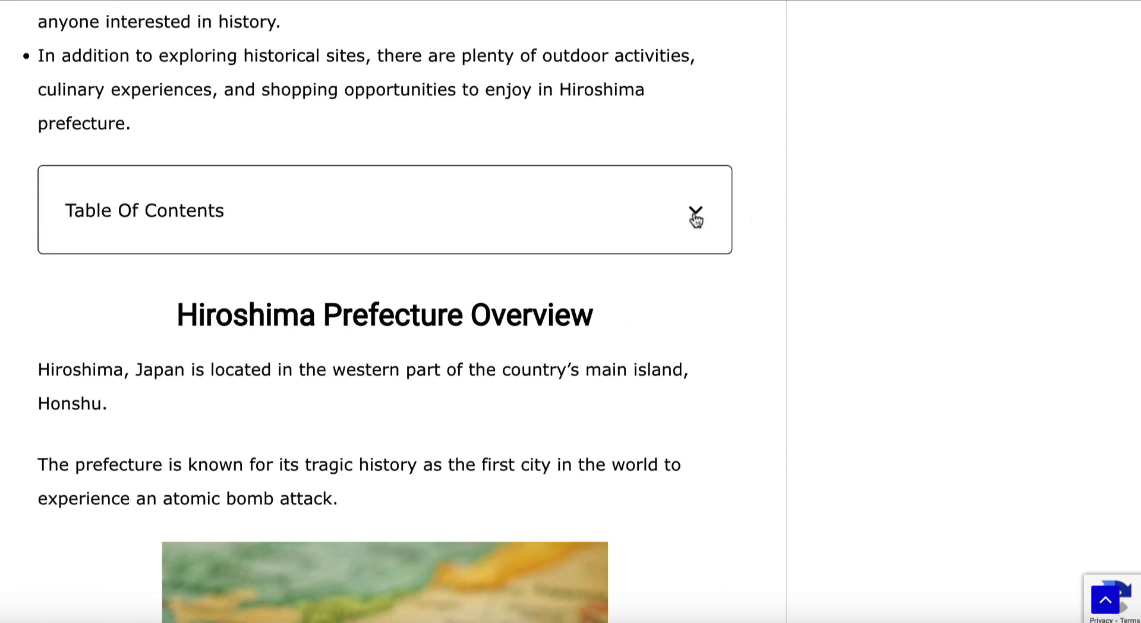
pyautogui.scroll(-3)
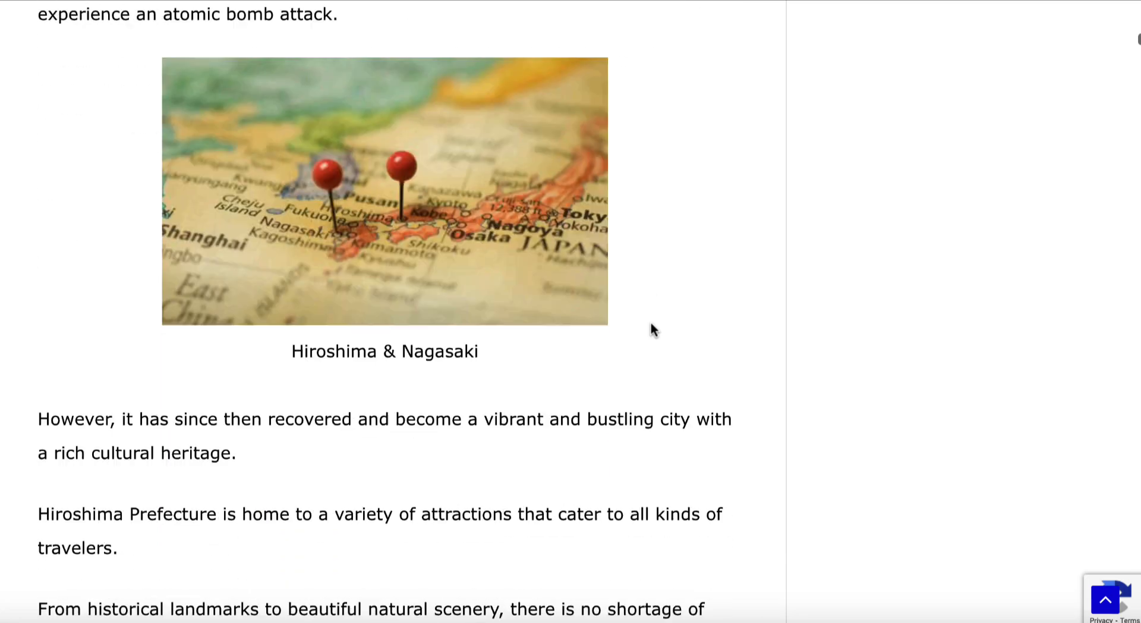
pyautogui.scroll(-3)
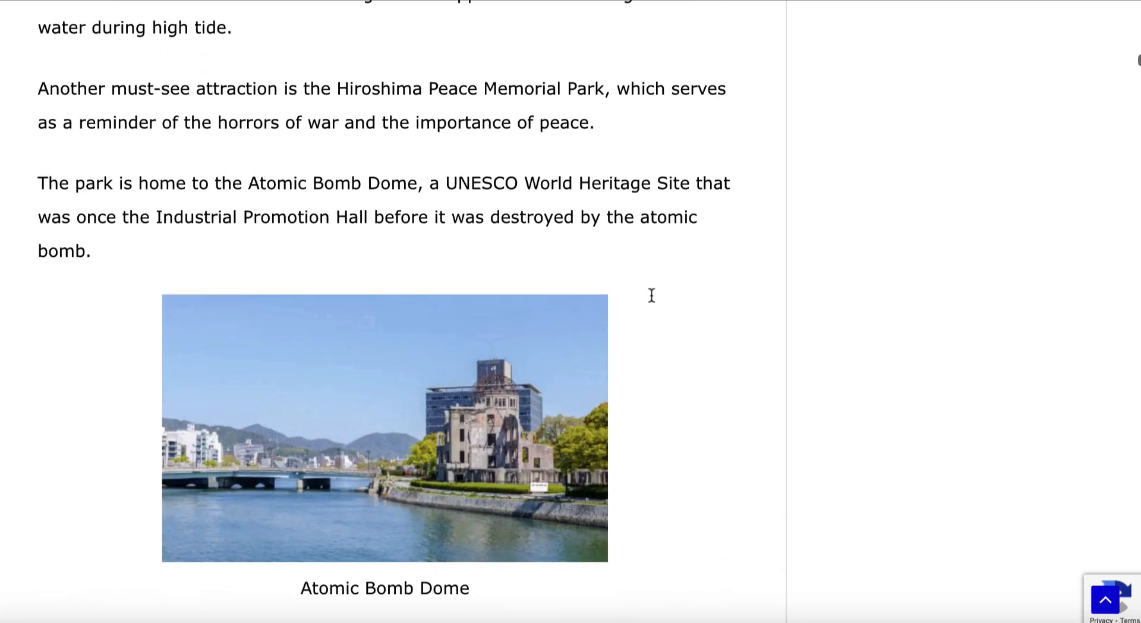
pyautogui.scroll(-3)
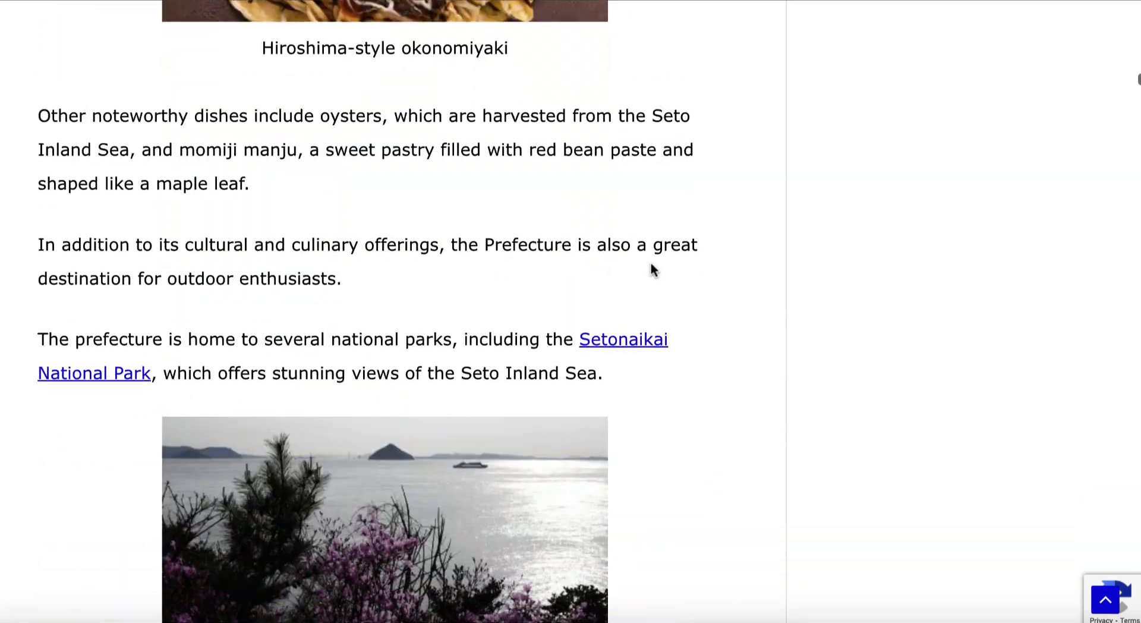
pyautogui.scroll(-3)
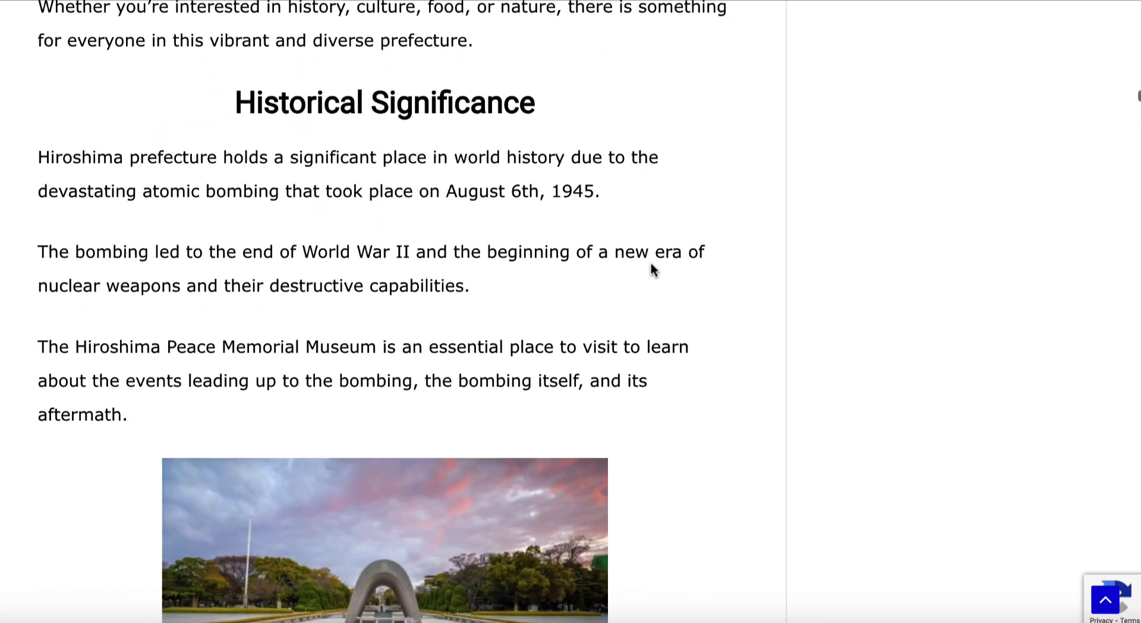
pyautogui.scroll(-3)
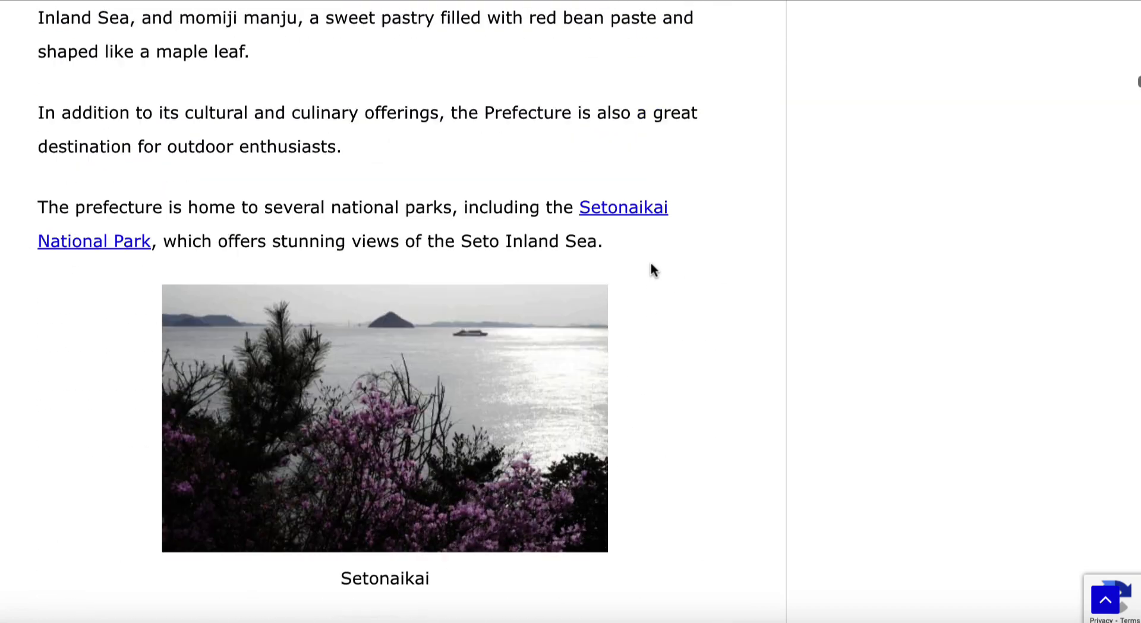
pyautogui.scroll(-3)
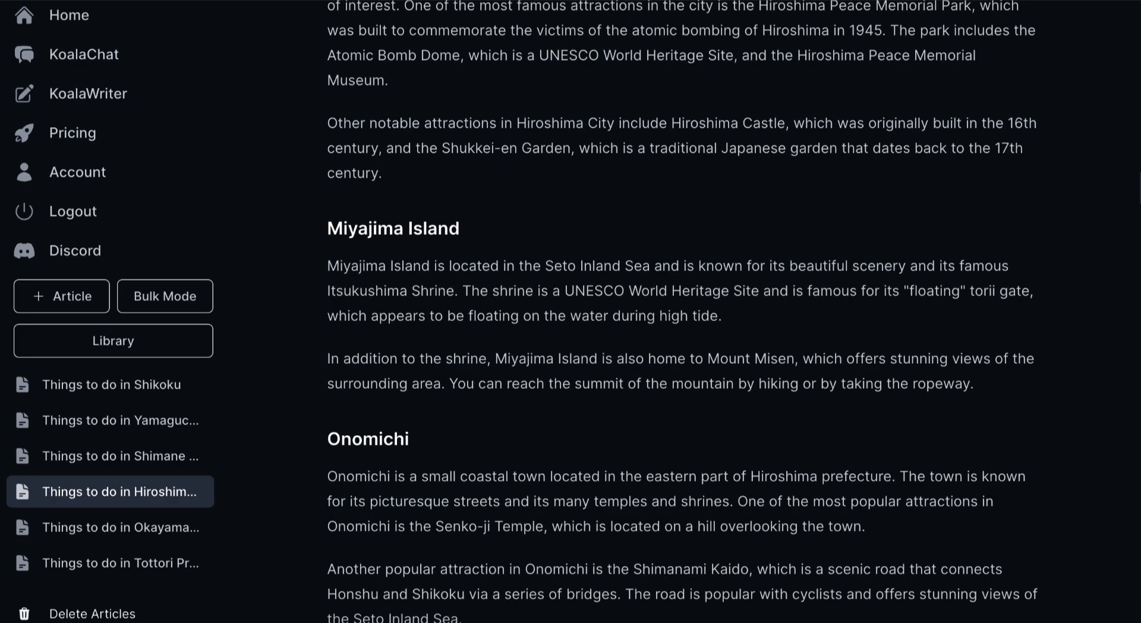
# - Scroll to the Hiroshima article's title, then head to the Pricing page from the sidebar
pyautogui.scroll(3)
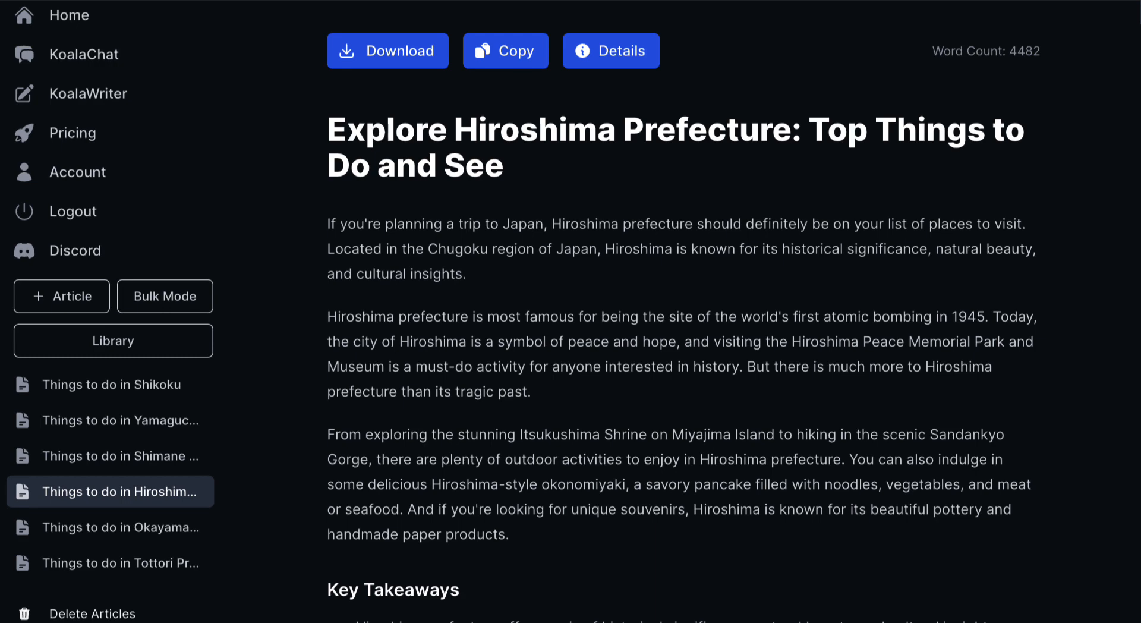
pyautogui.click(71, 132)
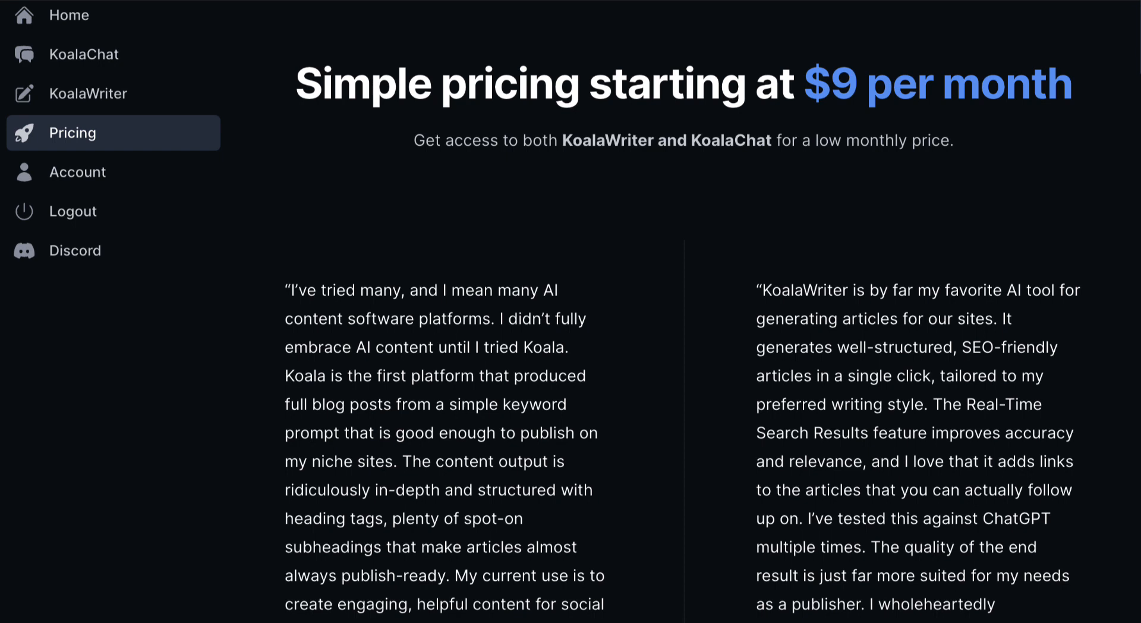
pyautogui.moveTo(669, 258)
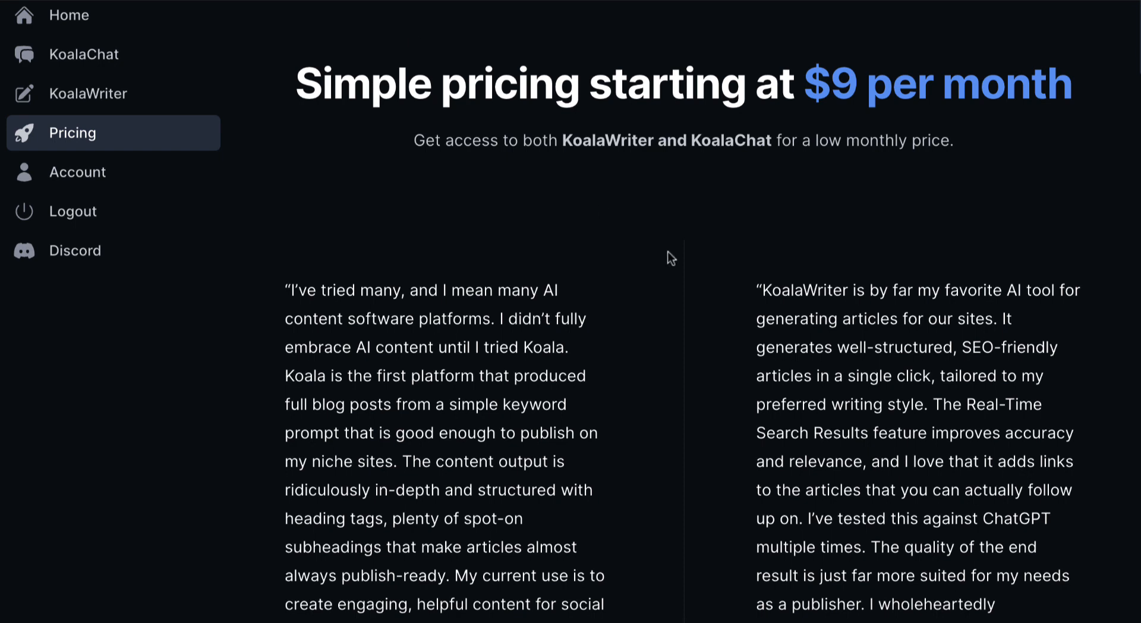
# - Scroll to the Essentials $9, Starter $25 and Professional $49 plan cards
pyautogui.scroll(-3)
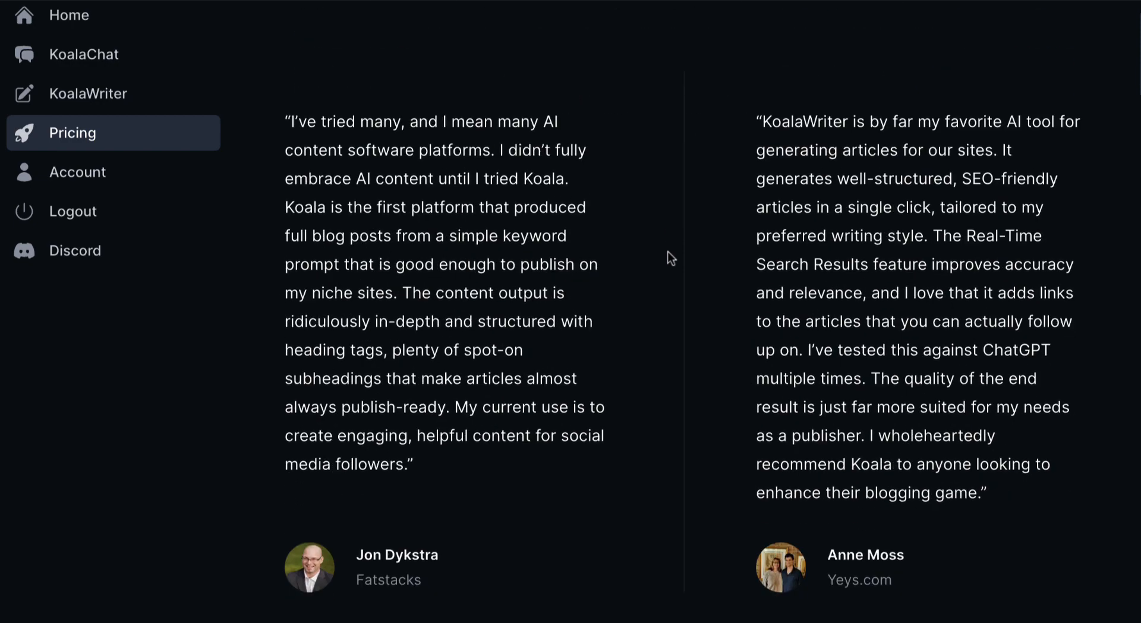
pyautogui.scroll(-3)
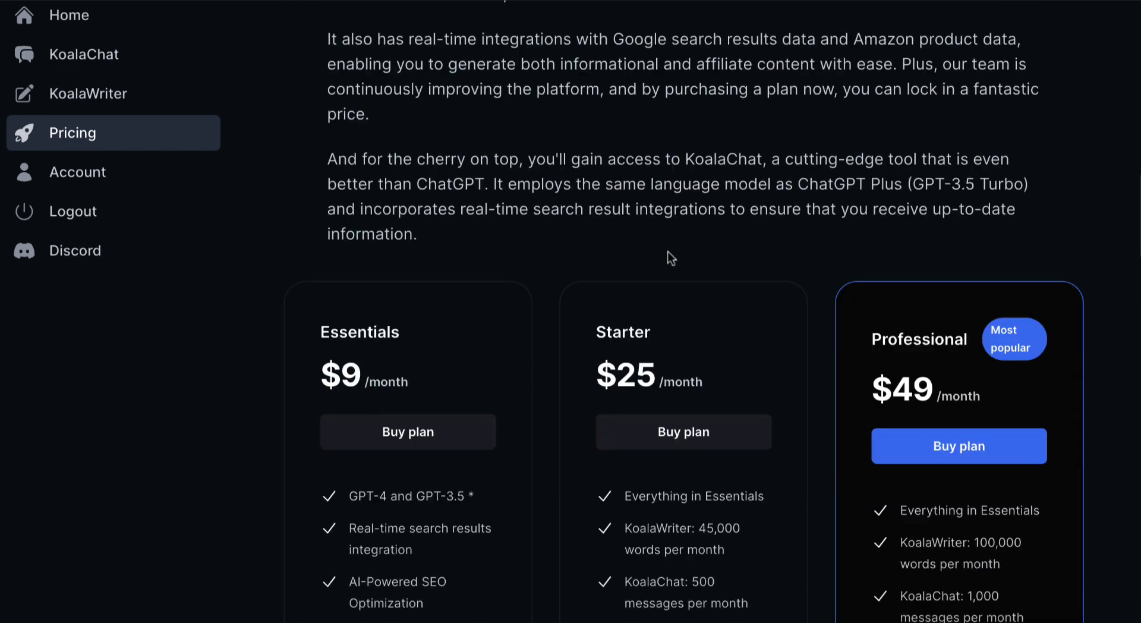
pyautogui.scroll(-3)
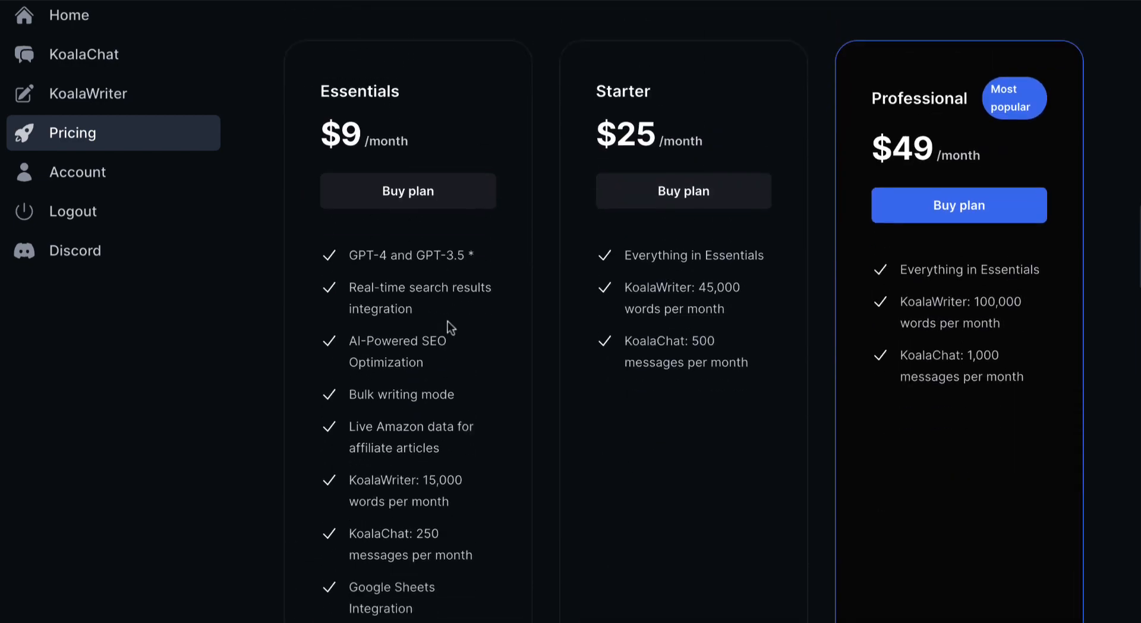
pyautogui.scroll(-3)
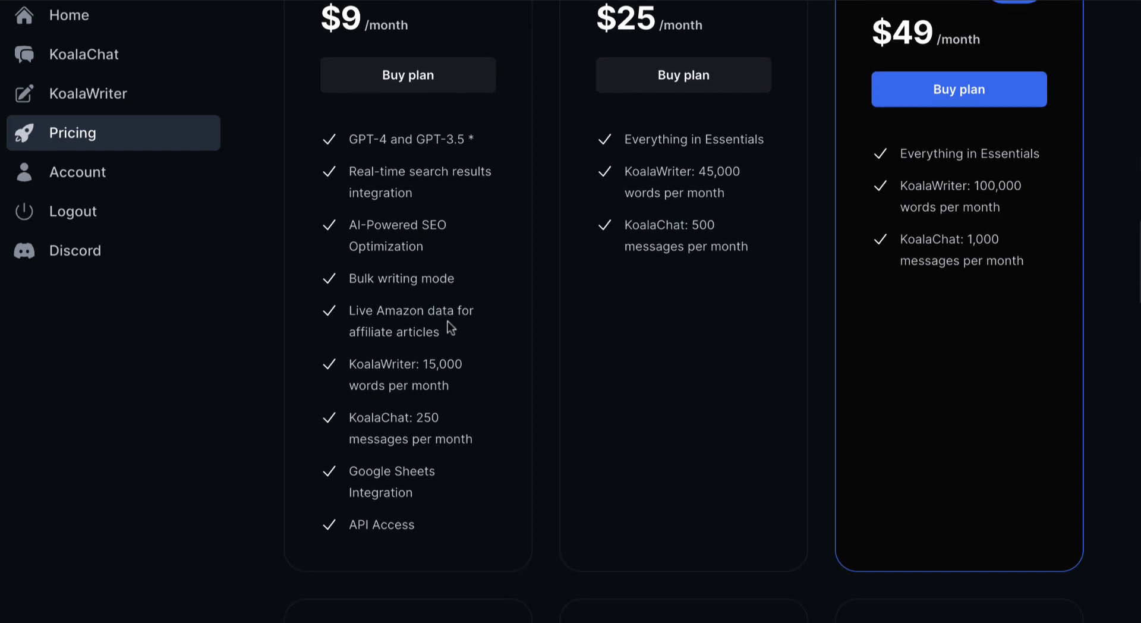
pyautogui.moveTo(484, 375)
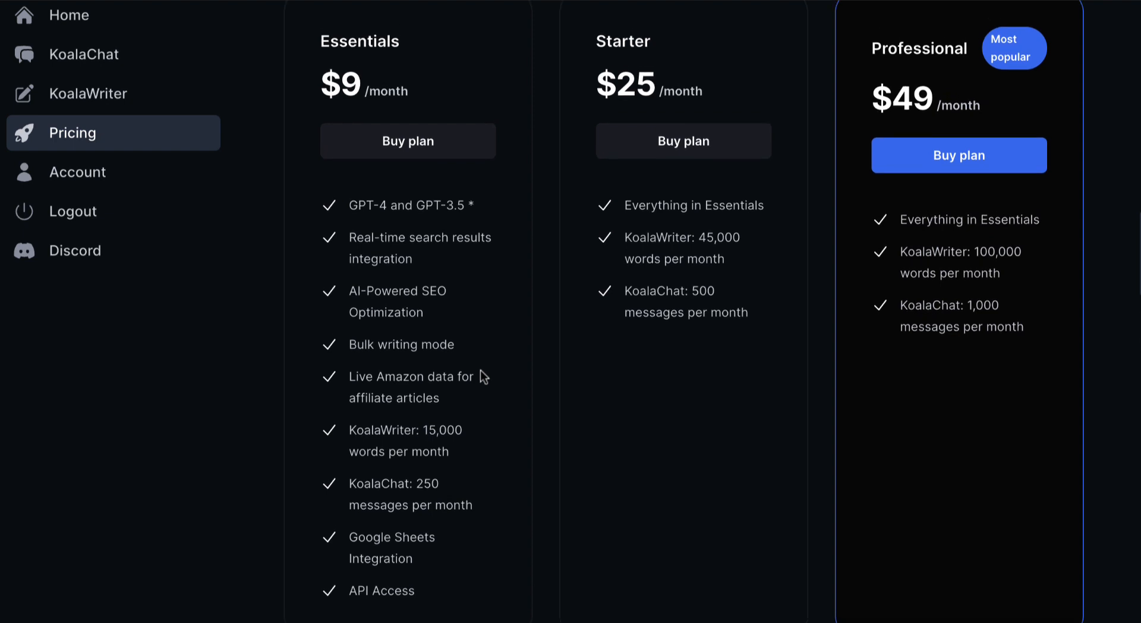
pyautogui.moveTo(535, 408)
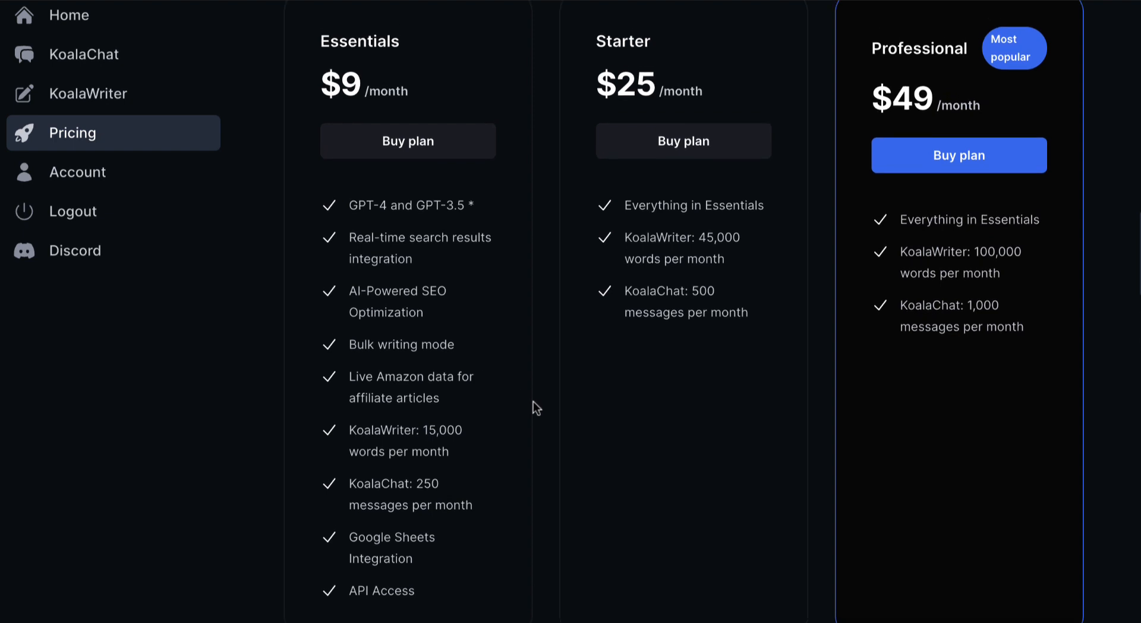
pyautogui.moveTo(966, 294)
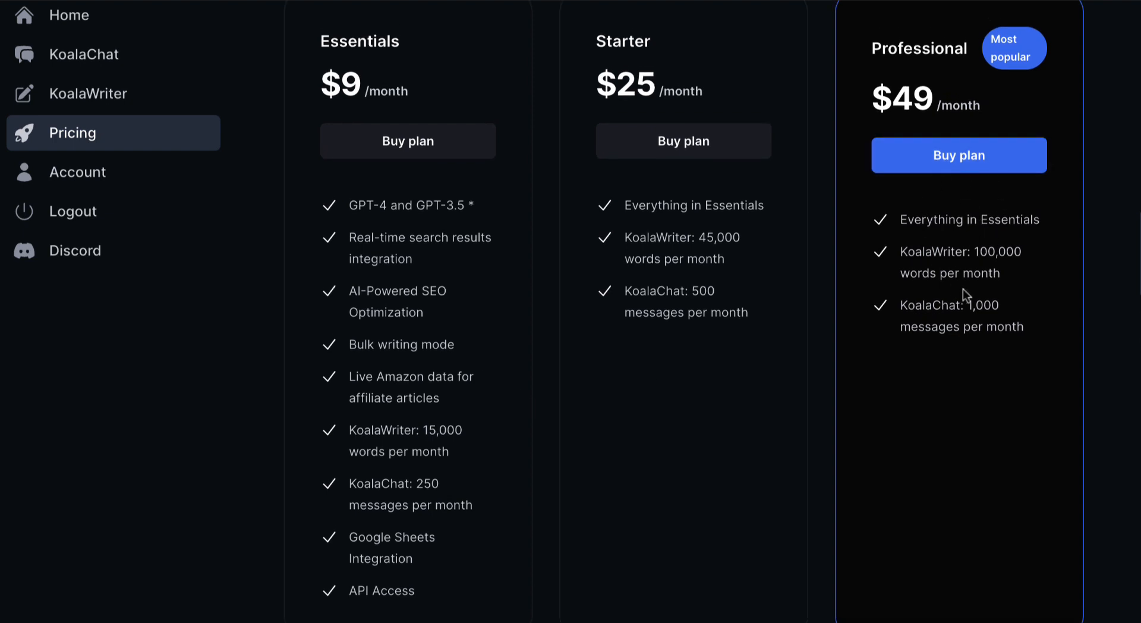
pyautogui.moveTo(1029, 262)
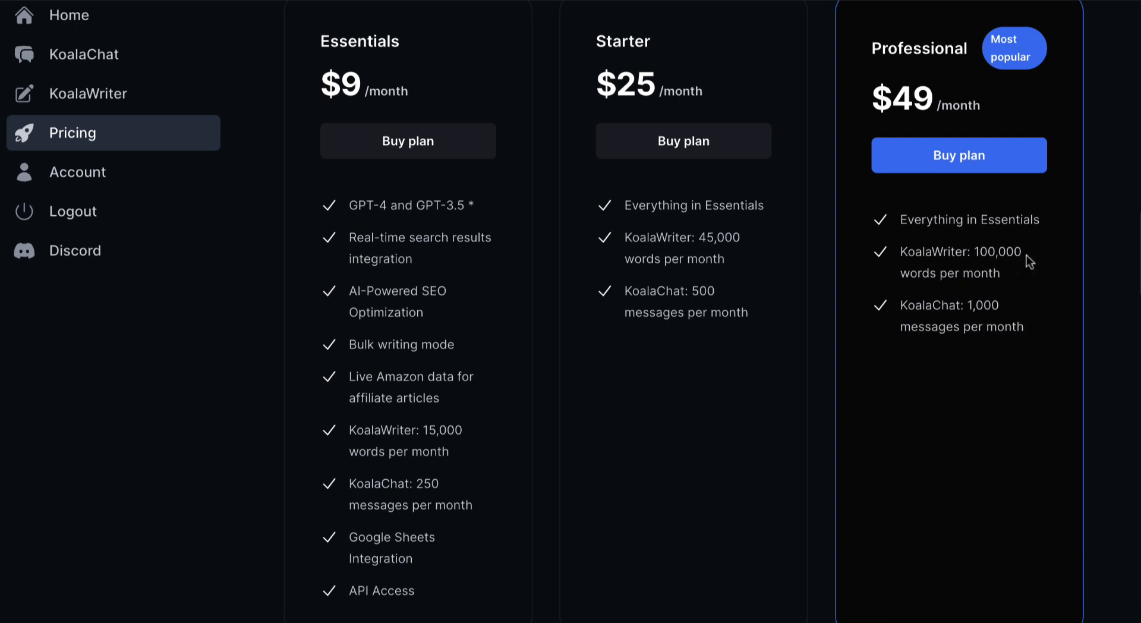
pyautogui.scroll(-3)
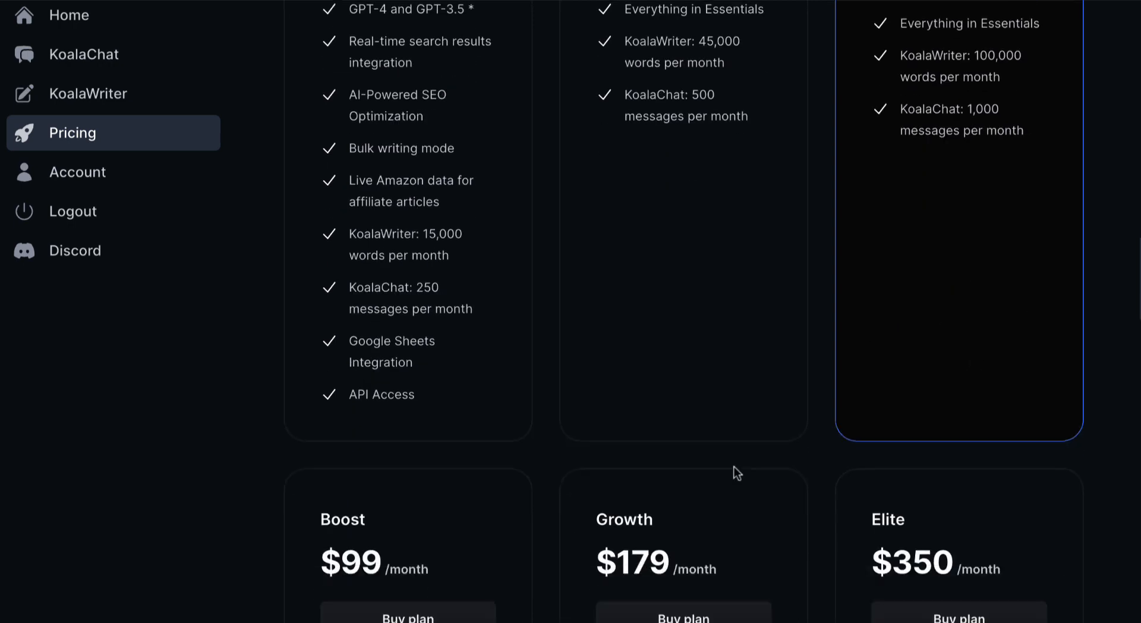
pyautogui.scroll(-3)
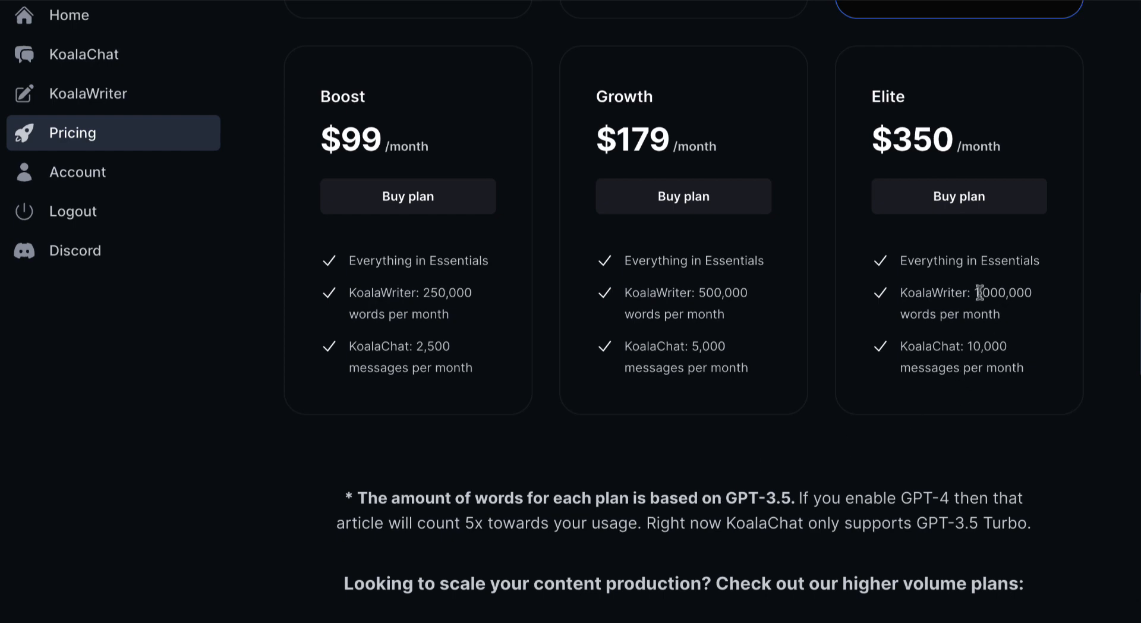
pyautogui.moveTo(851, 384)
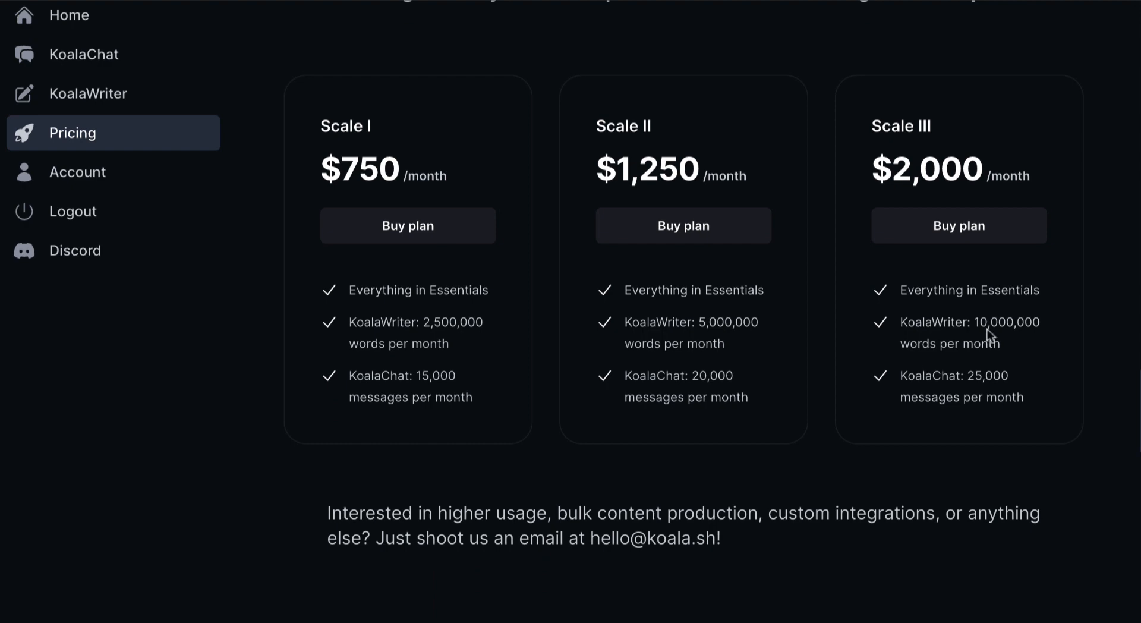
pyautogui.moveTo(1023, 327)
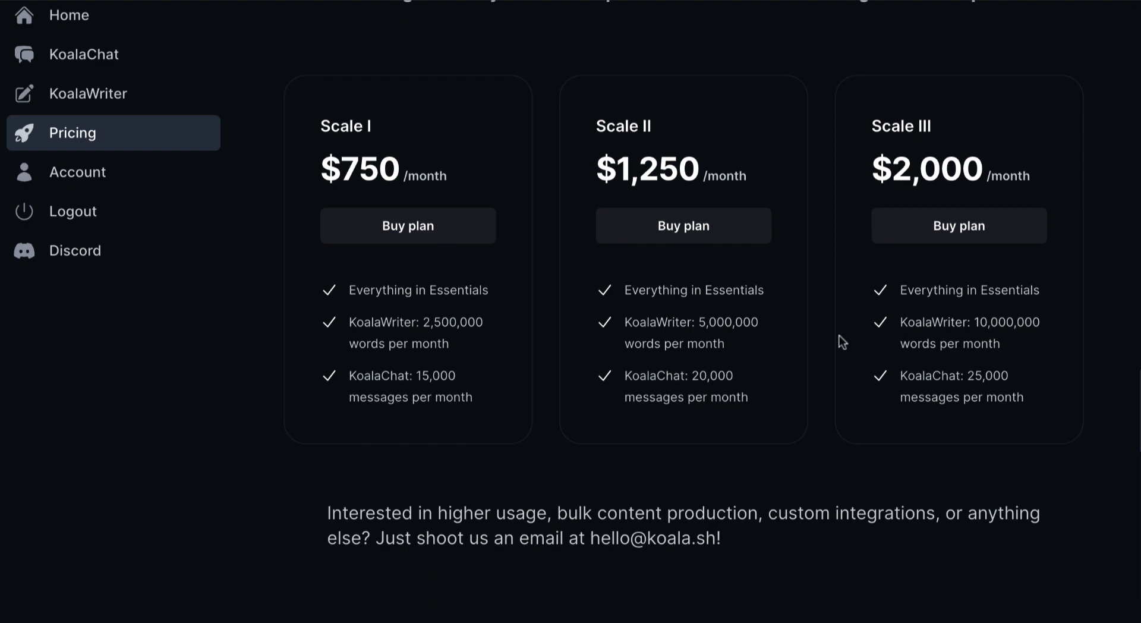
pyautogui.scroll(-3)
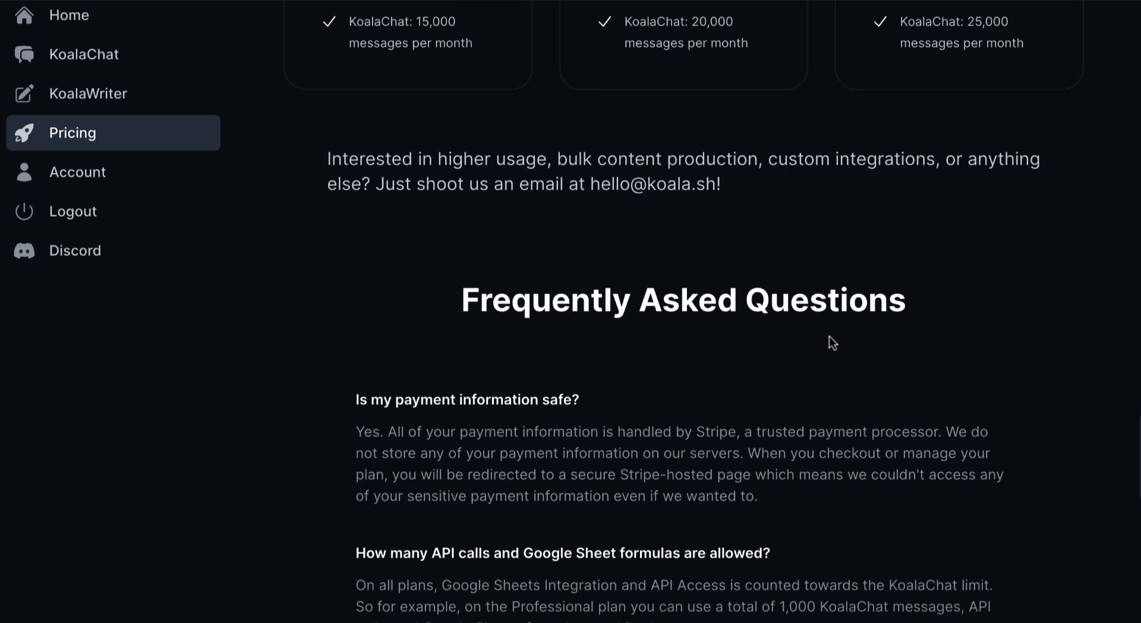
pyautogui.scroll(-3)
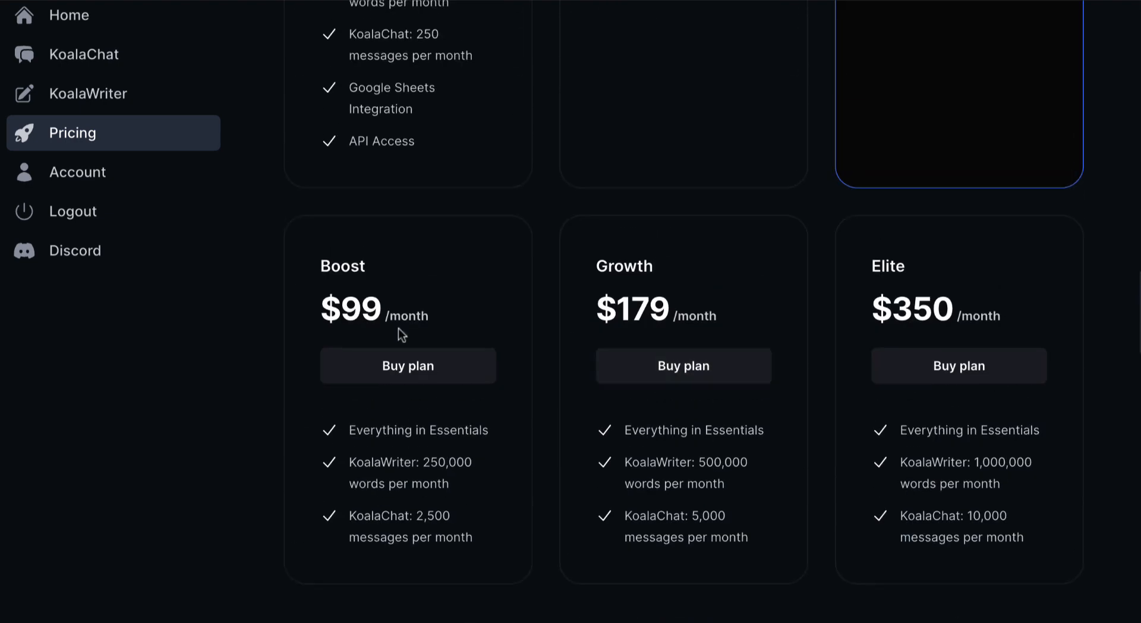
pyautogui.scroll(3)
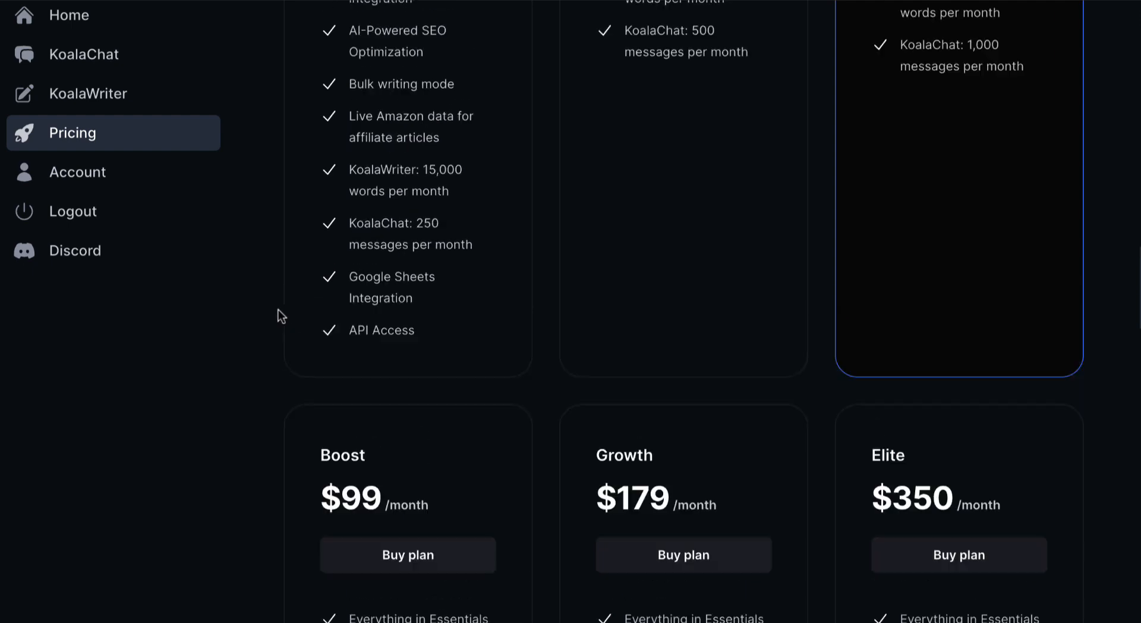
pyautogui.scroll(-3)
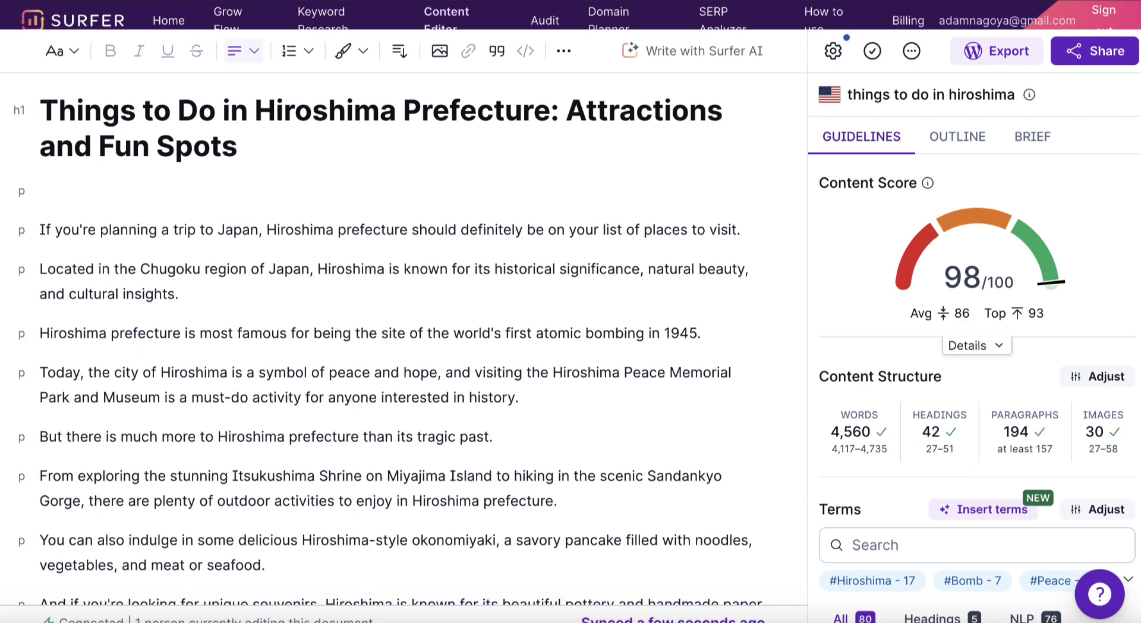
pyautogui.moveTo(880, 436)
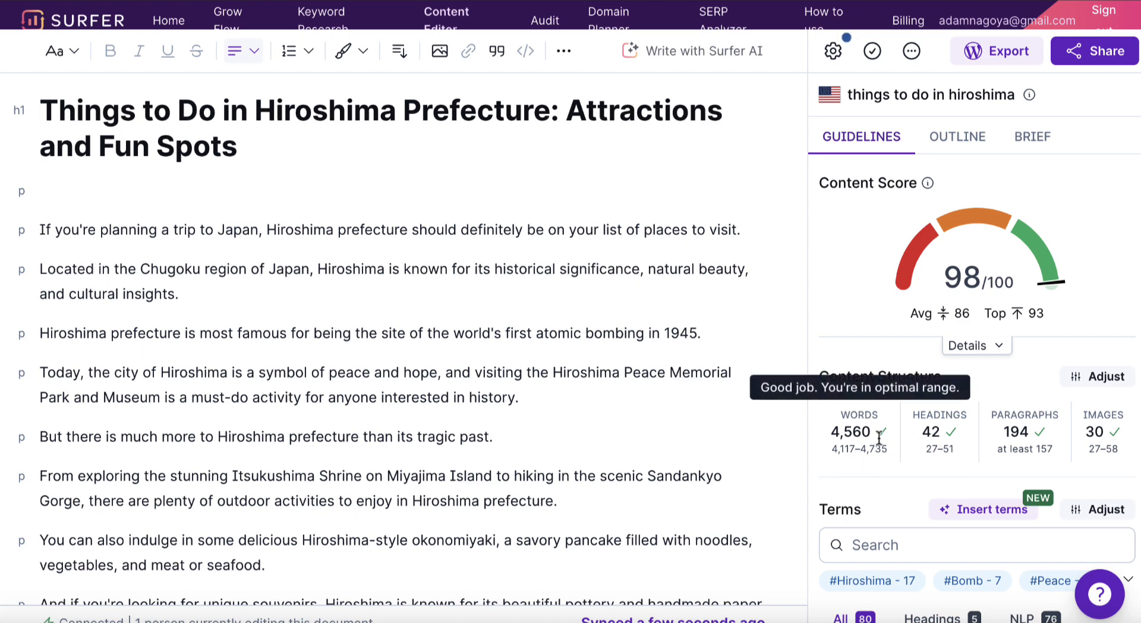
pyautogui.moveTo(769, 464)
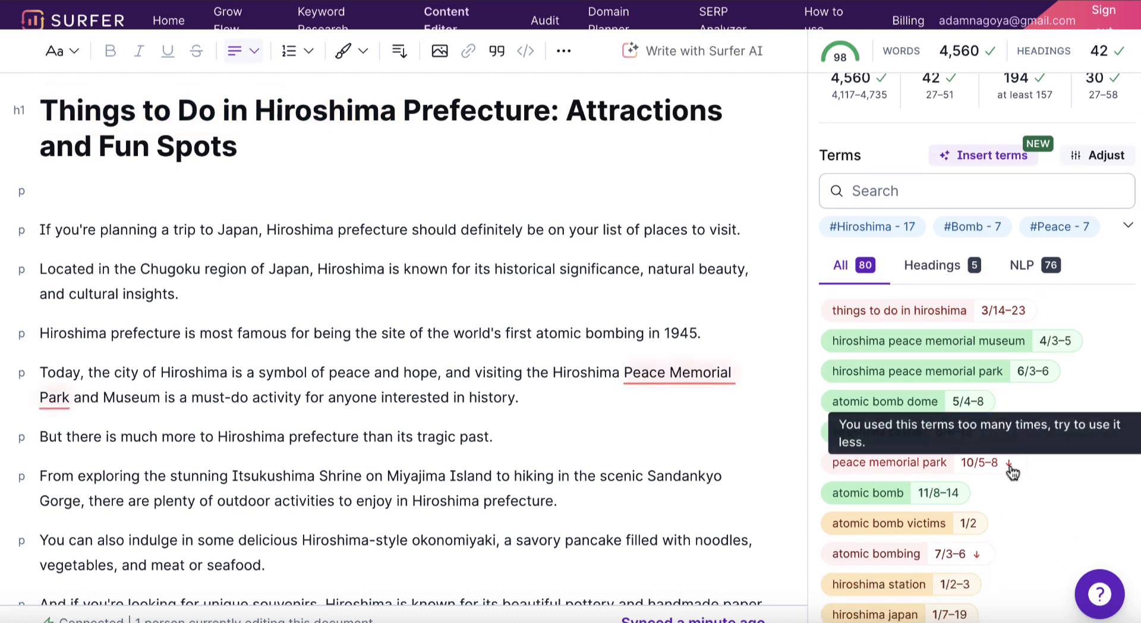
# - Scroll through the Terms list flagging overused terms like peace memorial park
pyautogui.scroll(-3)
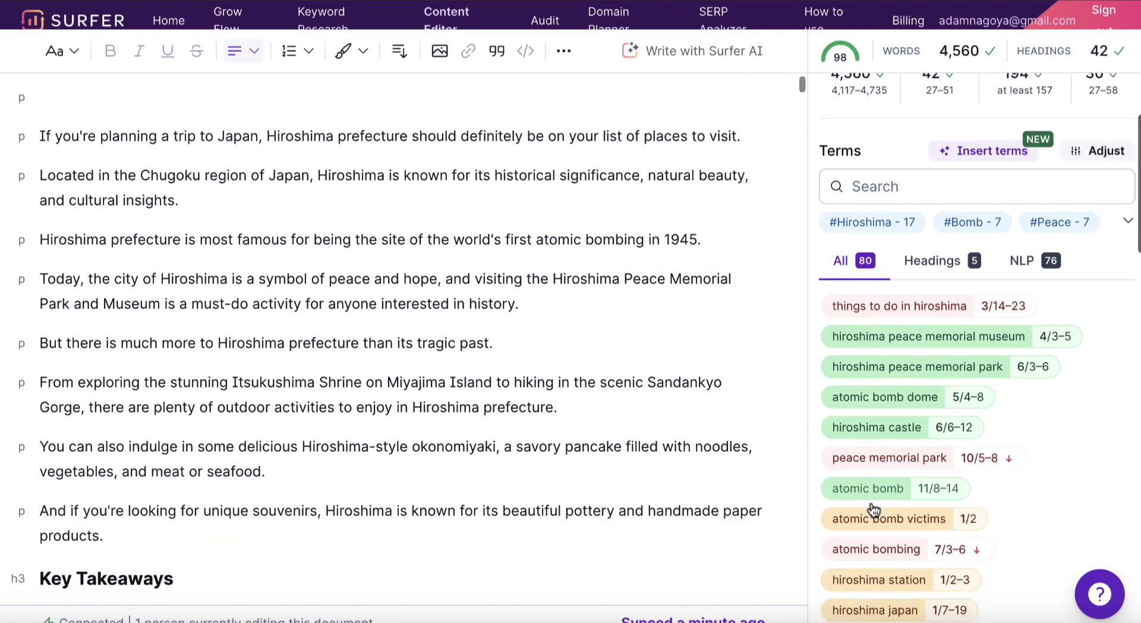
pyautogui.scroll(-3)
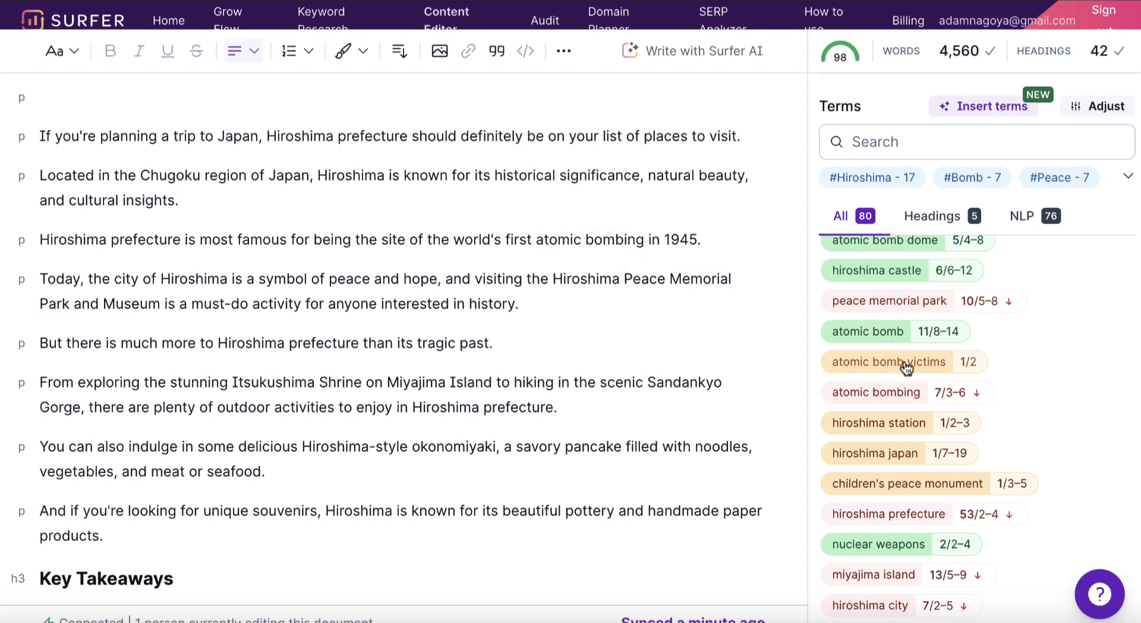
pyautogui.moveTo(1017, 370)
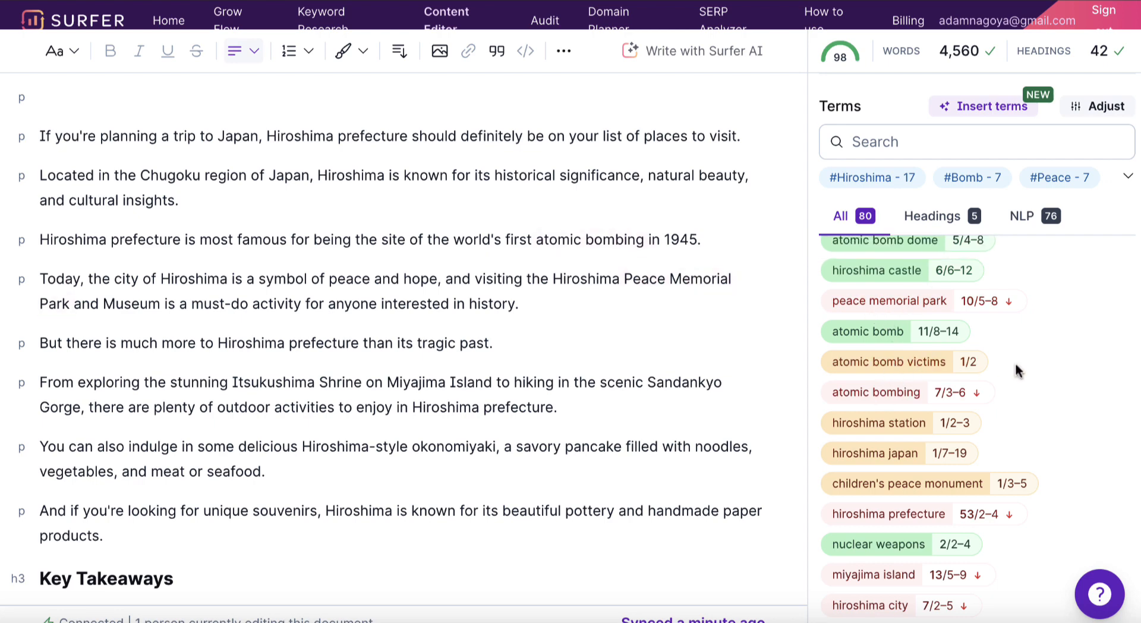